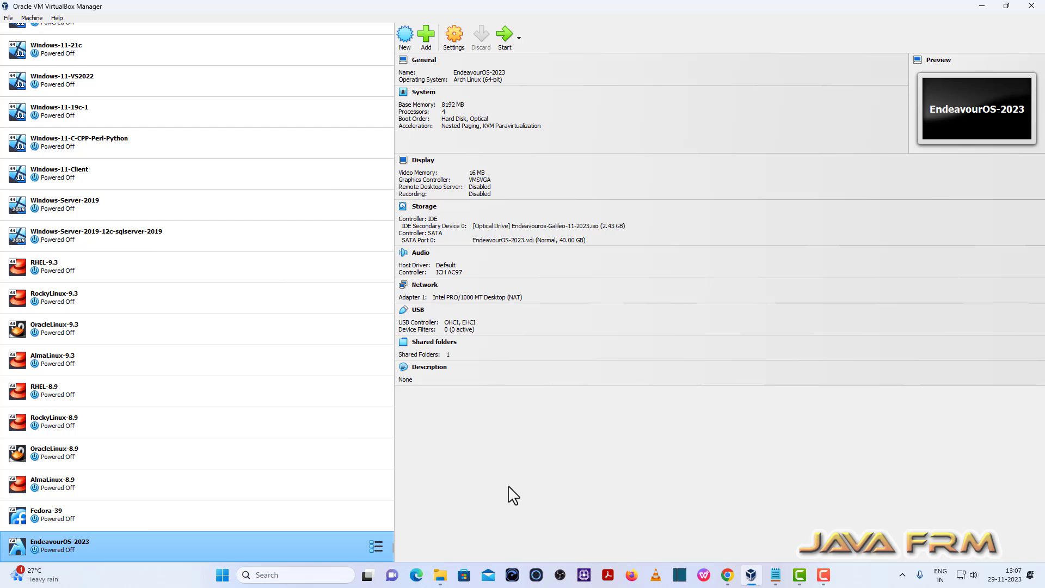
# - Glance at the Help menu, then start the Create Virtual Machine wizard
pyautogui.click(57, 17)
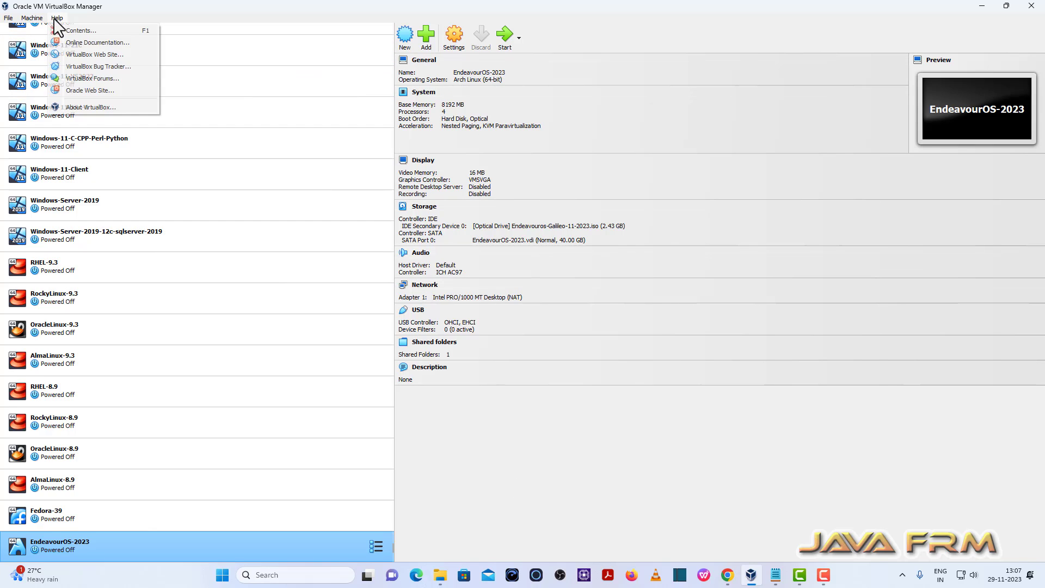
pyautogui.click(91, 107)
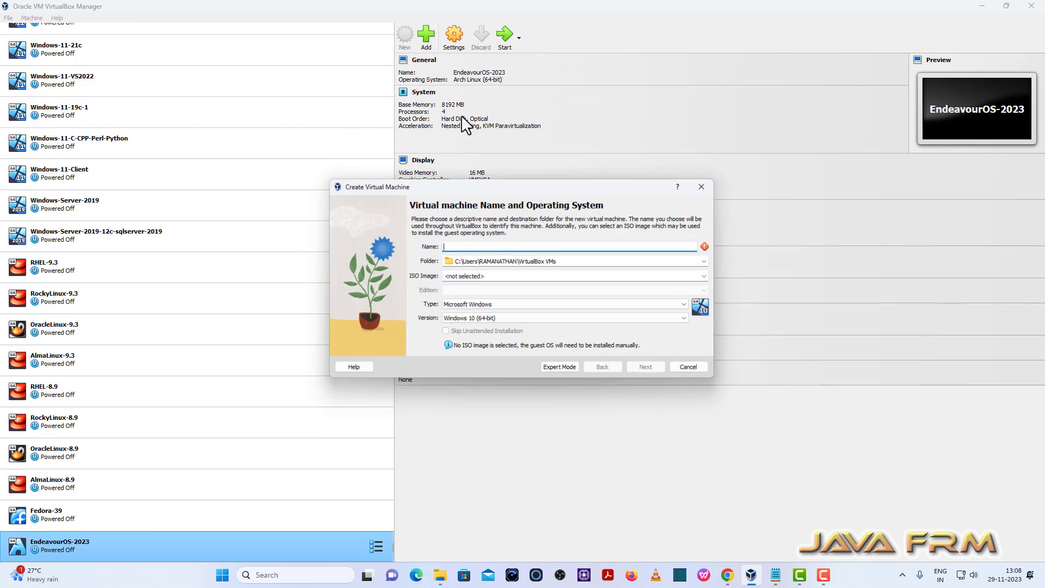
# - Name the VM ManjaroLinux-23 and place its files in E:\VirtualBox-VMs
pyautogui.write('Manjaro')
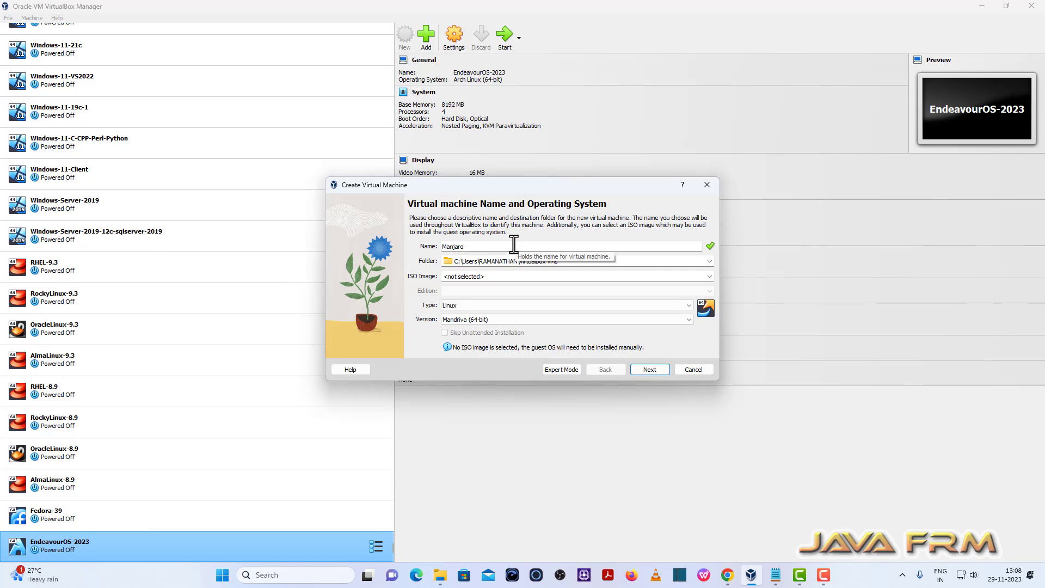
pyautogui.write('Linux-23')
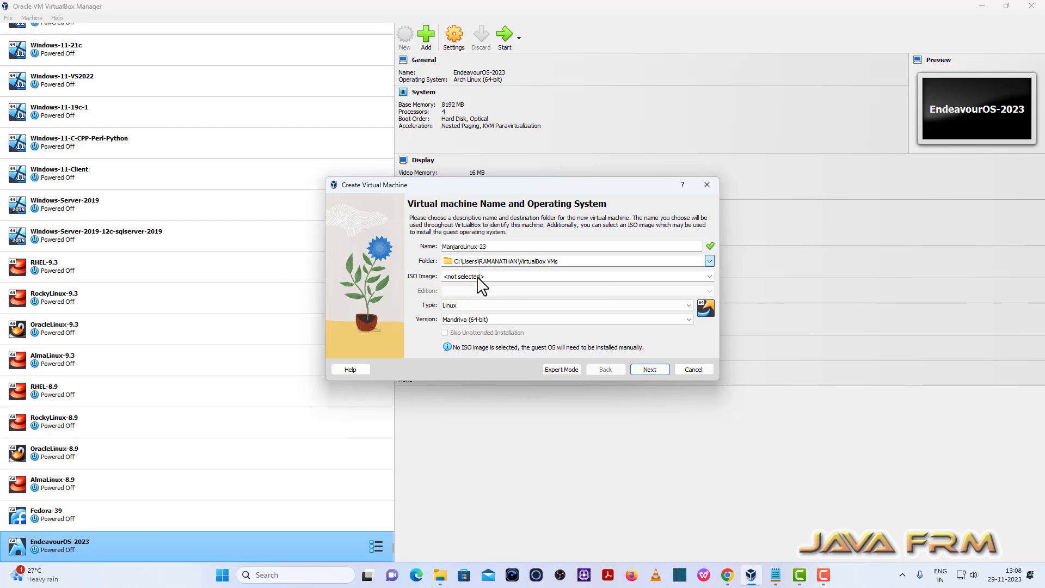
pyautogui.click(709, 260)
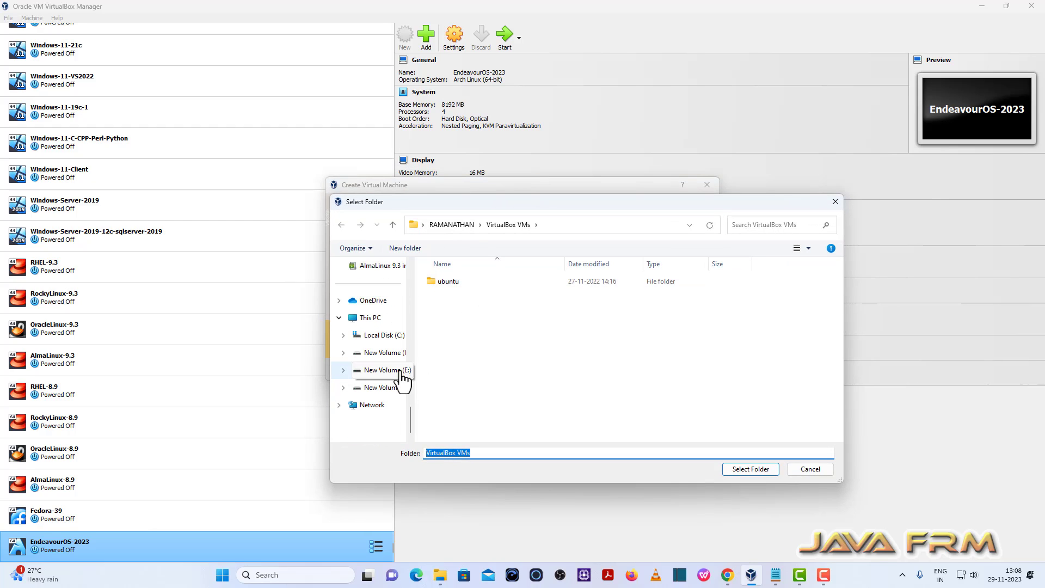
pyautogui.click(383, 371)
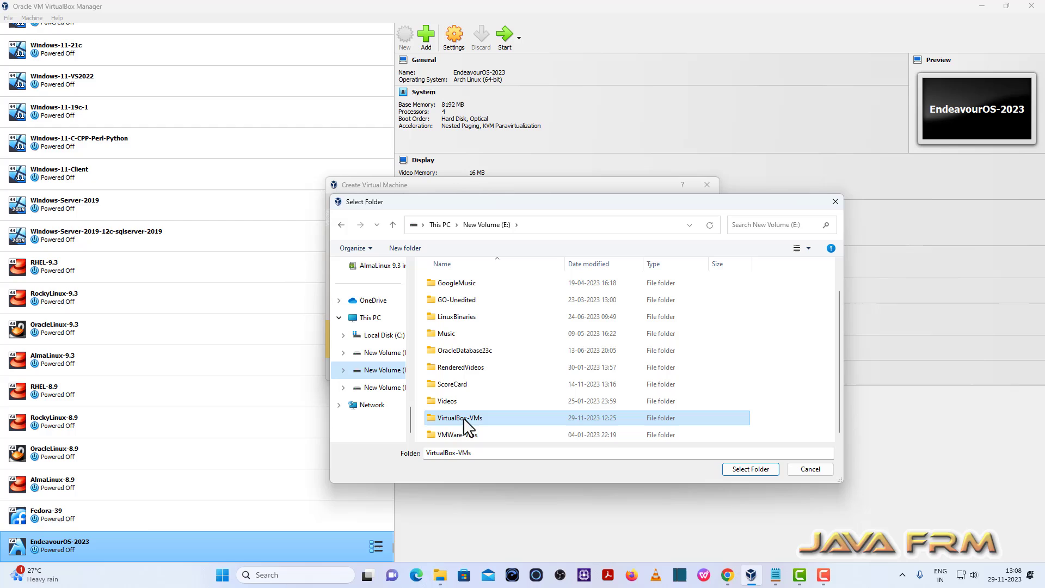
pyautogui.click(749, 468)
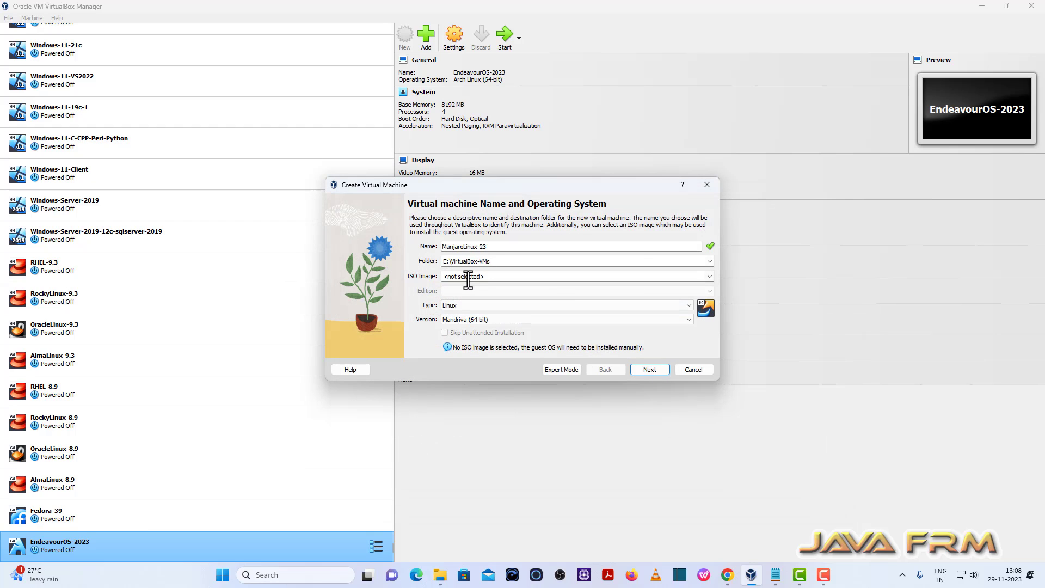
# - Attach the Manjaro GNOME ISO and set Type Linux, Version Arch Linux (64-bit)
pyautogui.click(708, 275)
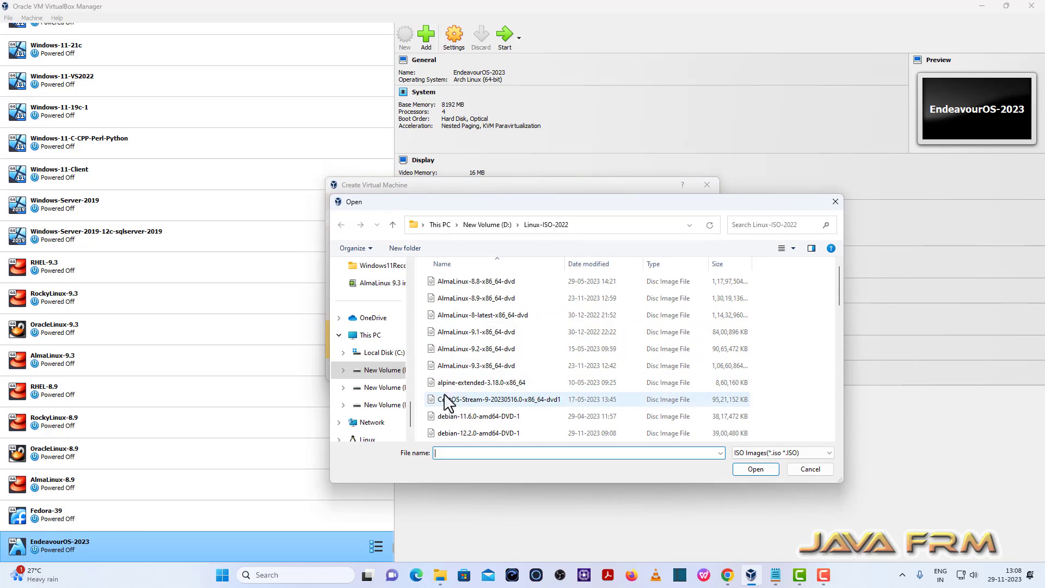
pyautogui.scroll(-3)
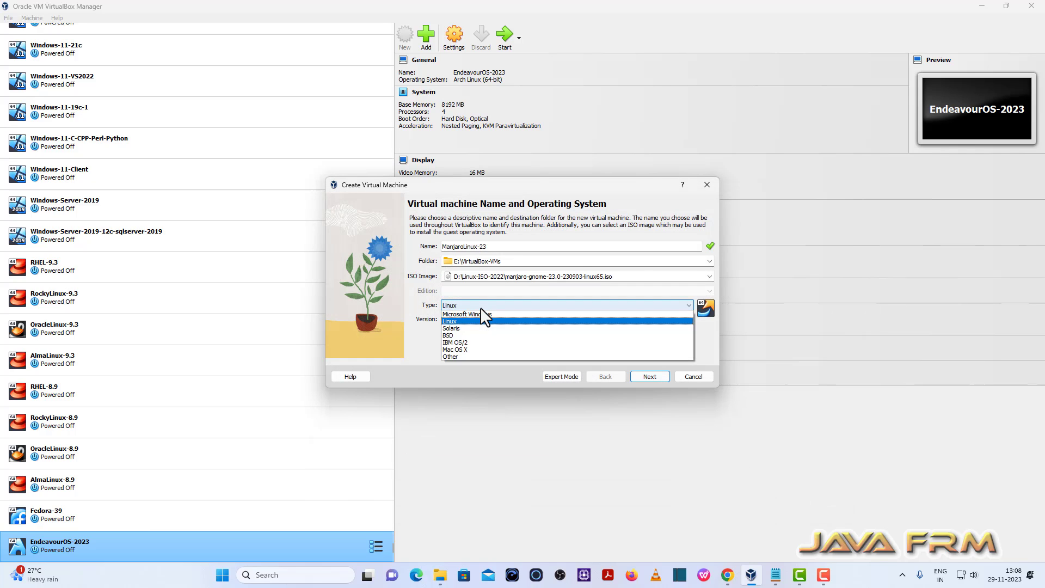
pyautogui.click(450, 320)
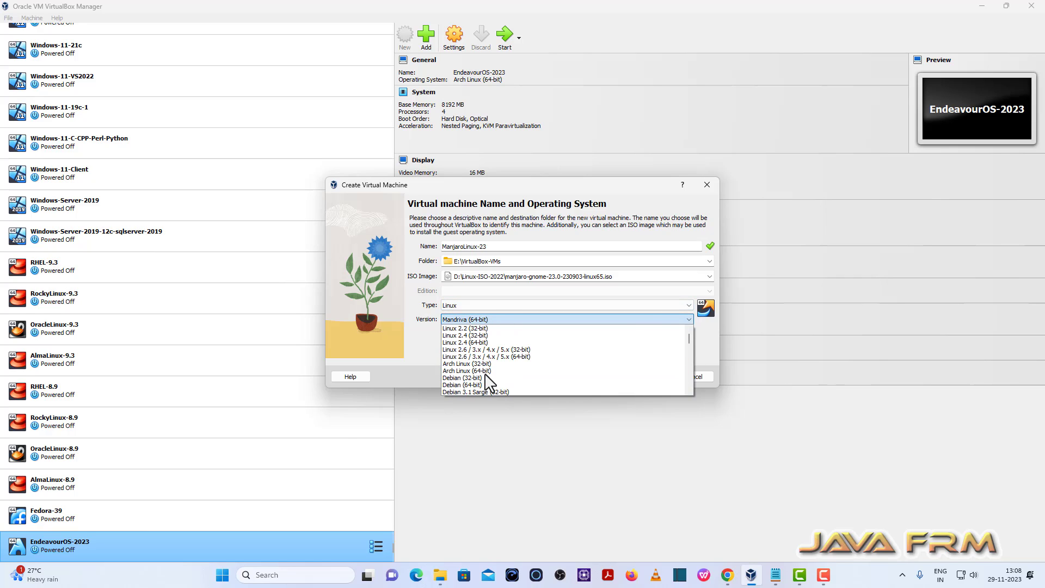
pyautogui.click(467, 371)
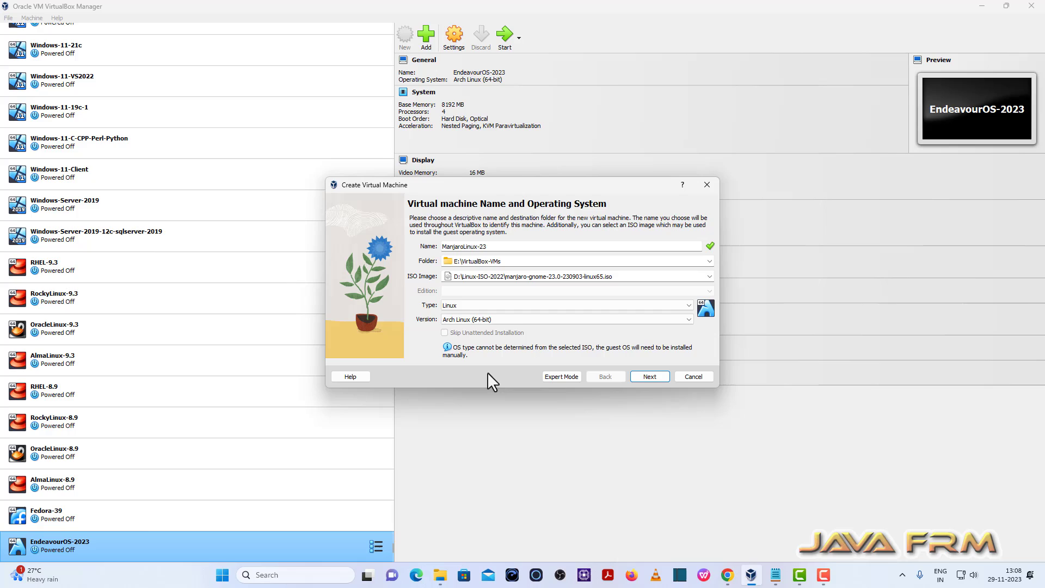
pyautogui.moveTo(619, 374)
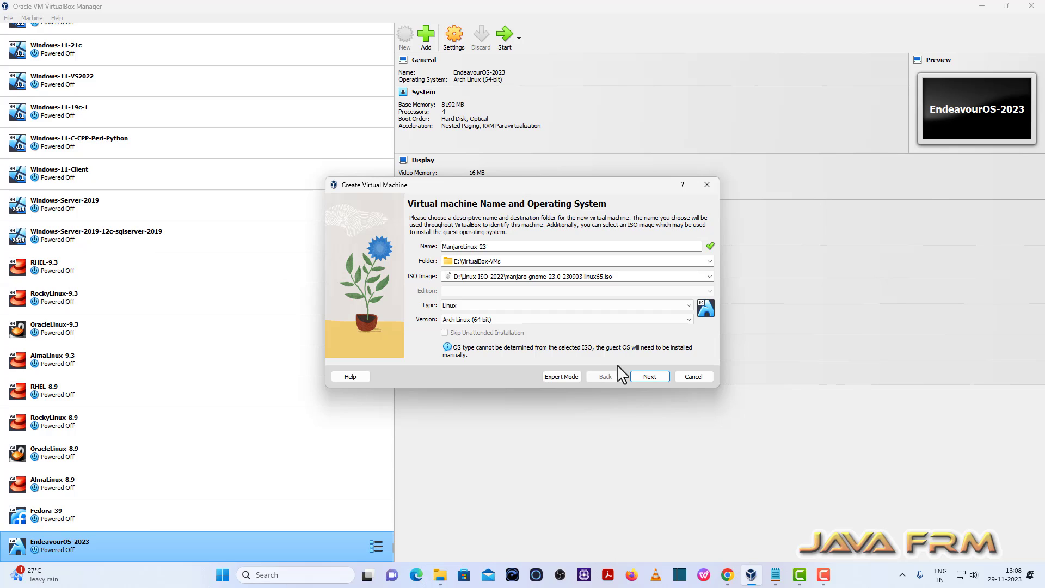
pyautogui.click(649, 376)
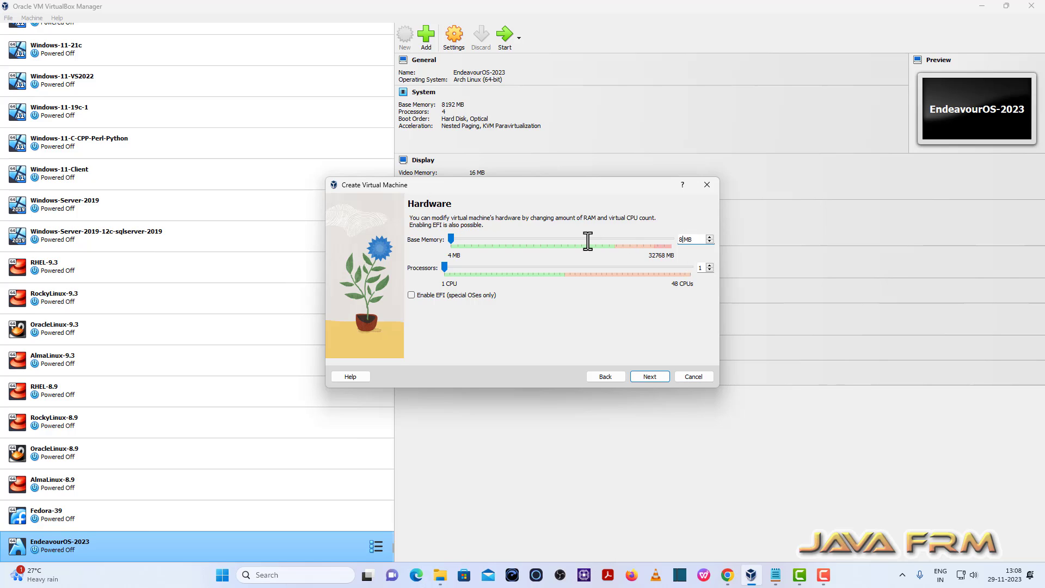
# - Give the VM 8192 MB memory, 4 processors and a 40 GB disk, then finish creating it
pyautogui.moveTo(450, 239); pyautogui.dragTo(506, 238)
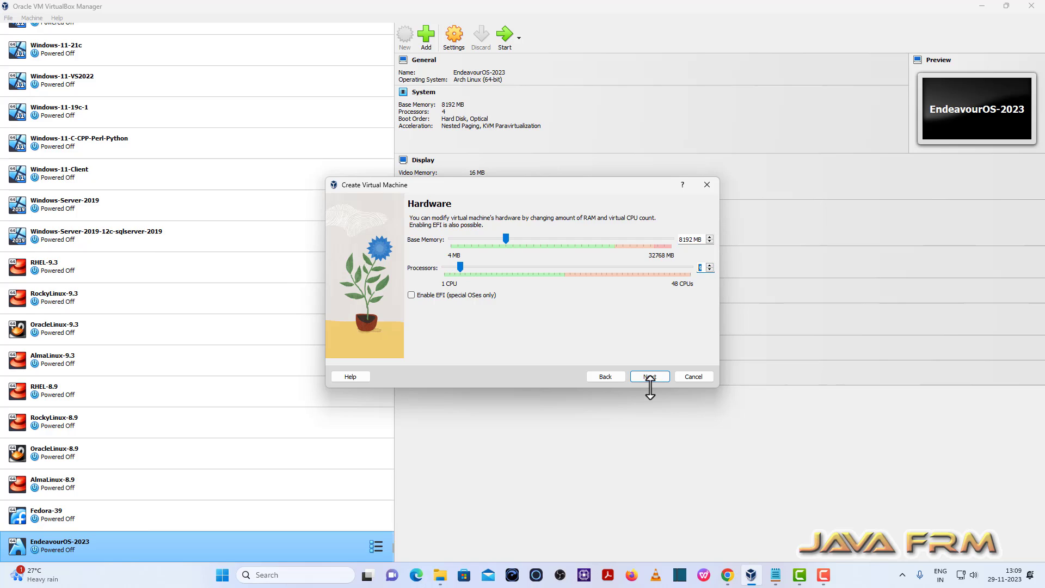
pyautogui.click(649, 376)
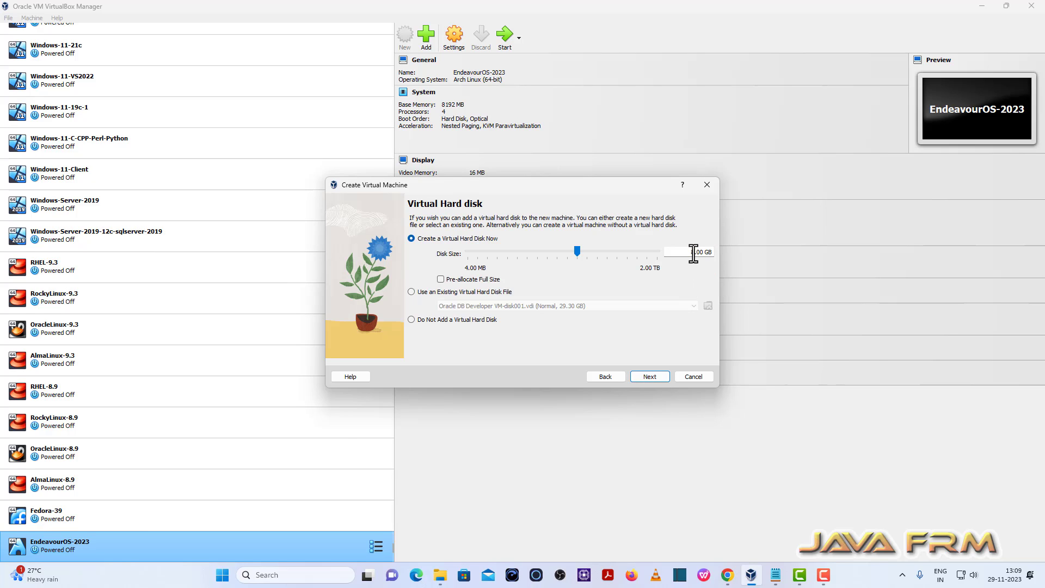
pyautogui.moveTo(577, 250); pyautogui.dragTo(467, 253)
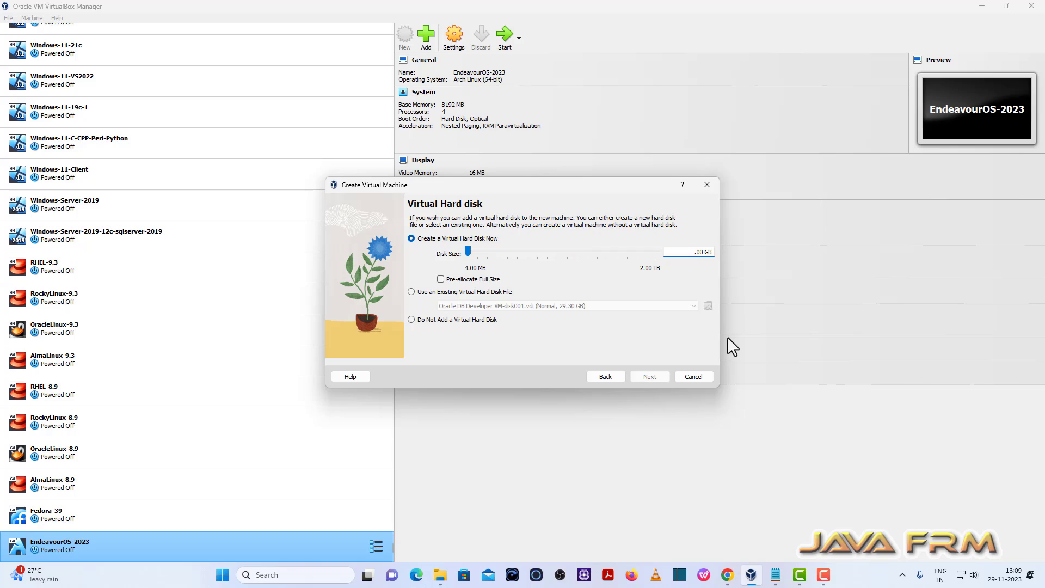
pyautogui.moveTo(468, 252); pyautogui.dragTo(598, 251)
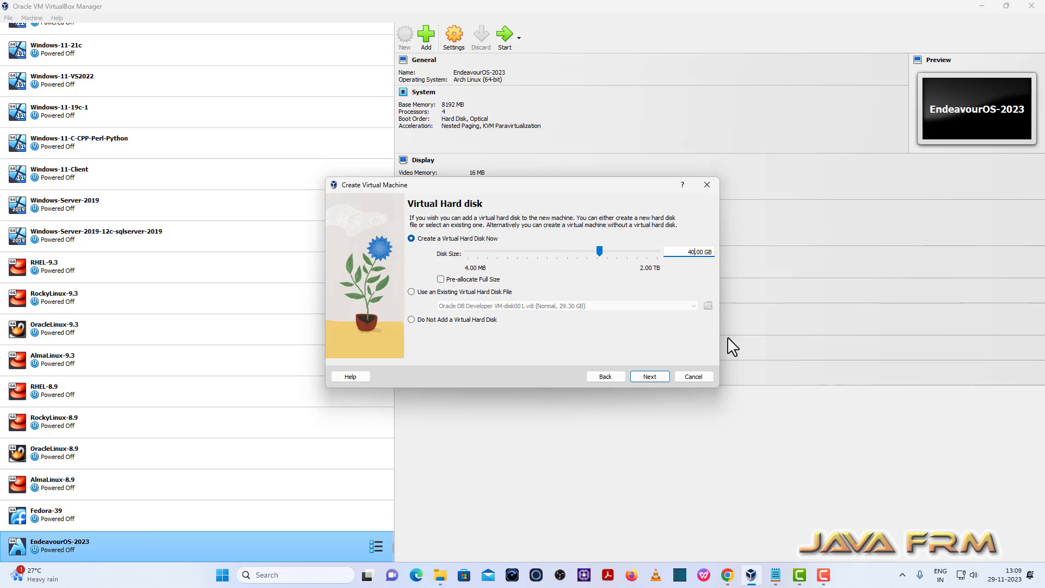
pyautogui.click(649, 376)
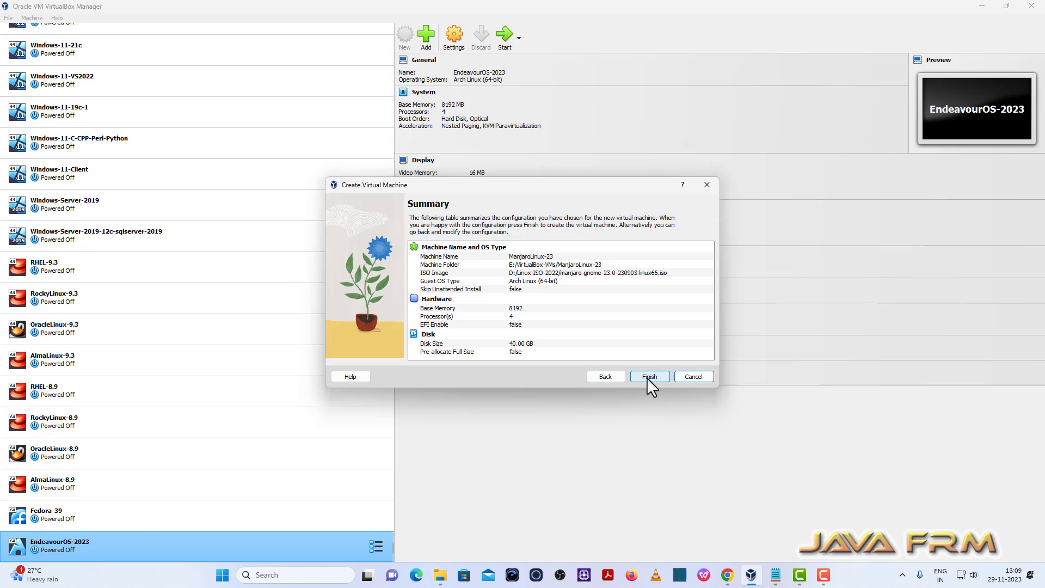
pyautogui.click(648, 377)
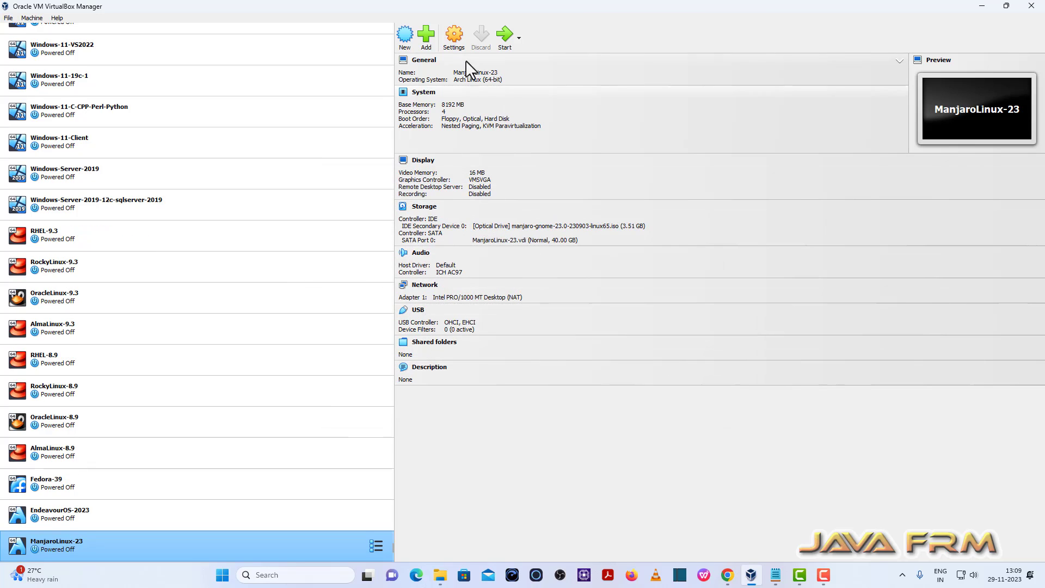
# - Set the boot order to Optical then Hard Disk with Floppy unchecked, and save the settings
pyautogui.click(453, 35)
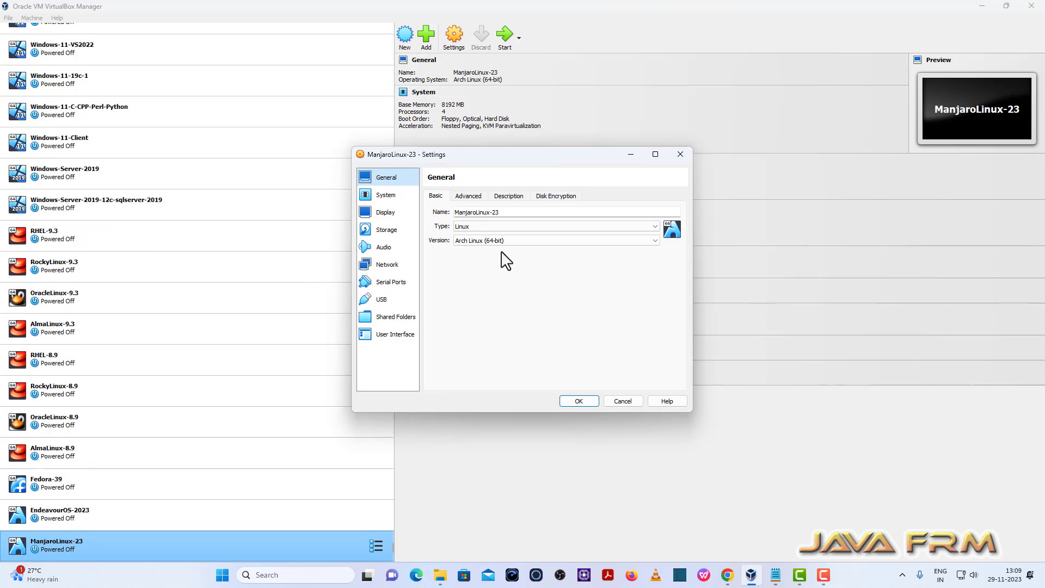
pyautogui.moveTo(439, 204)
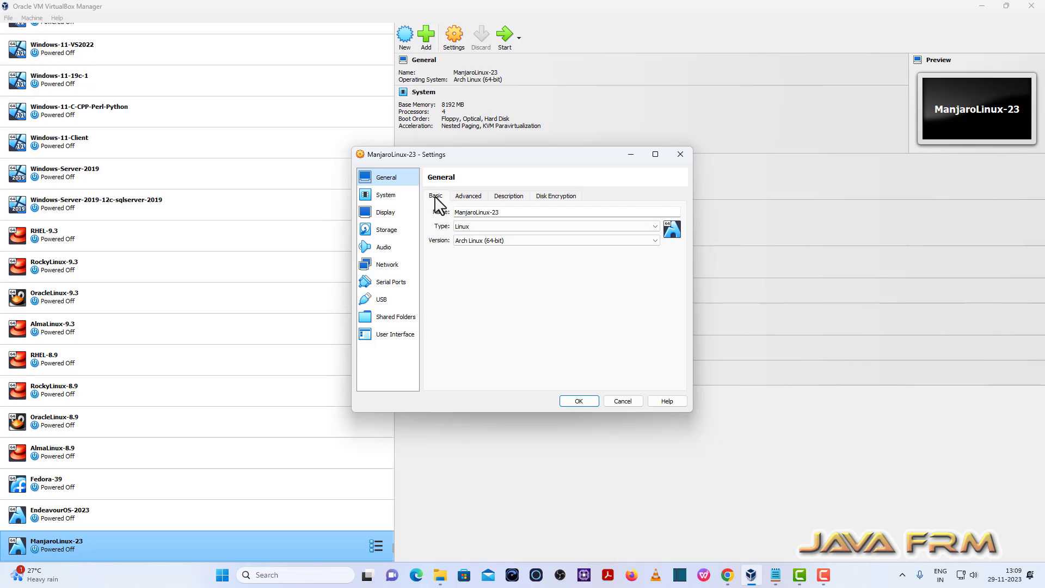
pyautogui.click(386, 195)
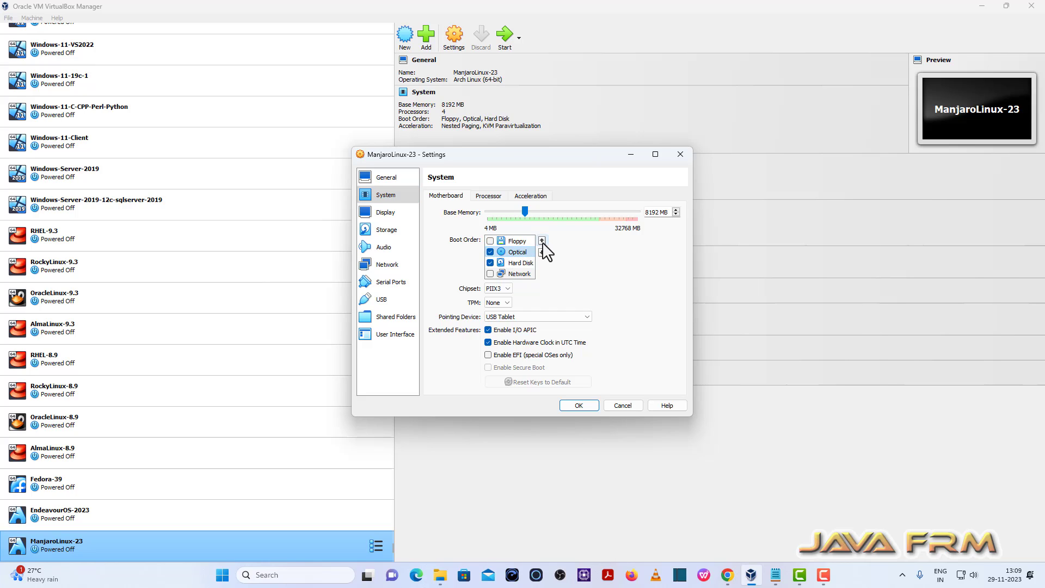
pyautogui.click(542, 241)
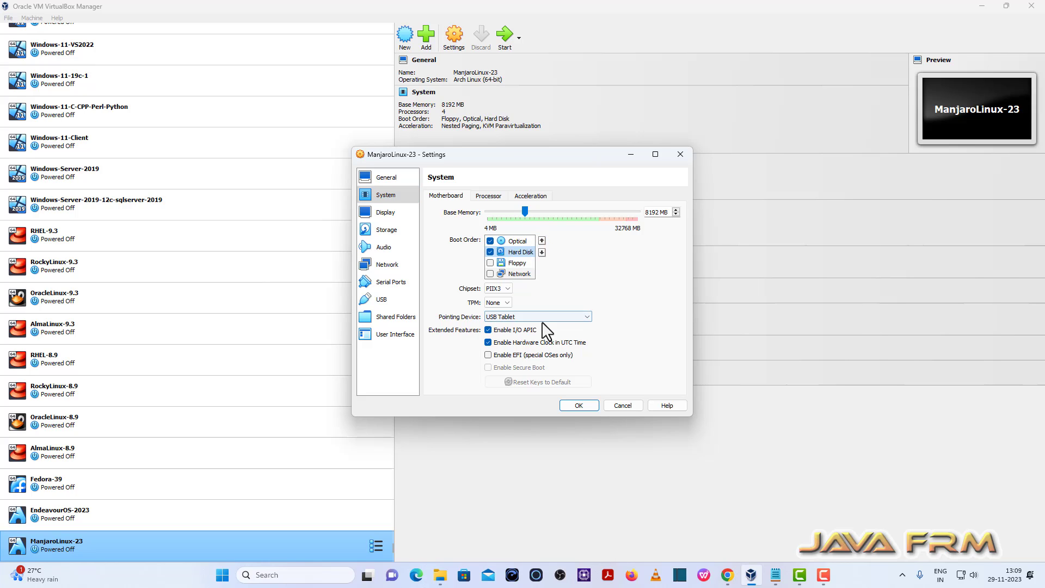
pyautogui.click(388, 264)
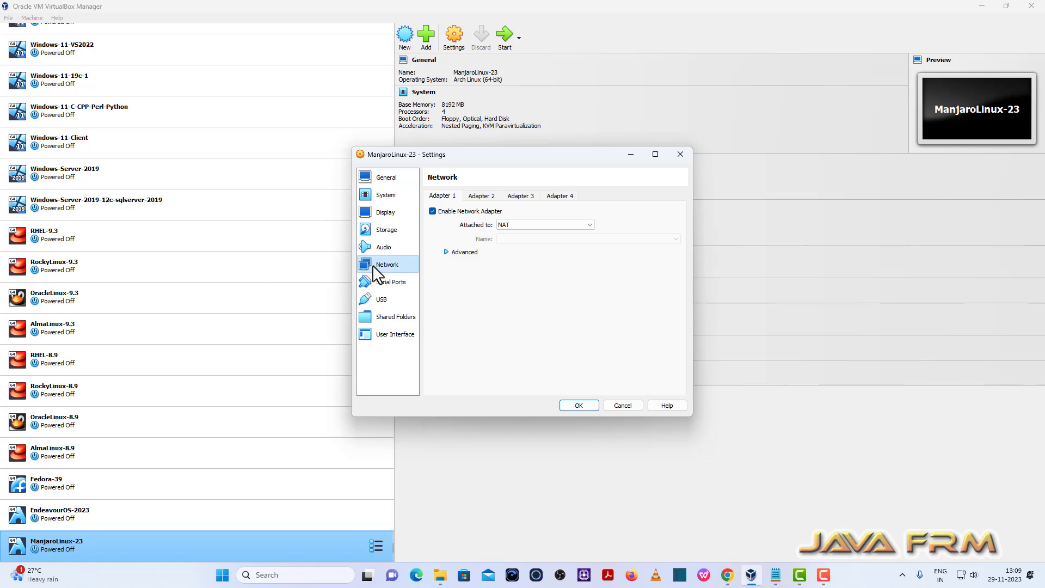
pyautogui.click(447, 252)
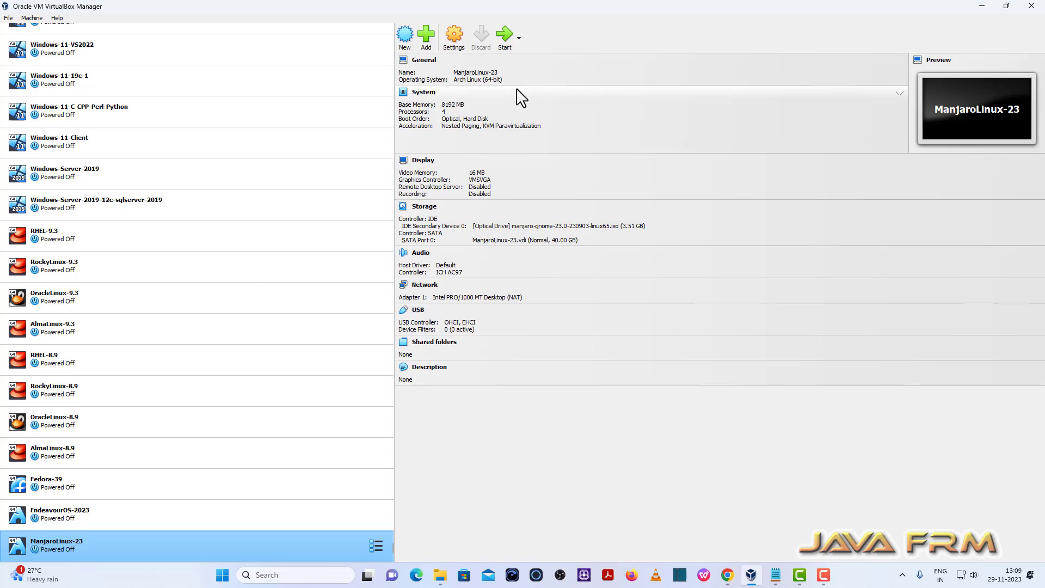
# - Start ManjaroLinux-23 and maximise its window as it boots from the ISO
pyautogui.click(504, 37)
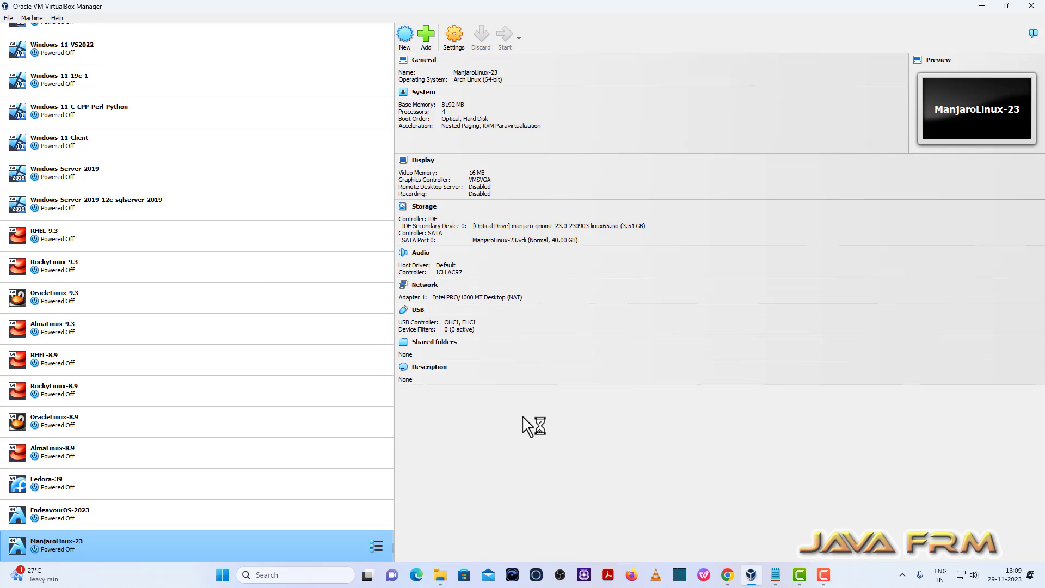
pyautogui.click(505, 35)
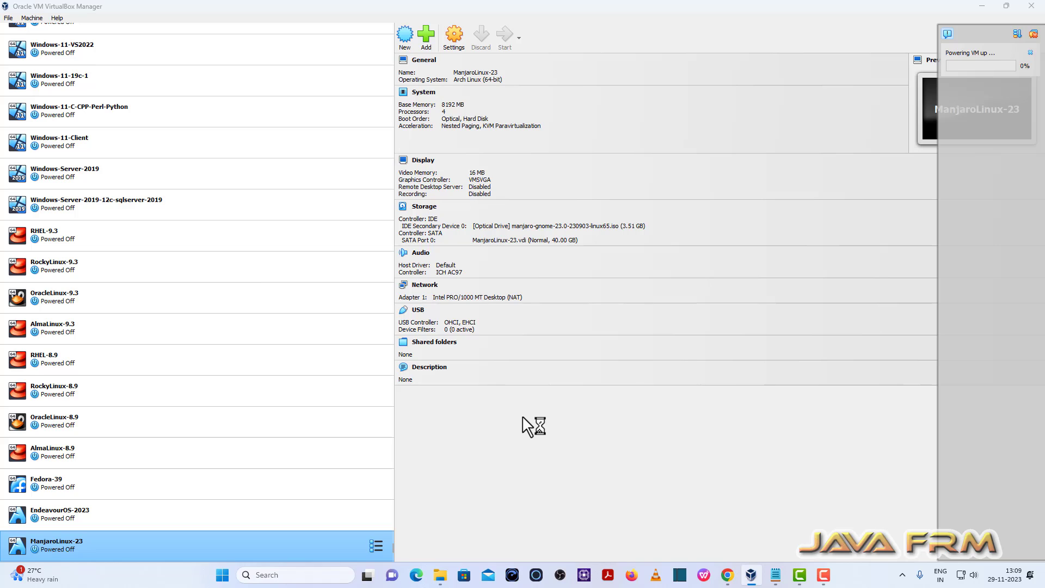
pyautogui.click(504, 37)
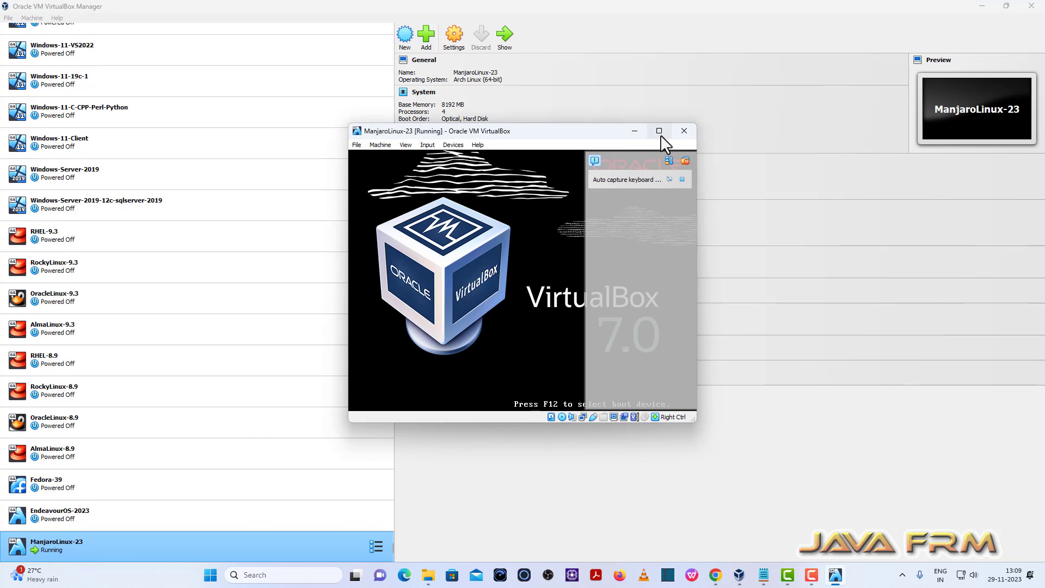
pyautogui.click(658, 130)
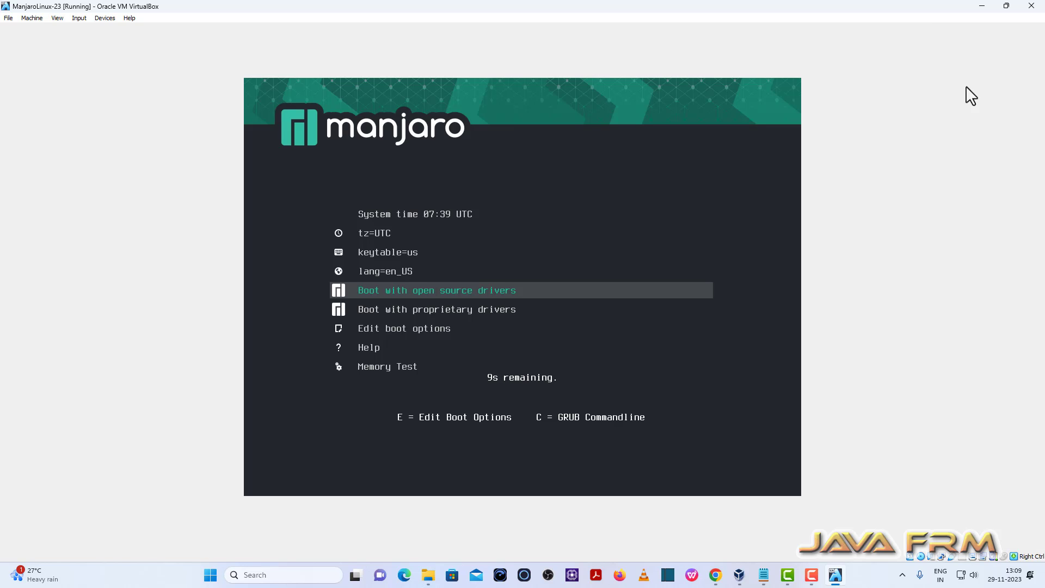
pyautogui.moveTo(434, 301)
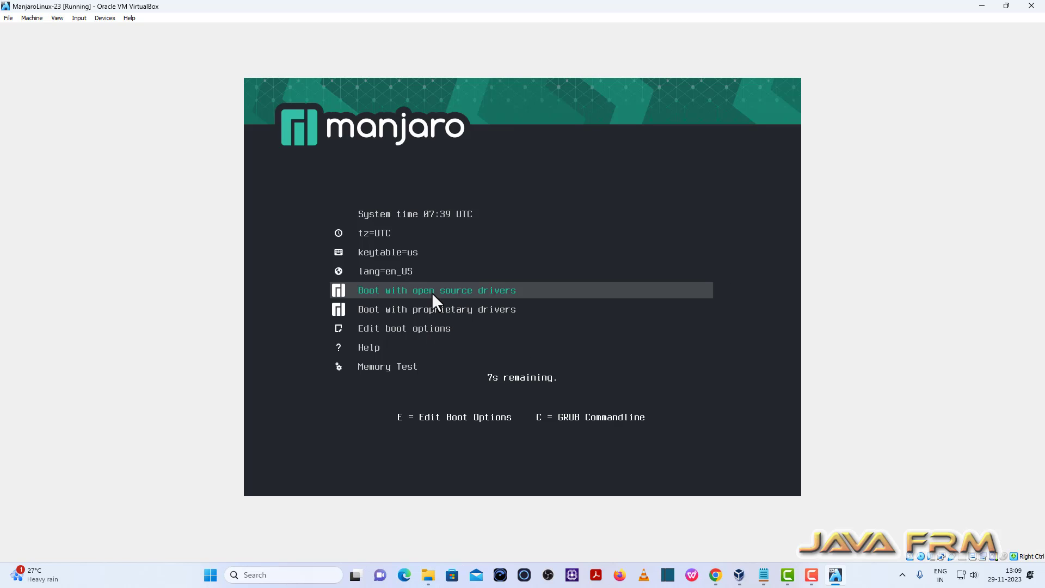
pyautogui.moveTo(466, 354)
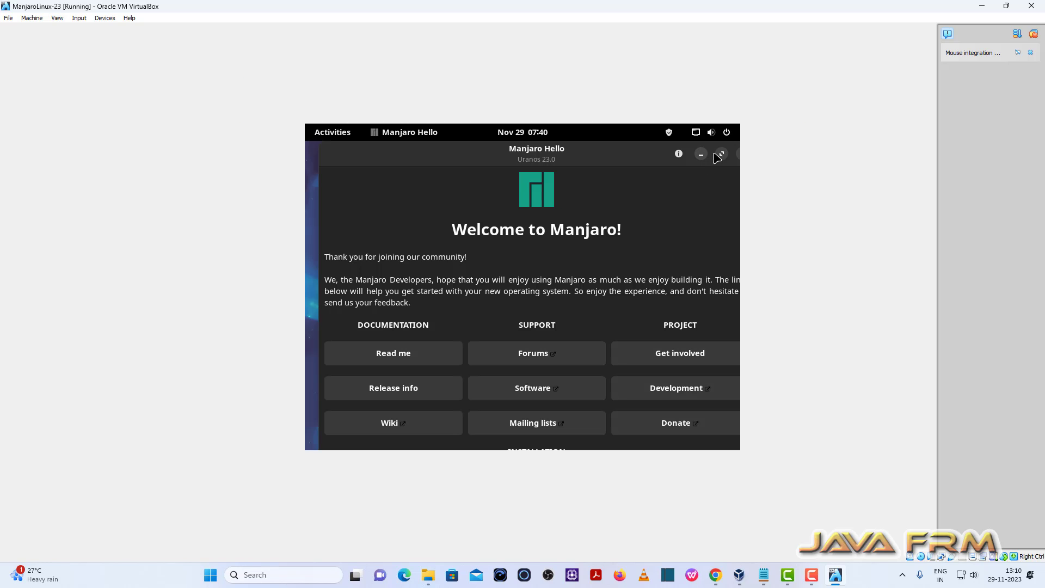
# - Close Manjaro Hello, set the guest display to 1920×1080, keep it and go full-screen
pyautogui.click(700, 153)
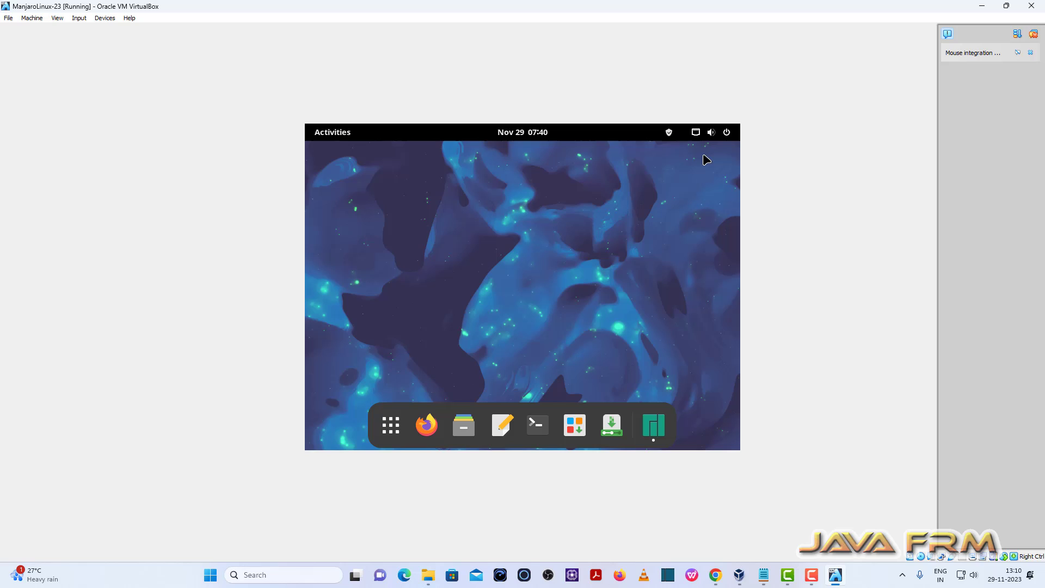
pyautogui.moveTo(384, 177)
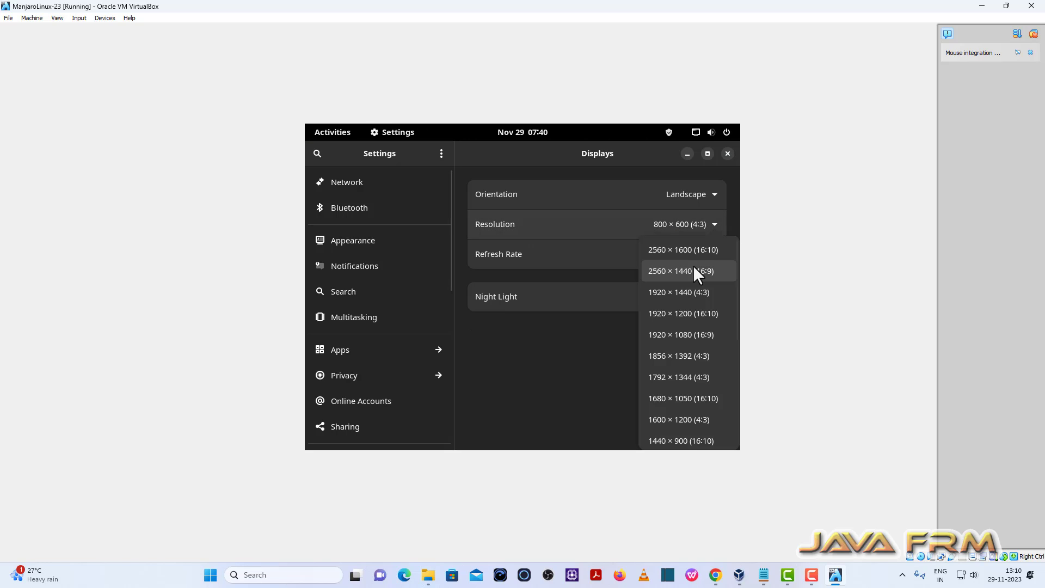
pyautogui.click(680, 334)
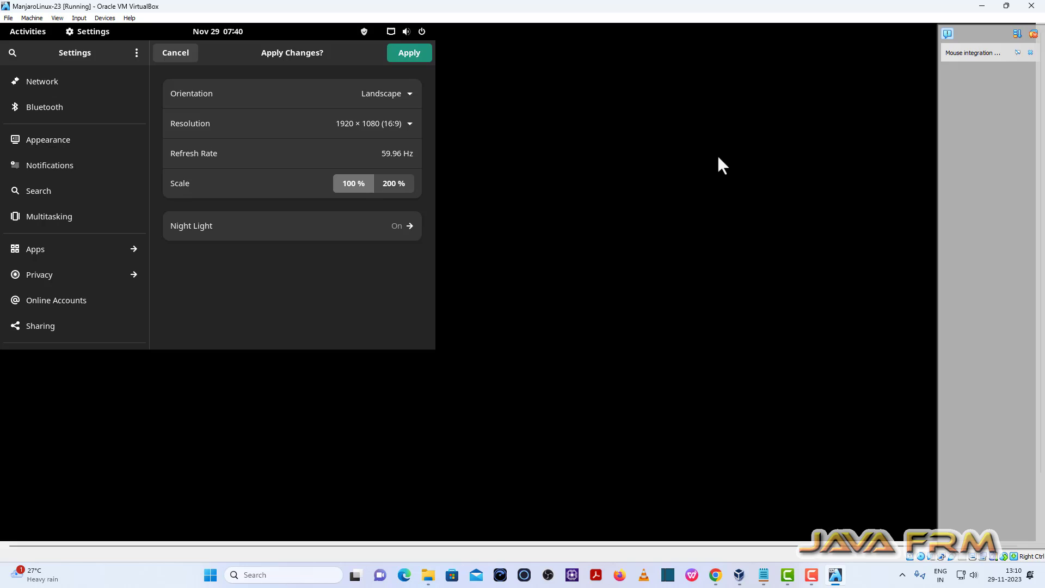
pyautogui.click(409, 52)
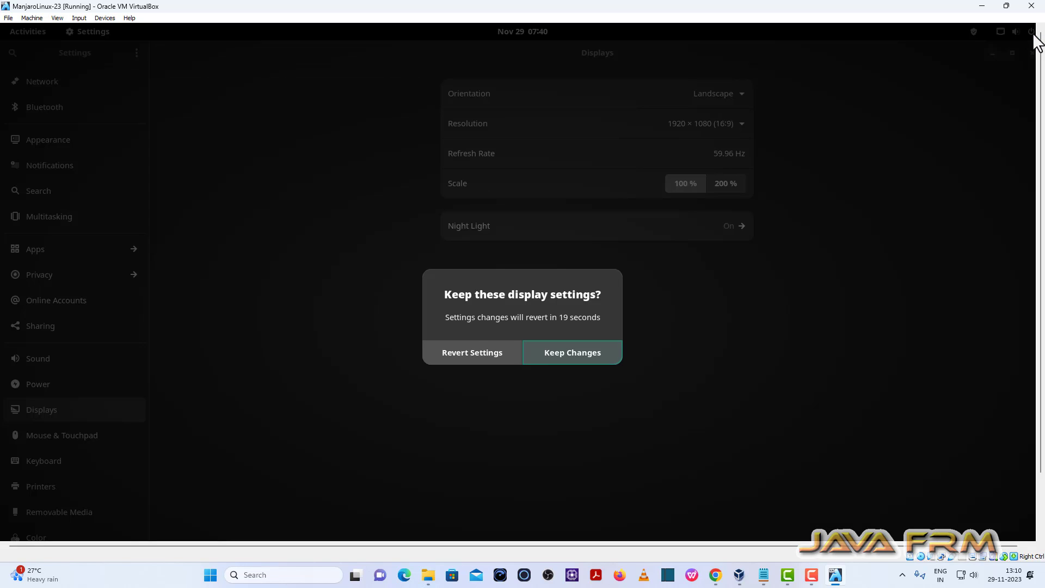
pyautogui.click(570, 352)
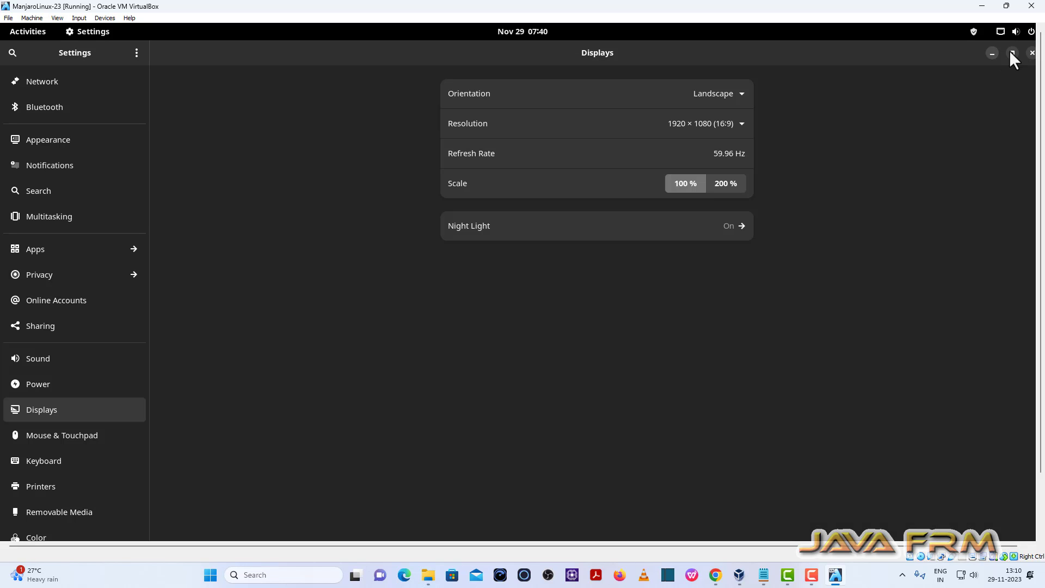
pyautogui.click(1031, 53)
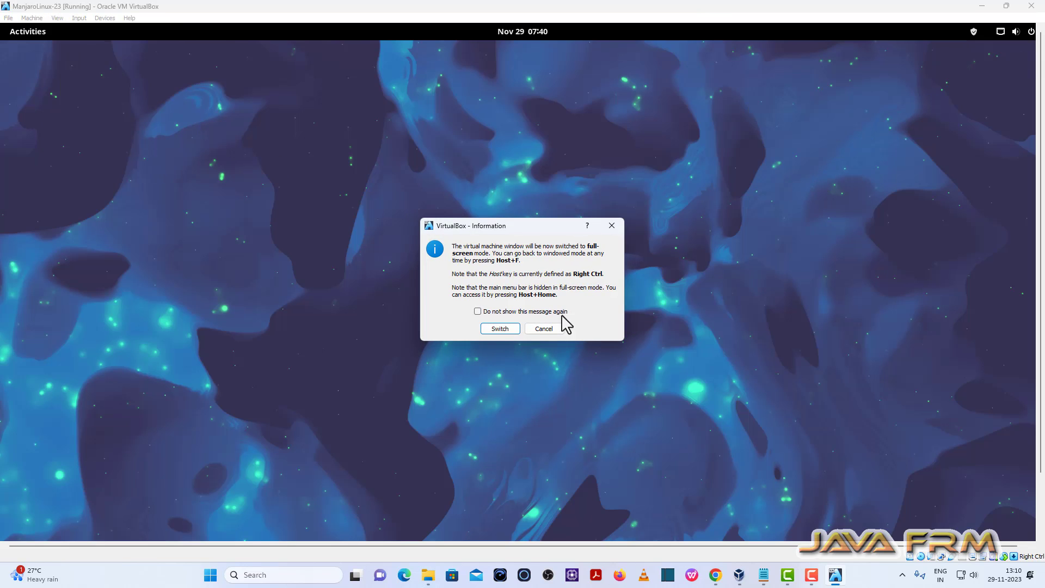
pyautogui.click(500, 327)
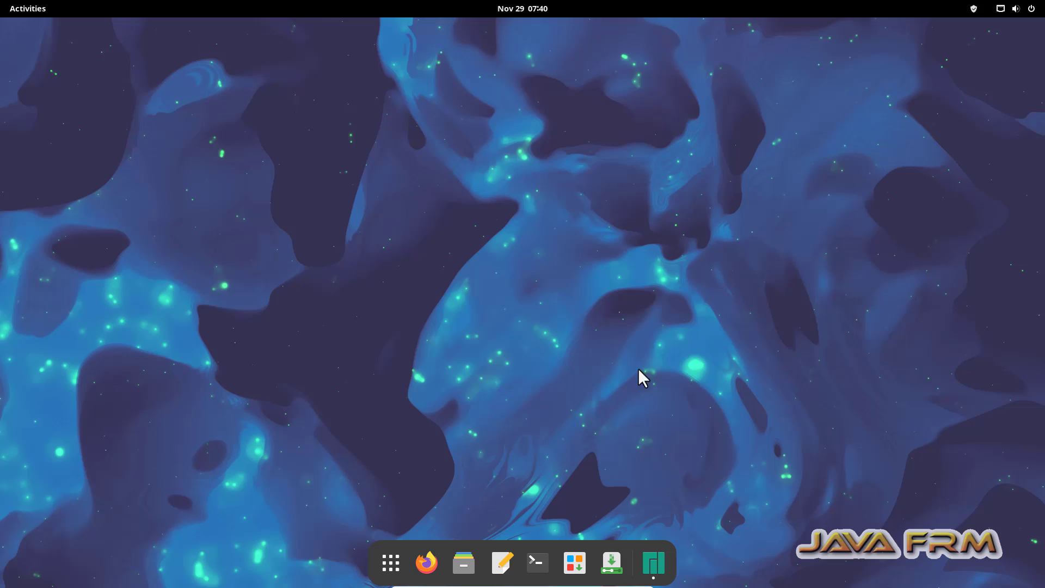
pyautogui.moveTo(611, 563)
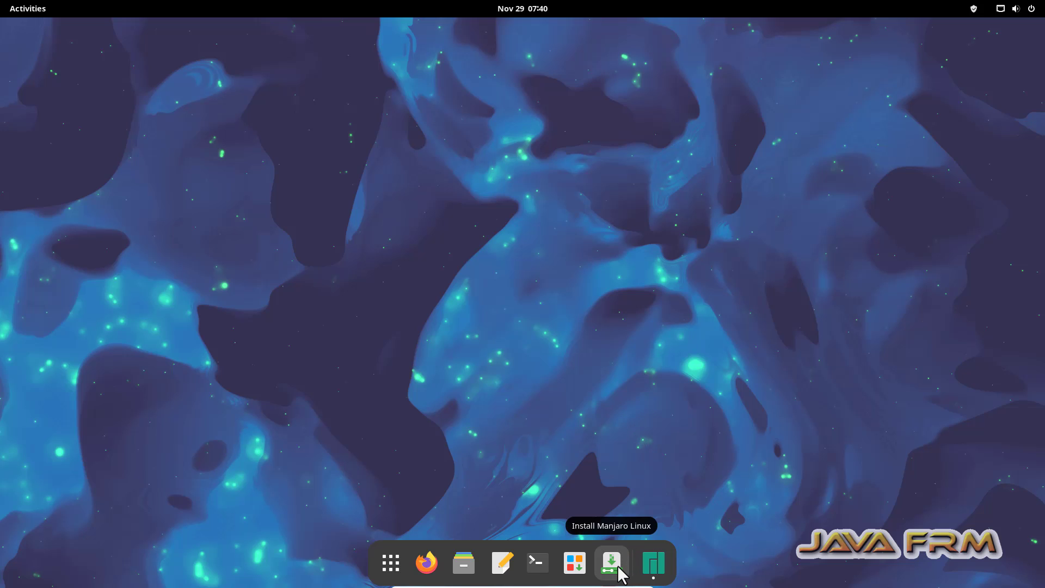
# - Launch the Manjaro installer and accept language, Kolkata location and keyboard
pyautogui.click(611, 562)
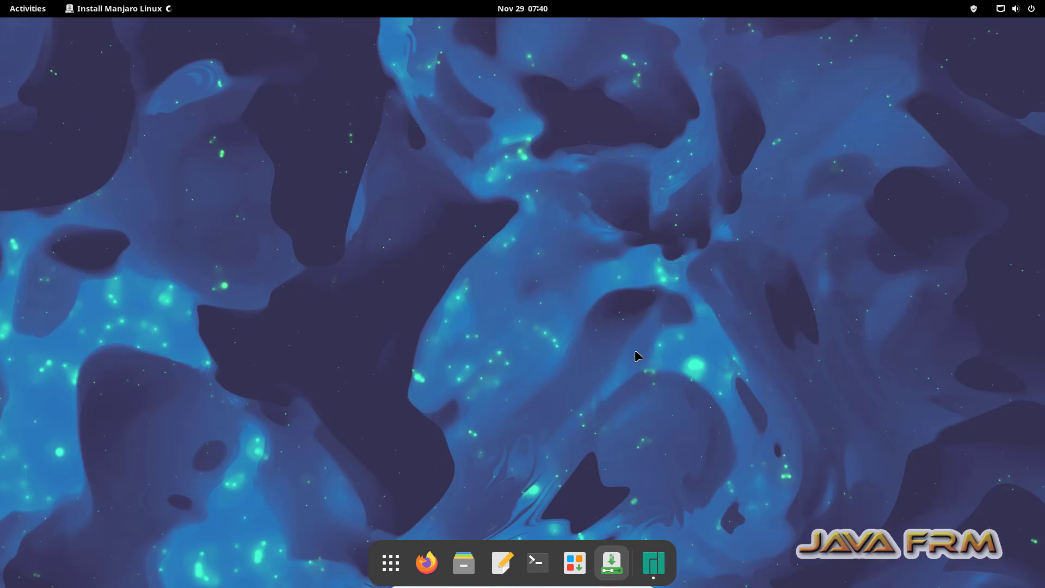
pyautogui.click(611, 562)
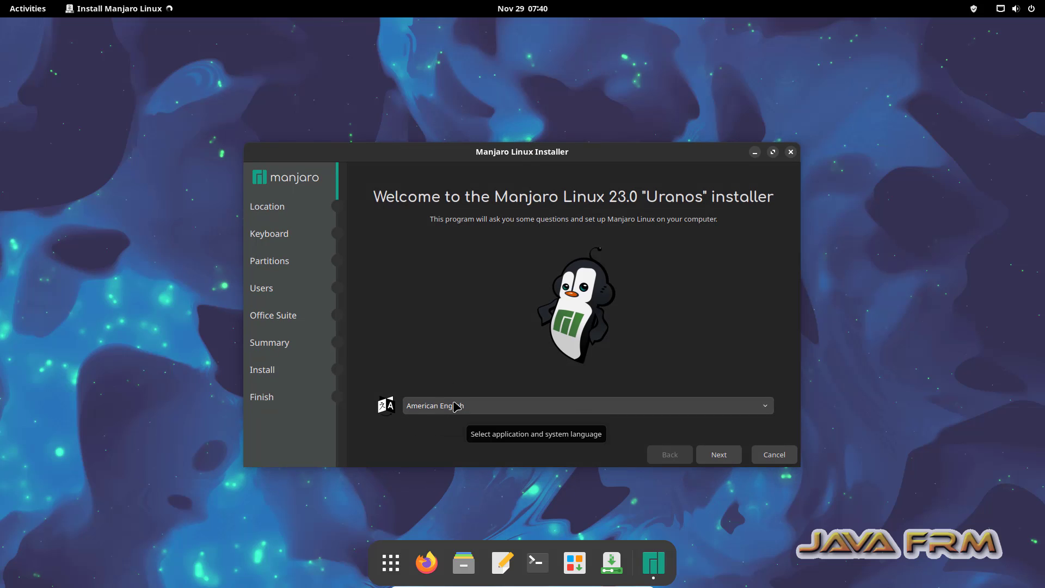
pyautogui.click(718, 455)
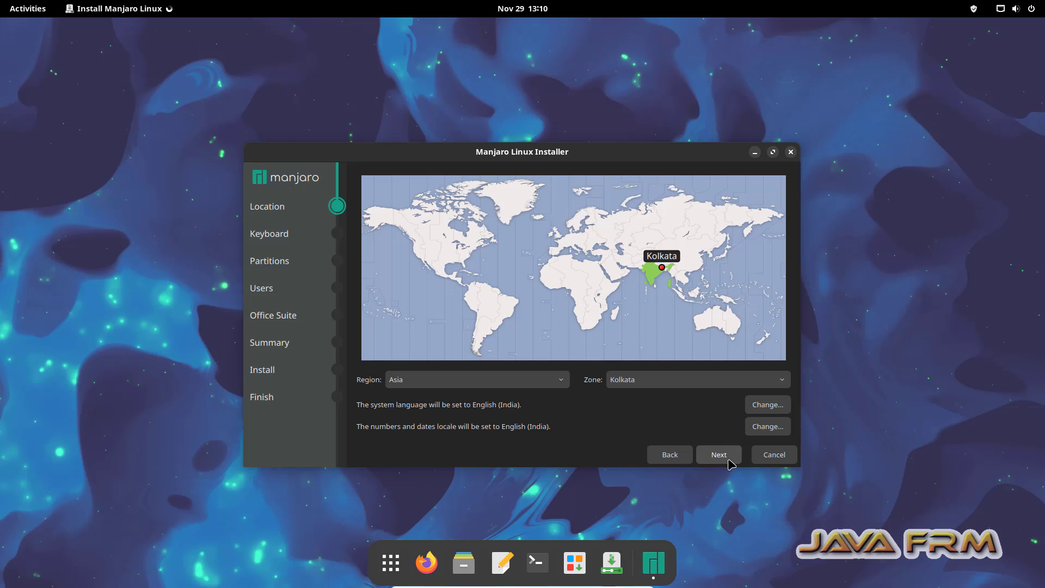
pyautogui.click(718, 454)
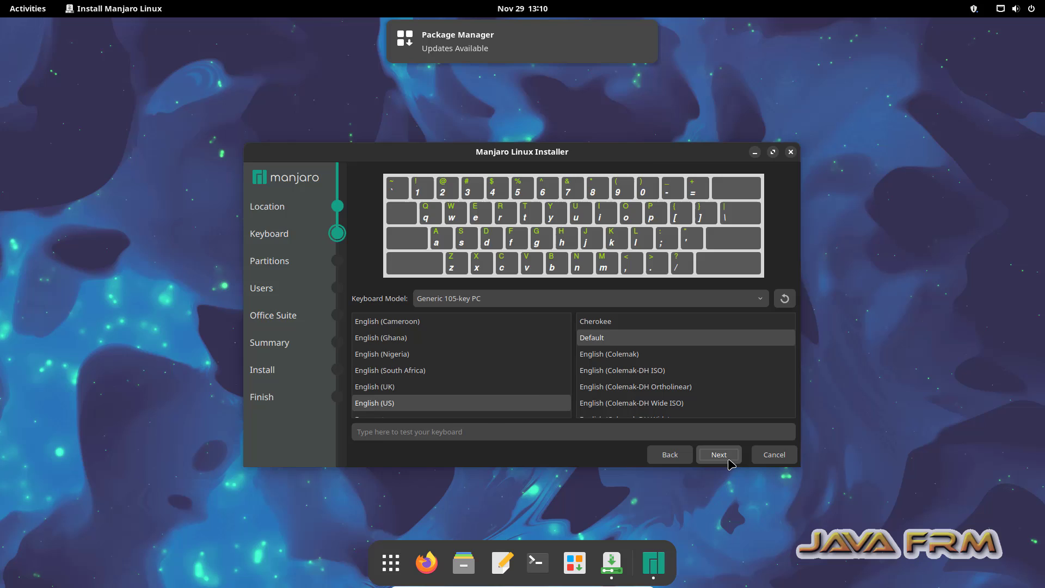
pyautogui.click(719, 455)
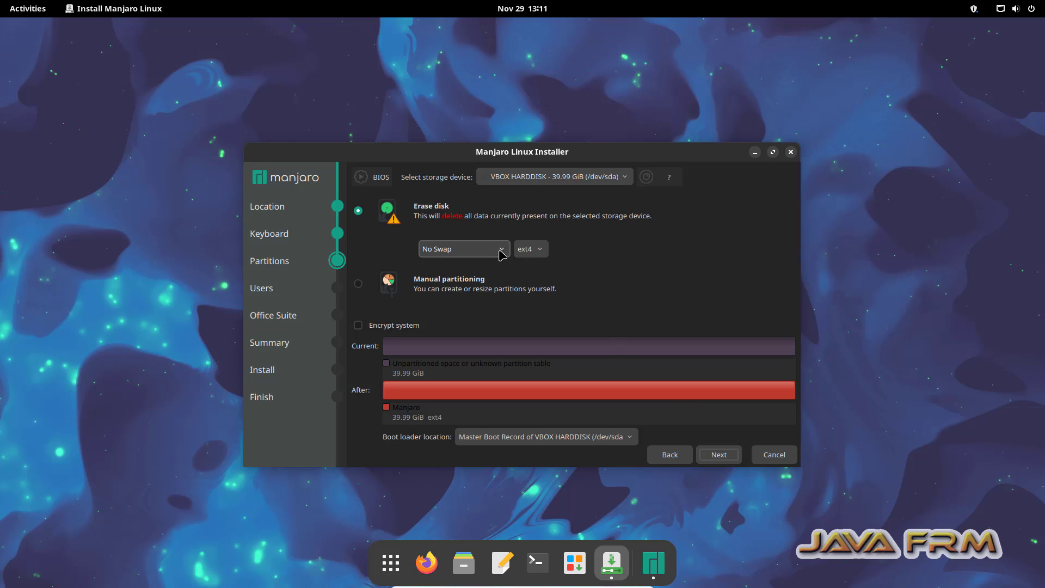
# - Choose Erase disk with swap without hibernation and continue to users
pyautogui.click(464, 248)
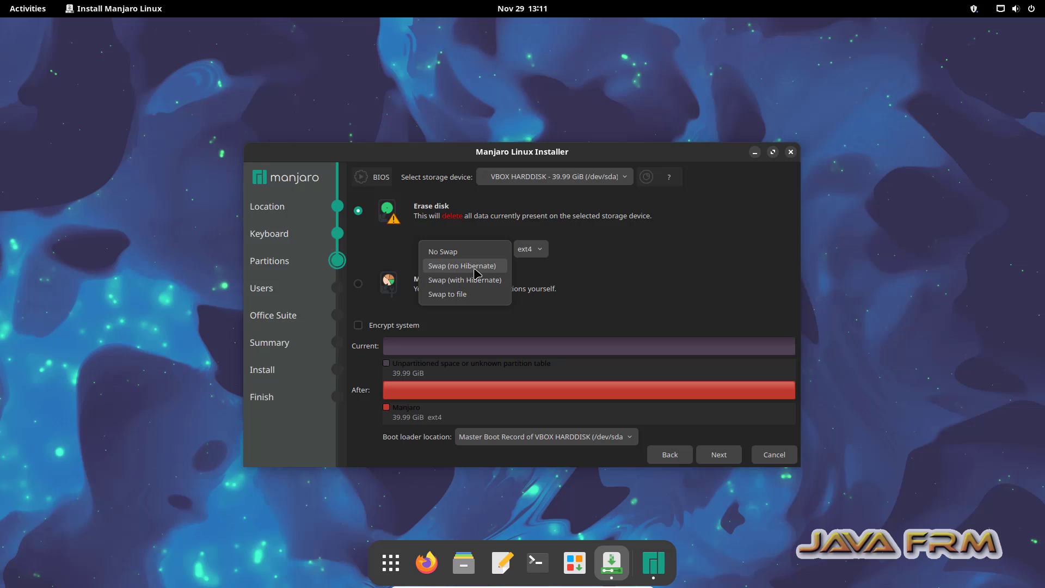
pyautogui.click(462, 266)
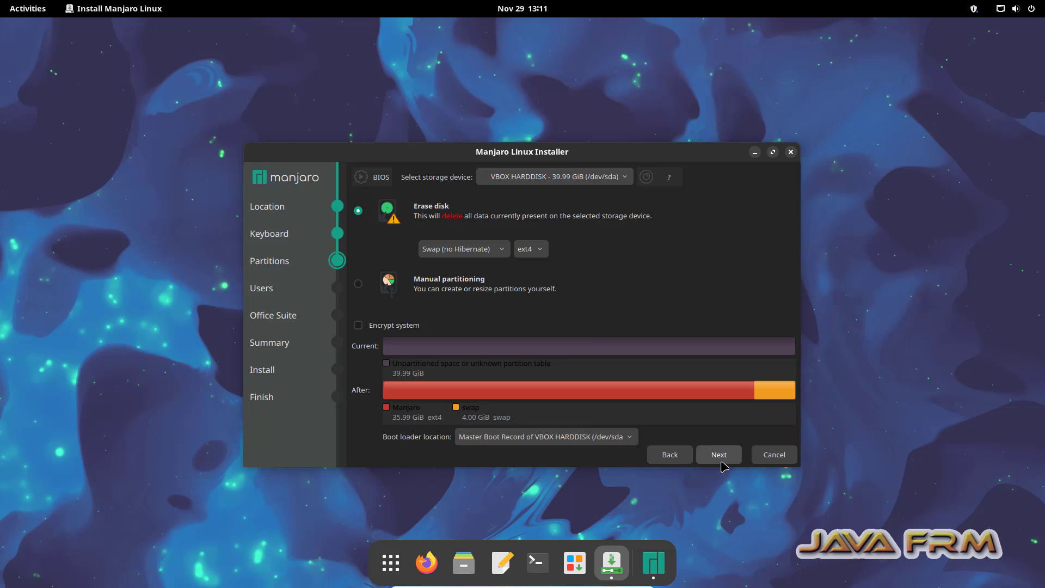
pyautogui.click(719, 454)
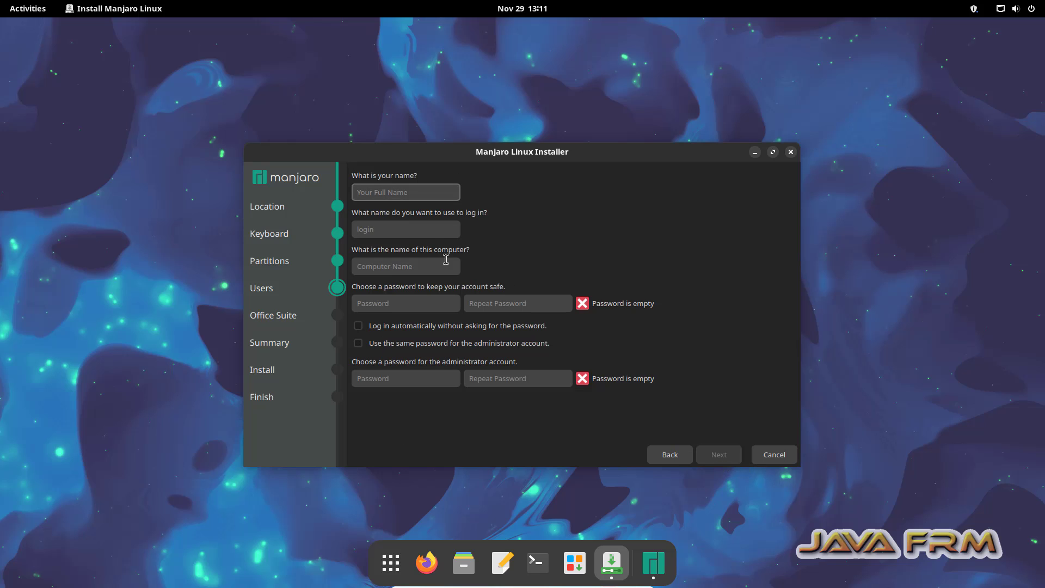
# - Enter user javafrm, computer name javafrm-uranos and both passwords, then continue
pyautogui.write('javafrm')
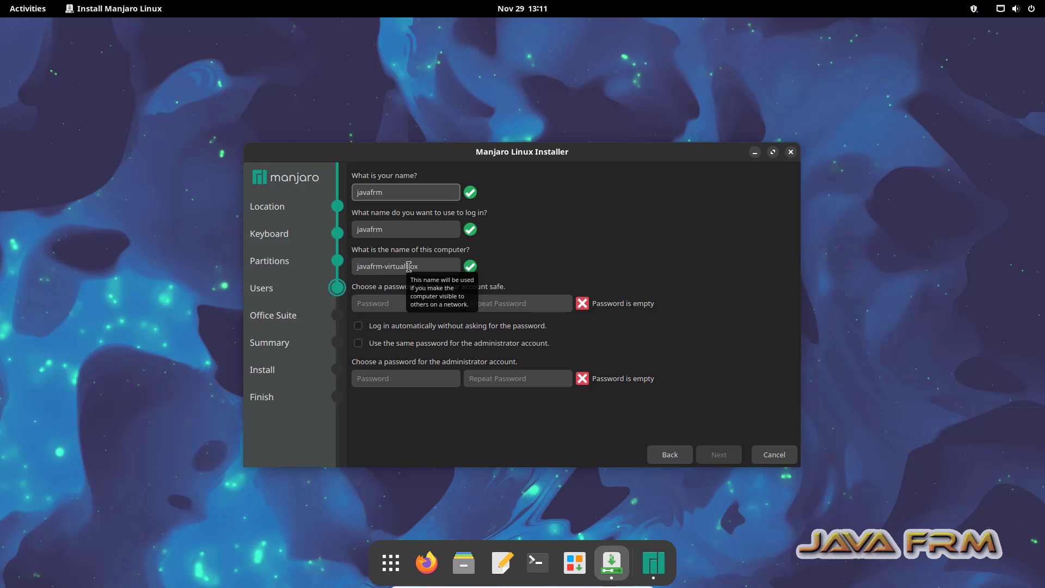
pyautogui.moveTo(491, 366)
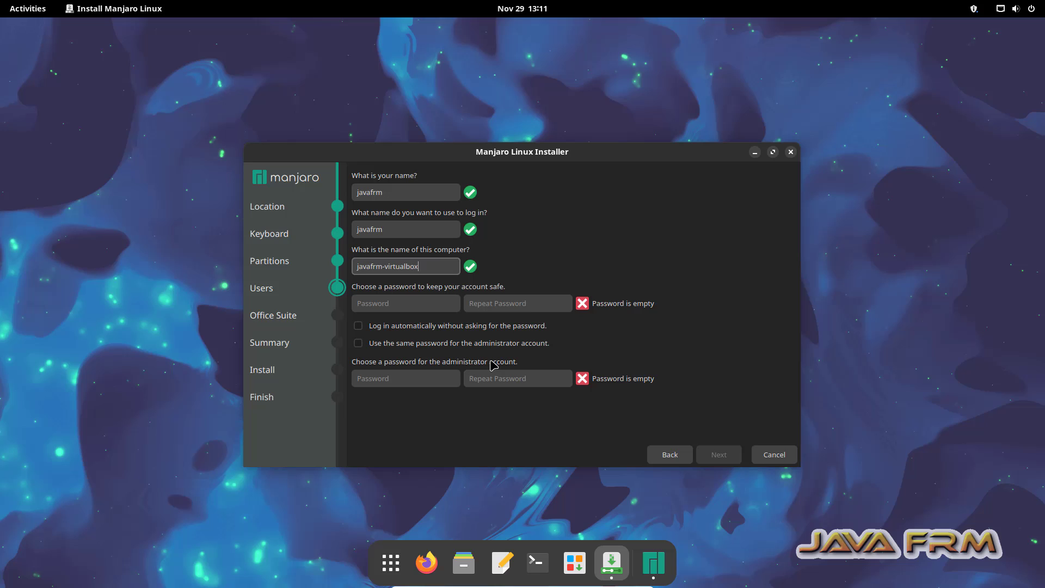
pyautogui.press('BackSpace')
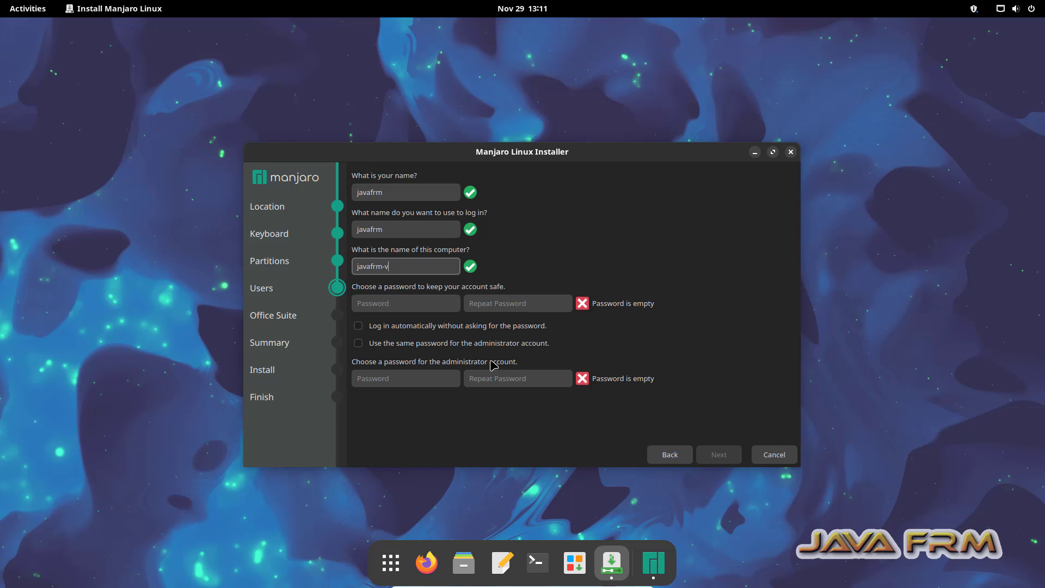
pyautogui.write('ra')
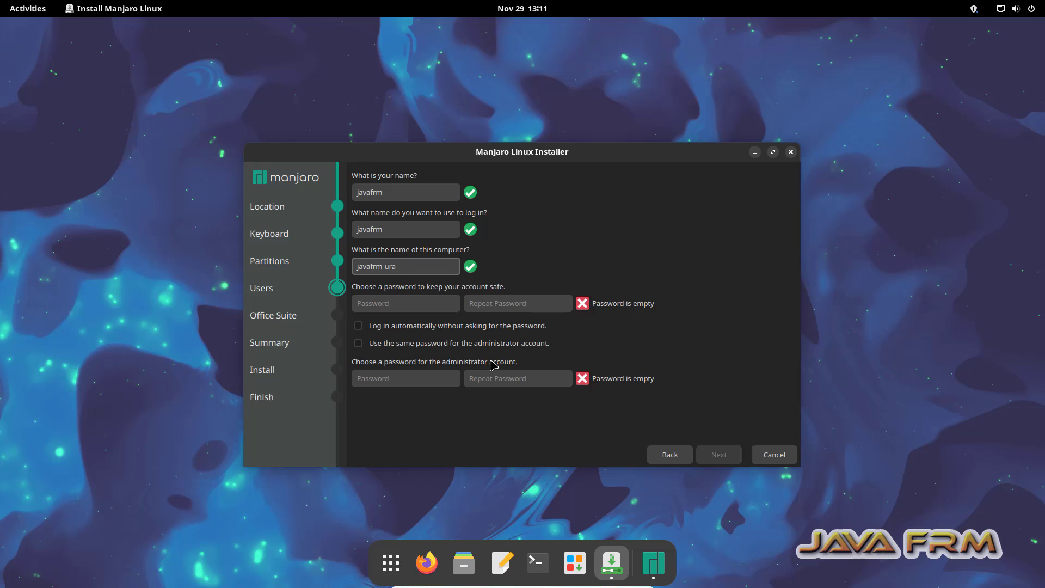
pyautogui.press('BackSpace')
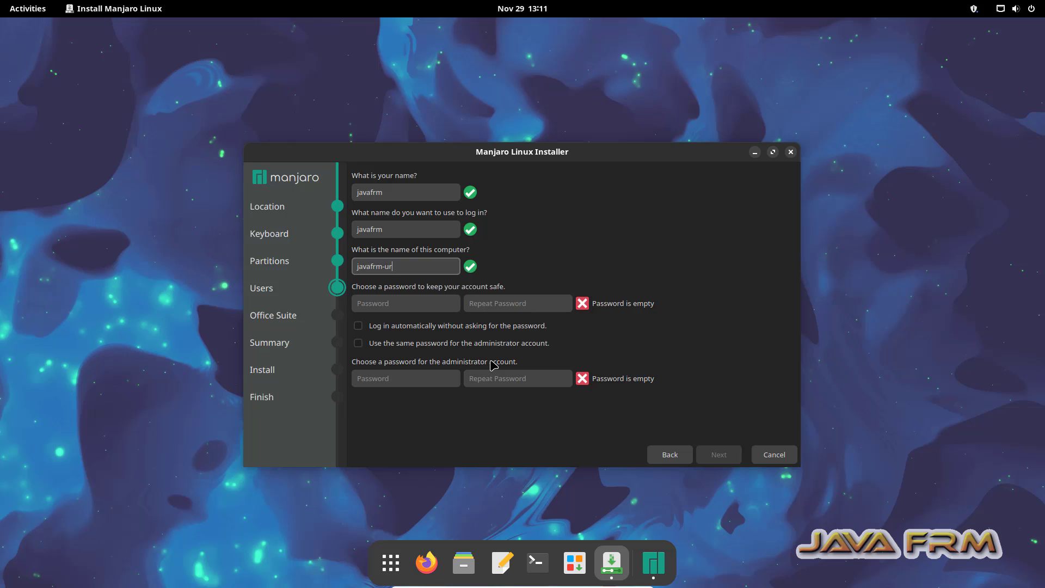
pyautogui.write('anos')
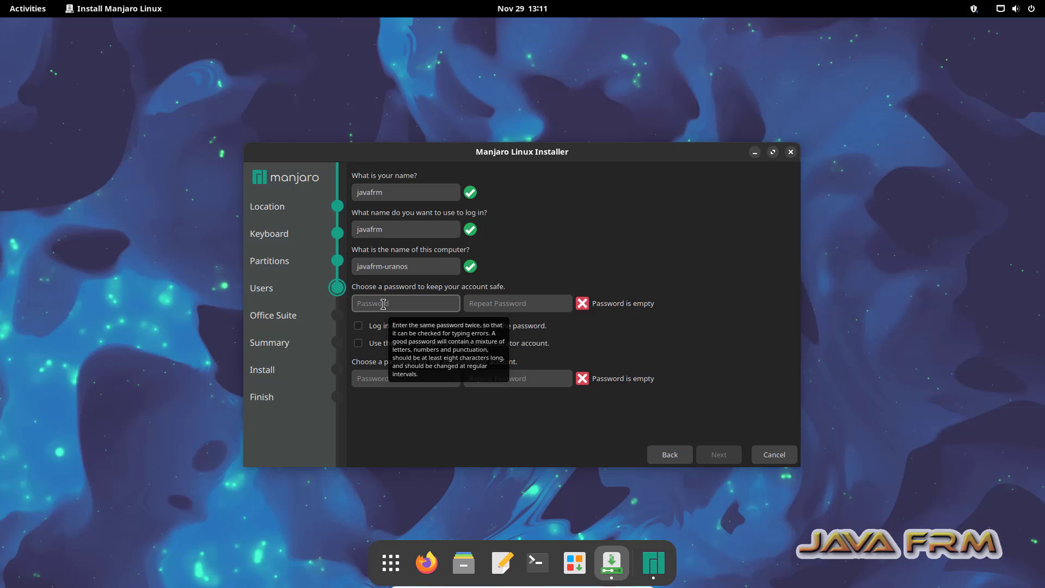
pyautogui.write('password')
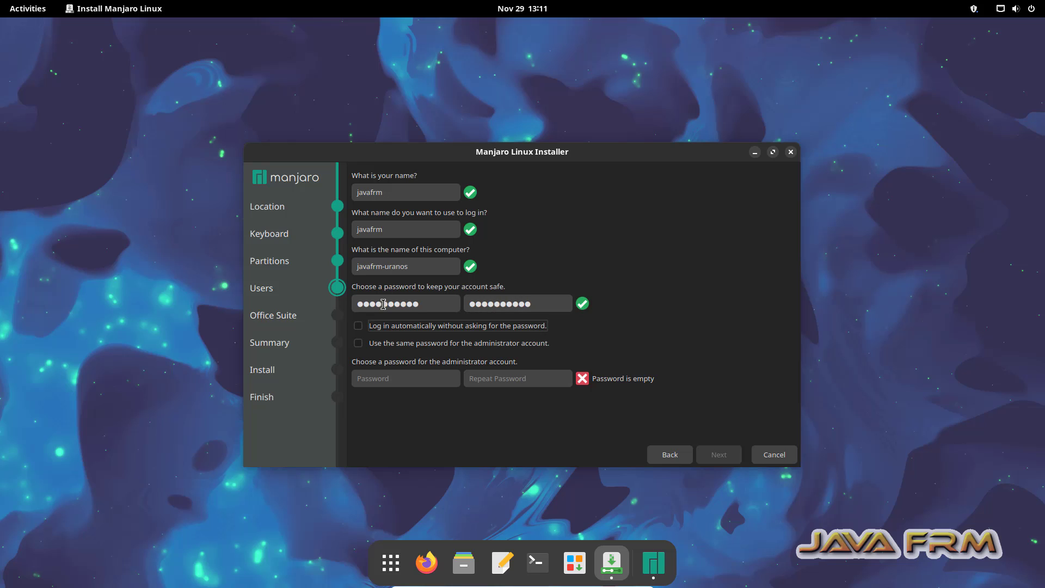
pyautogui.click(405, 378)
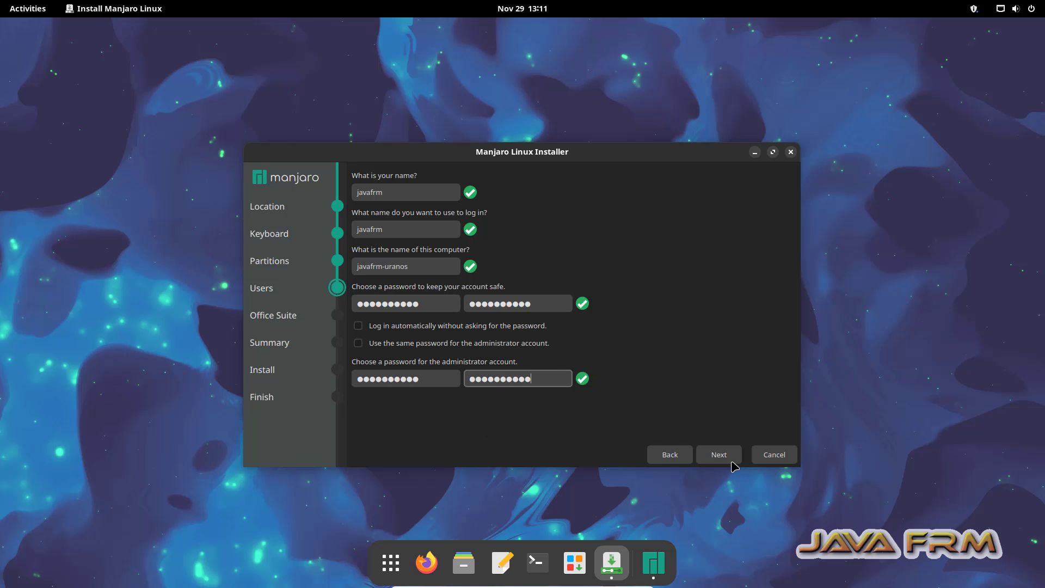
pyautogui.click(719, 454)
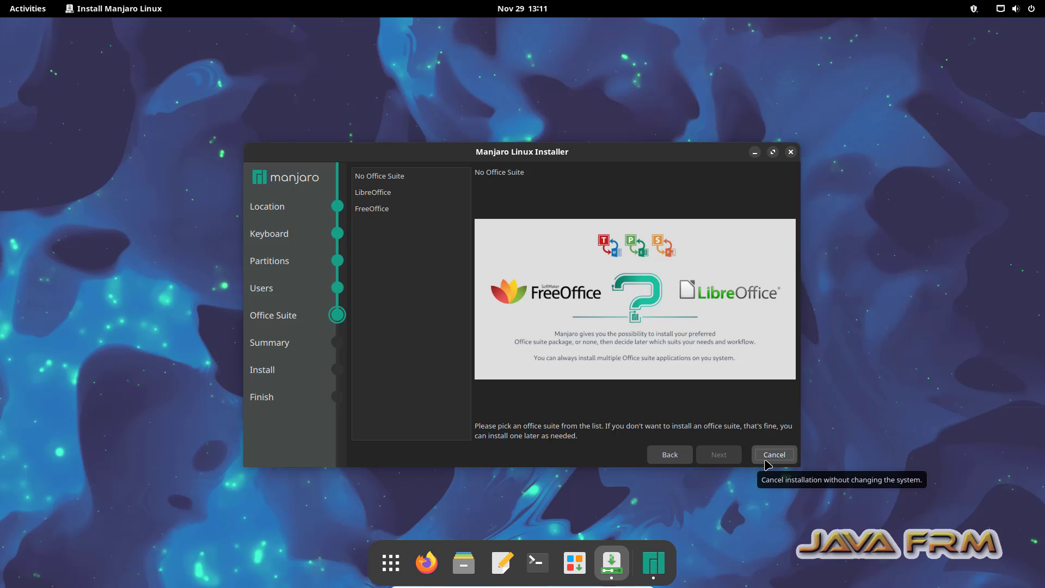
pyautogui.moveTo(380, 175)
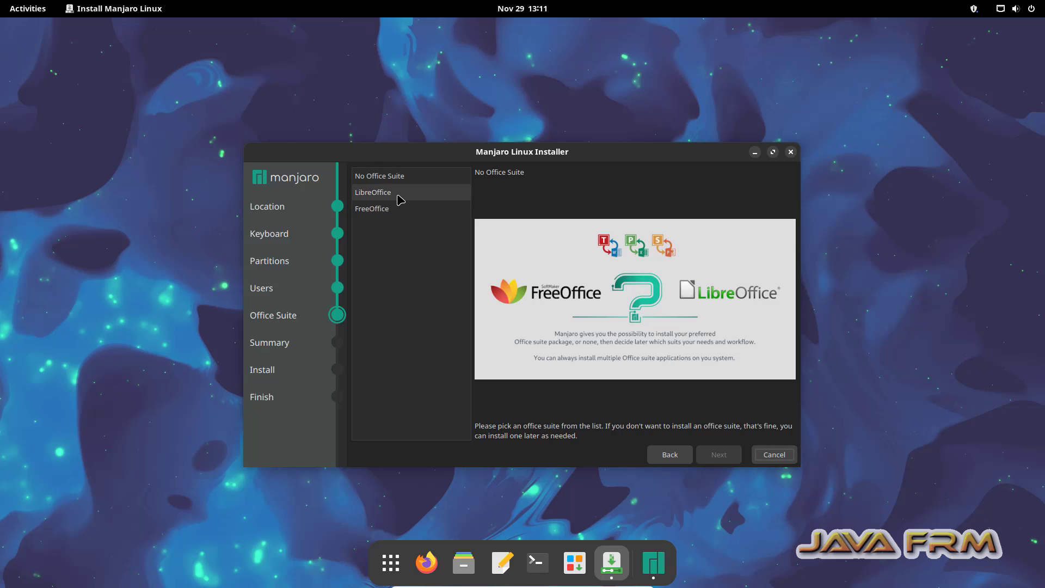
# - Keep LibreOffice, then start the installation and confirm the disk changes
pyautogui.click(718, 454)
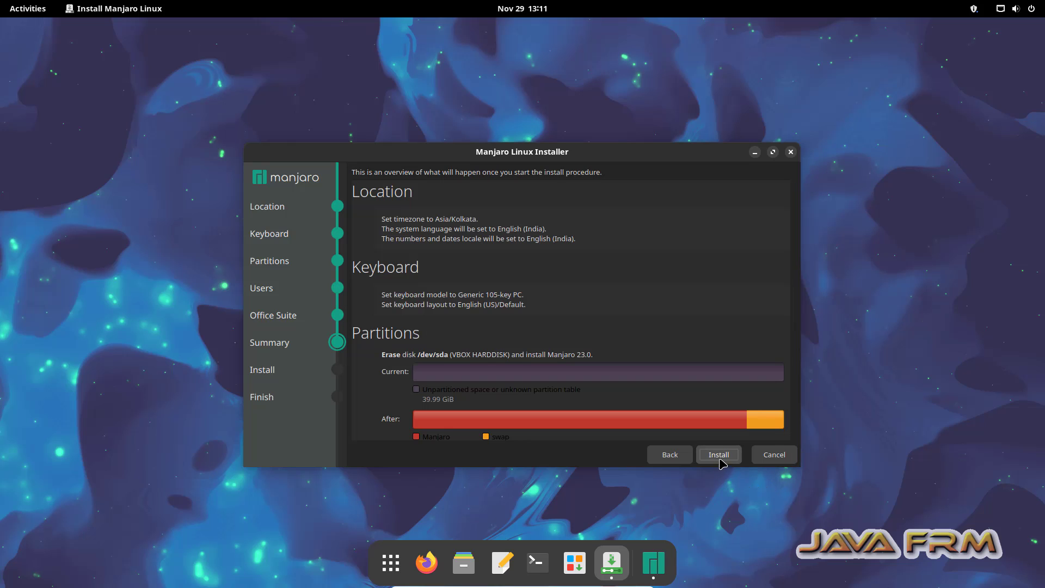
pyautogui.click(718, 455)
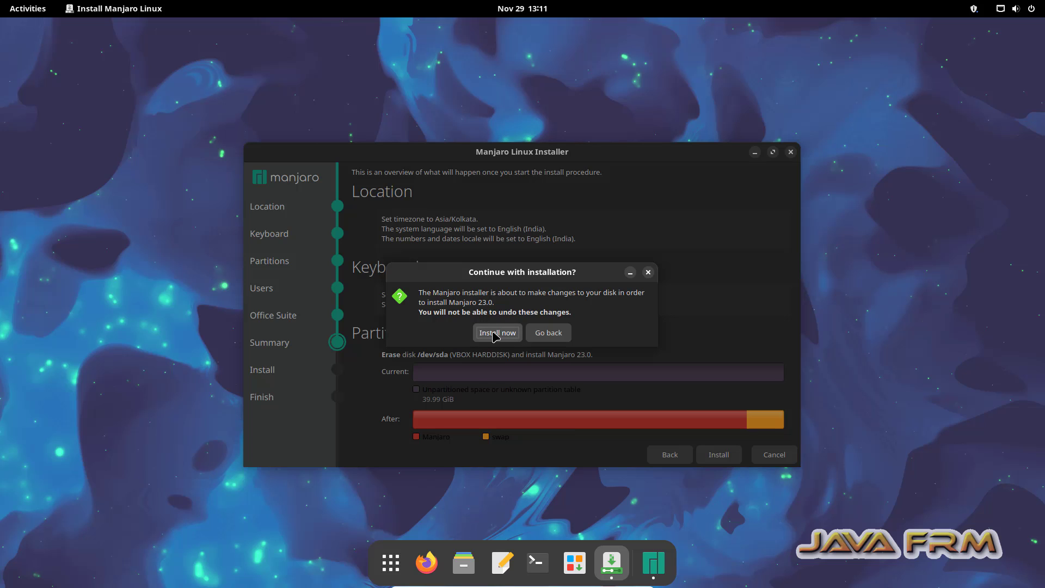
pyautogui.click(496, 333)
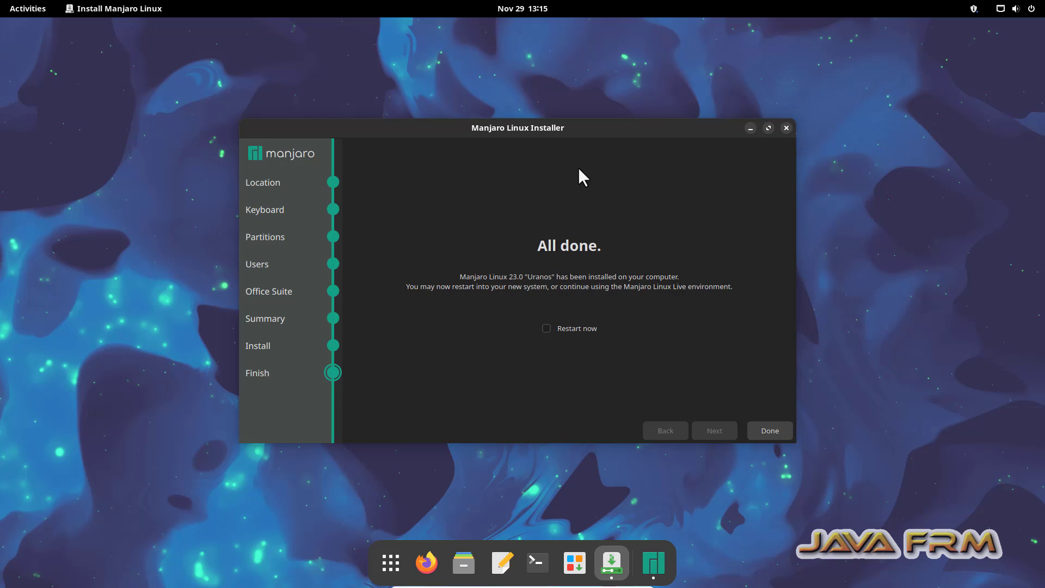
pyautogui.moveTo(732, 361)
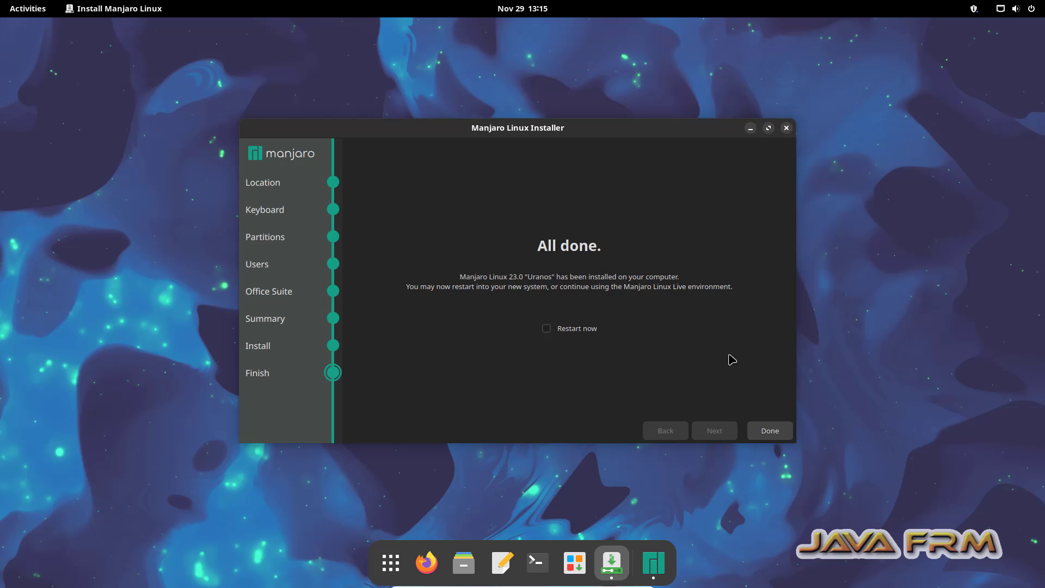
# - Close the finished installer and power off the live system from the top-right menu
pyautogui.click(770, 431)
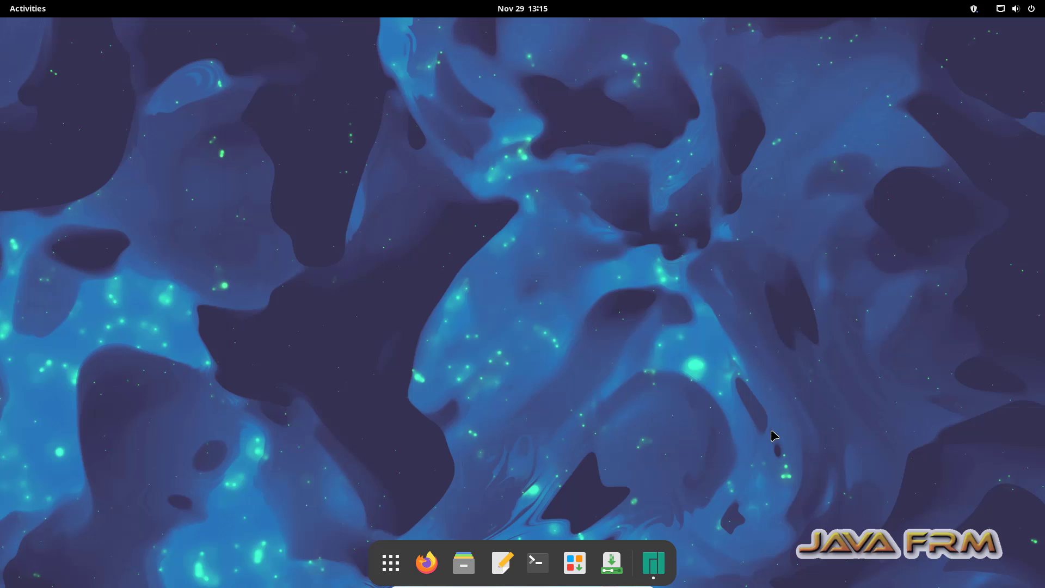
pyautogui.click(1017, 8)
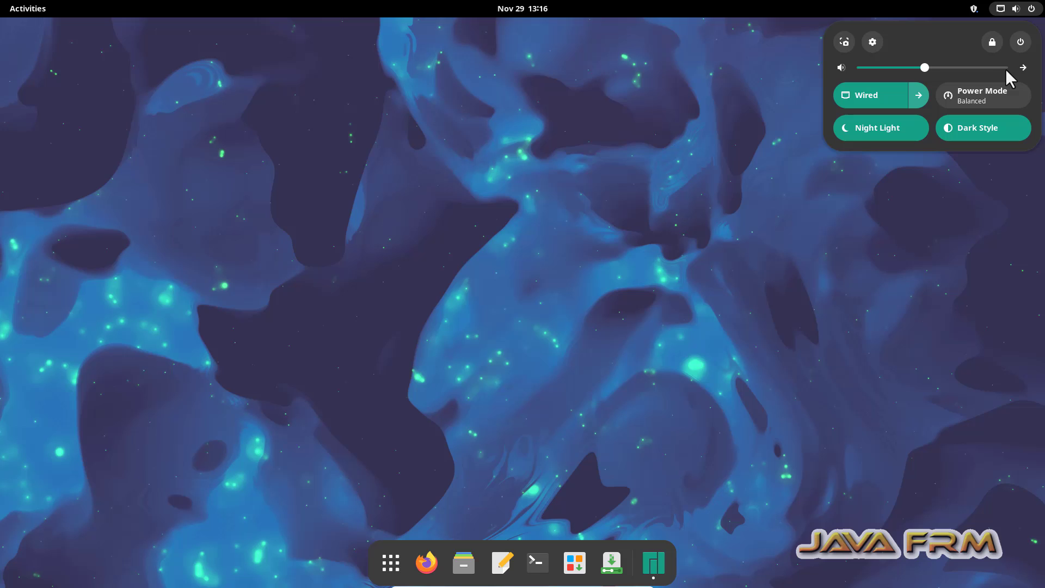
pyautogui.click(1019, 41)
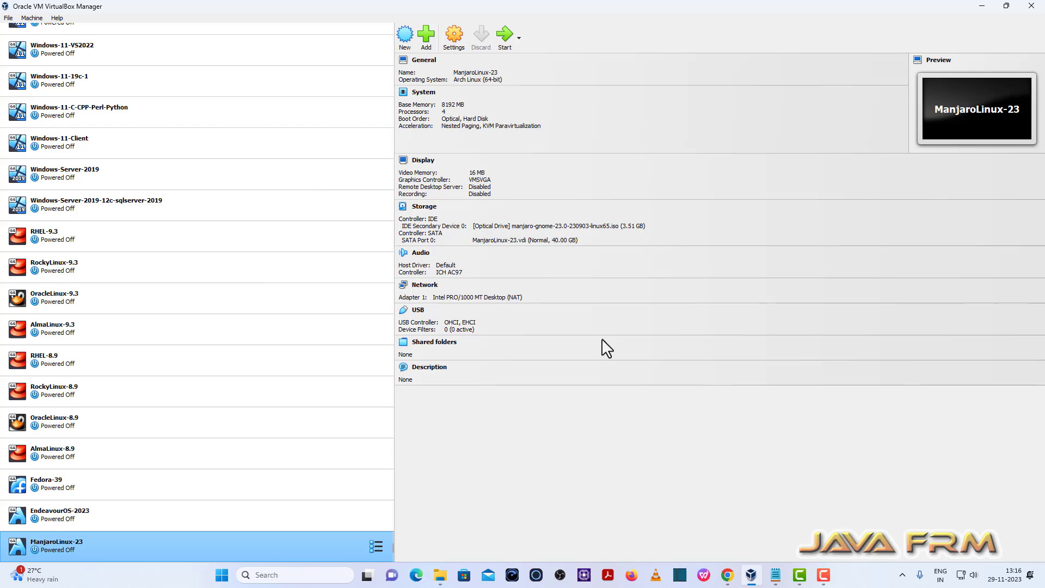
pyautogui.moveTo(454, 35)
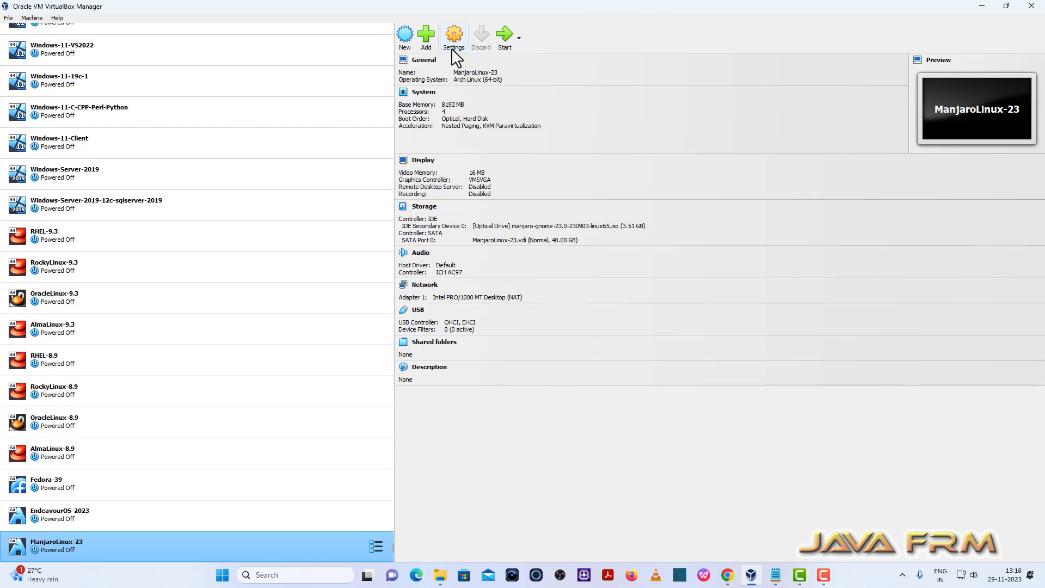
# - Move Hard Disk above Optical in ManjaroLinux-23's boot order and save the settings
pyautogui.click(453, 35)
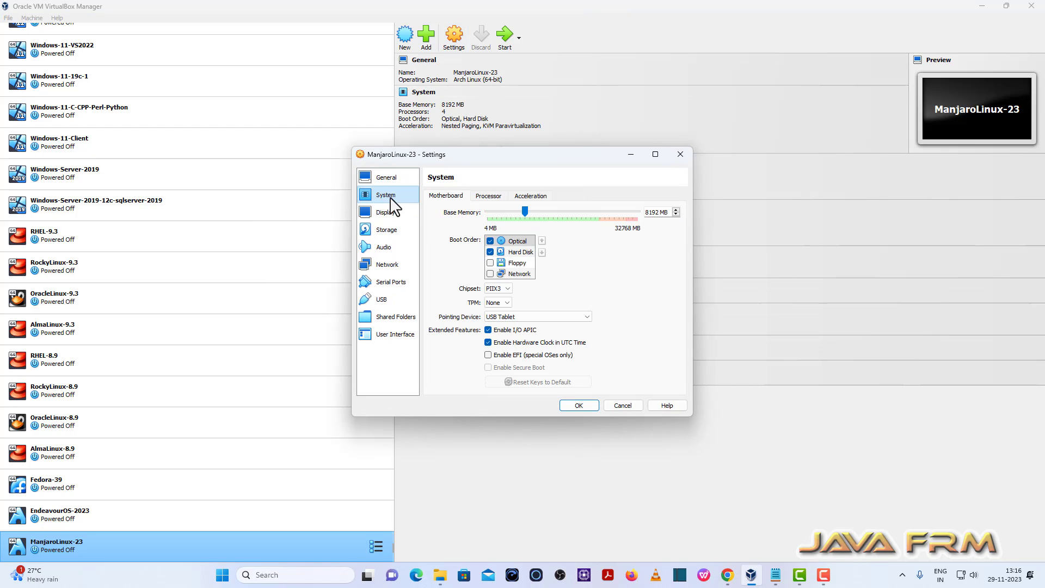
pyautogui.click(521, 252)
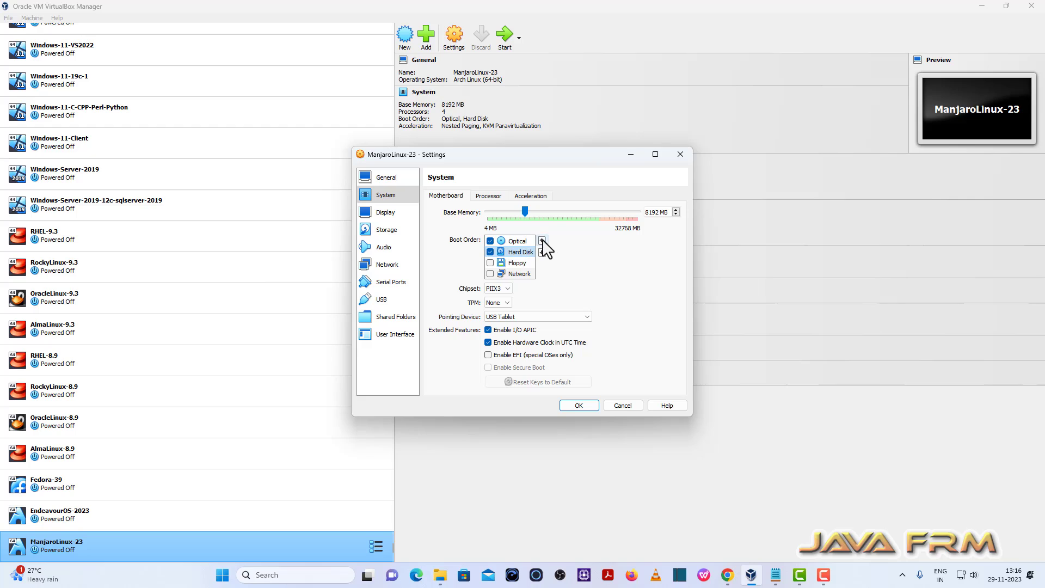
pyautogui.click(543, 240)
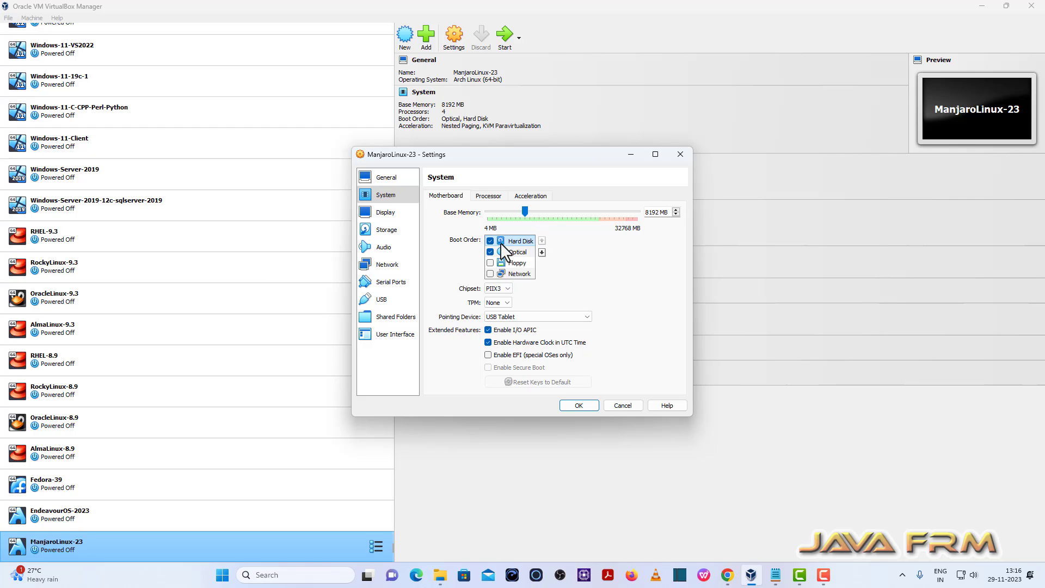
pyautogui.click(577, 406)
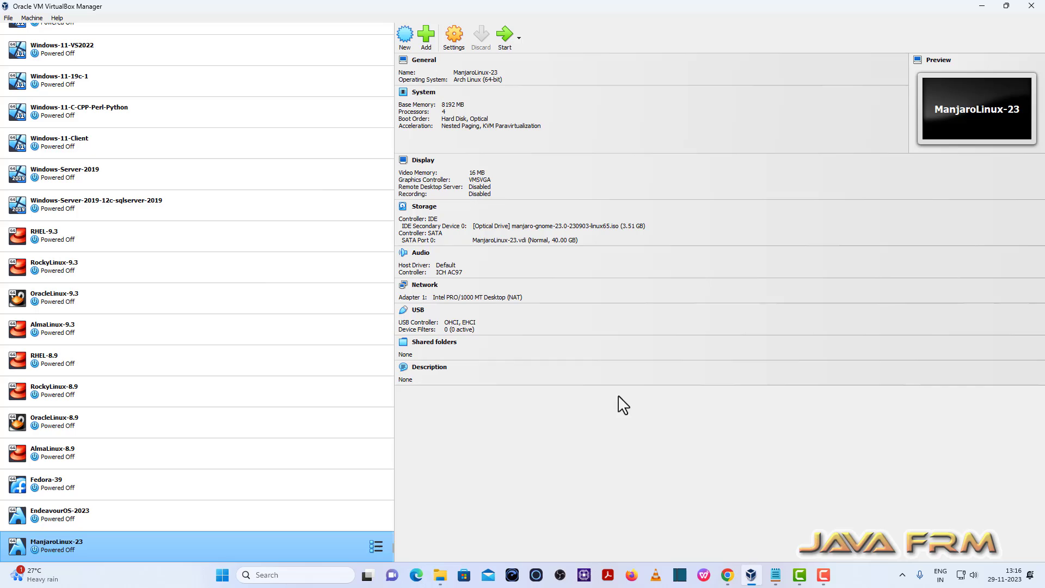
# - Start the ManjaroLinux-23 virtual machine
pyautogui.click(504, 33)
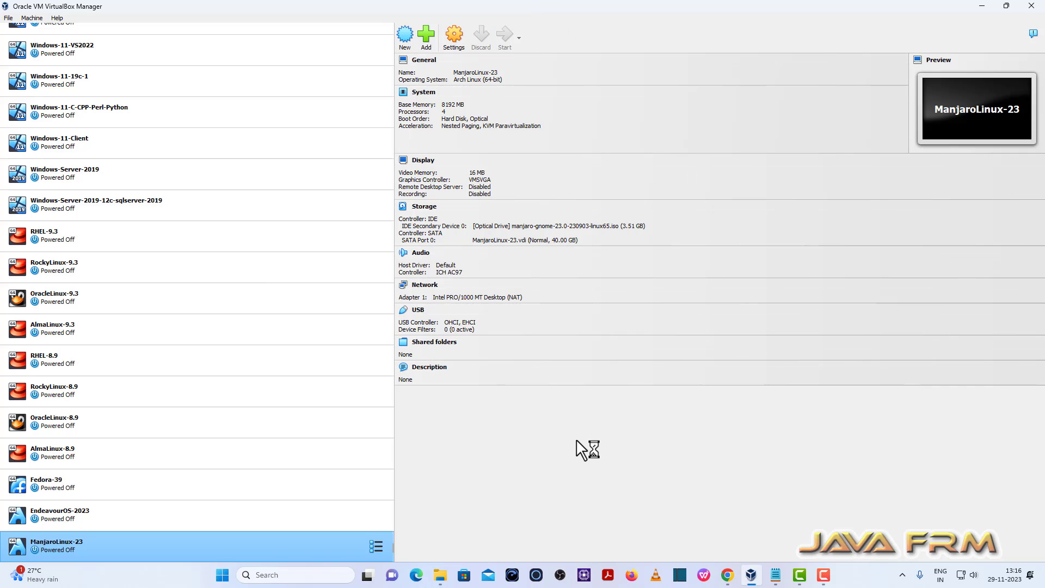
pyautogui.click(504, 37)
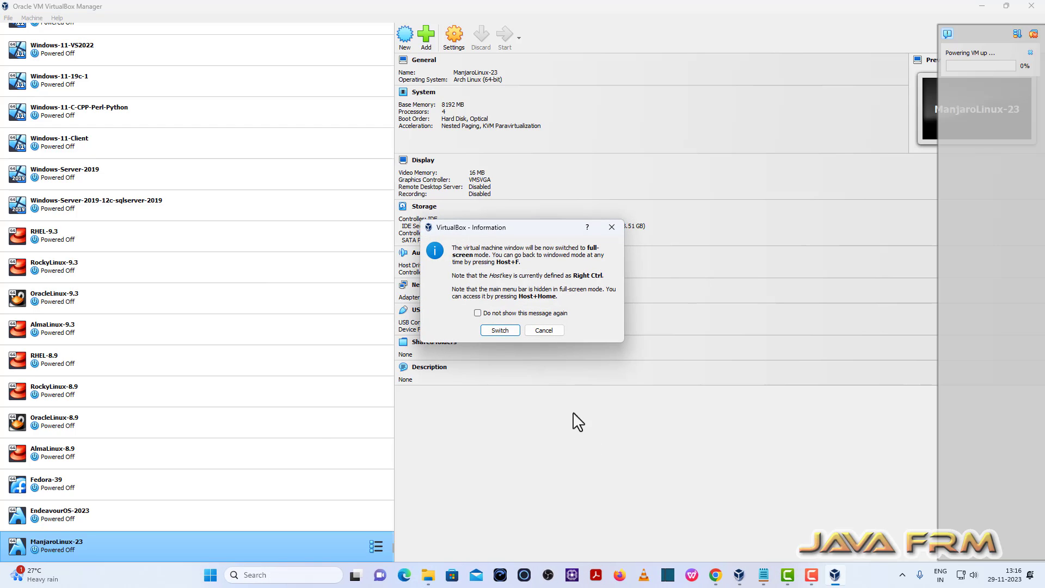
# - Switch the VM to full screen and log in as javafrm with the password
pyautogui.click(500, 330)
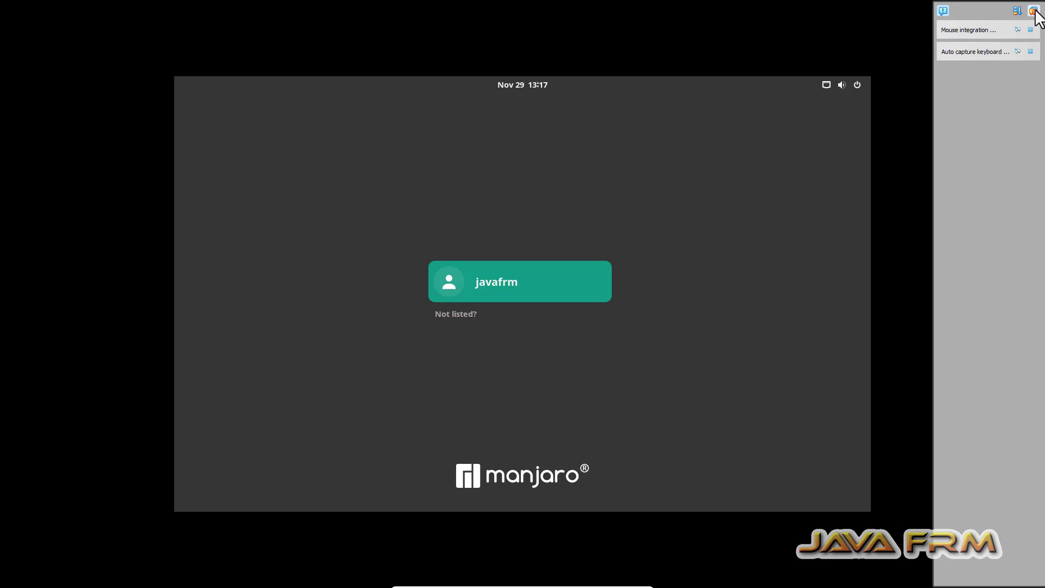
pyautogui.click(520, 280)
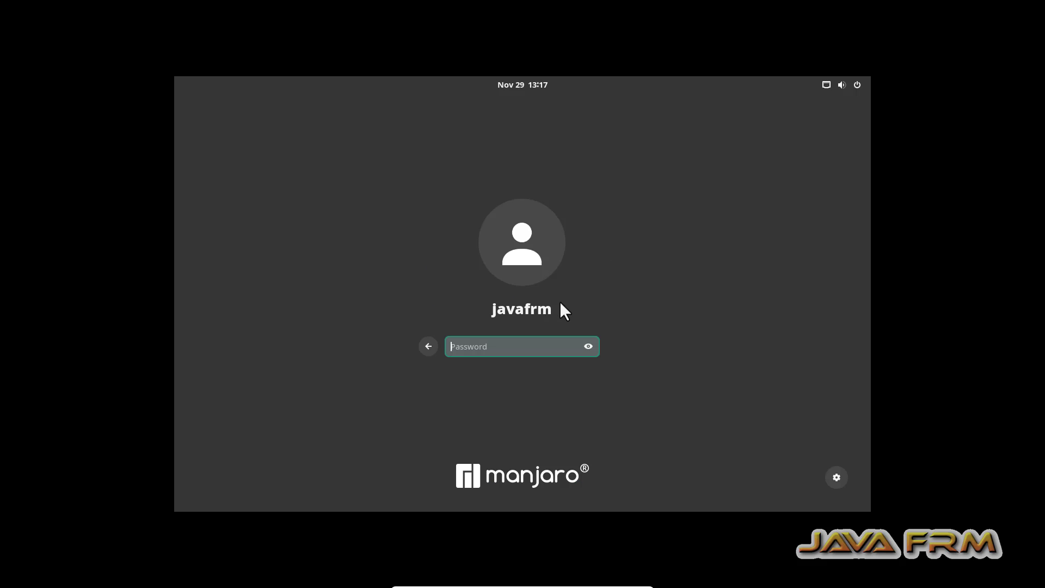
pyautogui.write('password')
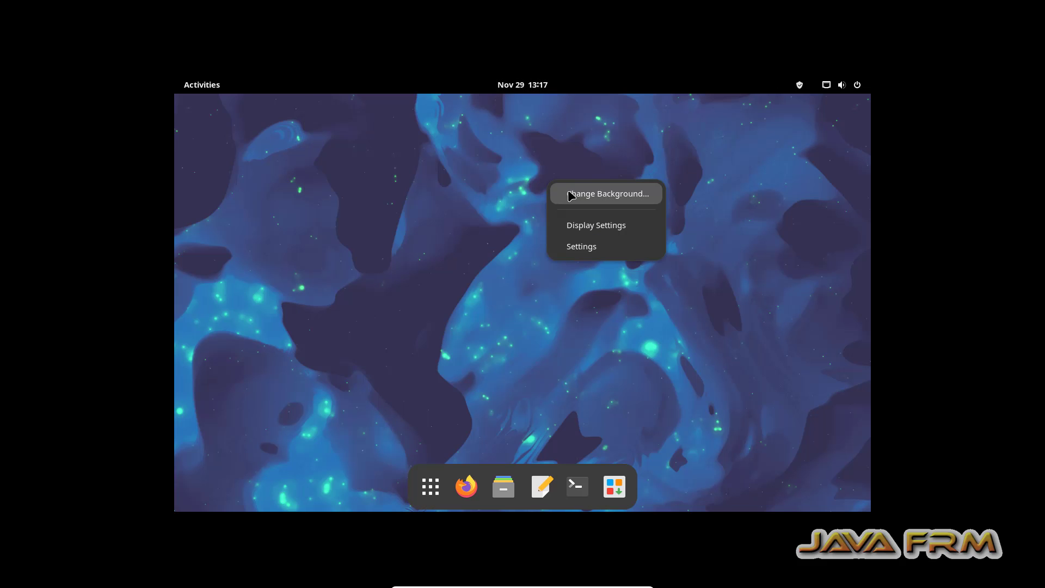
# - Set the guest display to 1920 × 1080 (16:9), keep the change and close Settings
pyautogui.click(596, 224)
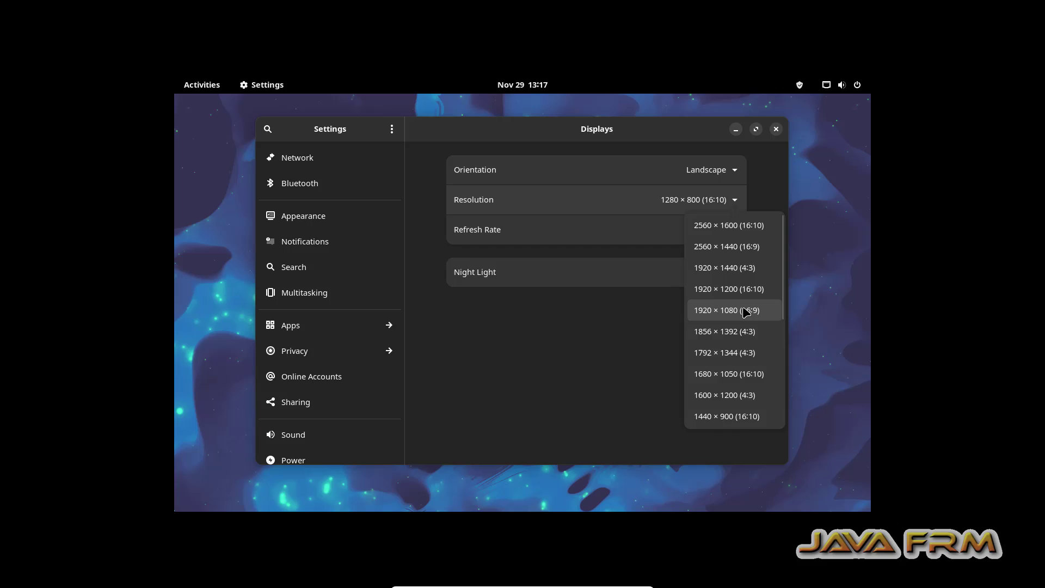
pyautogui.click(727, 310)
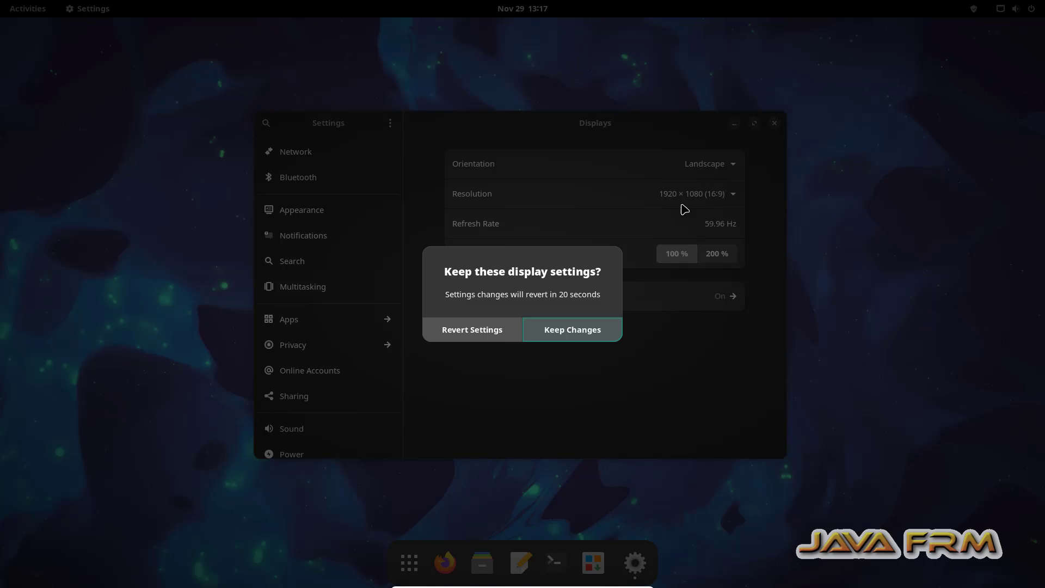
pyautogui.click(570, 329)
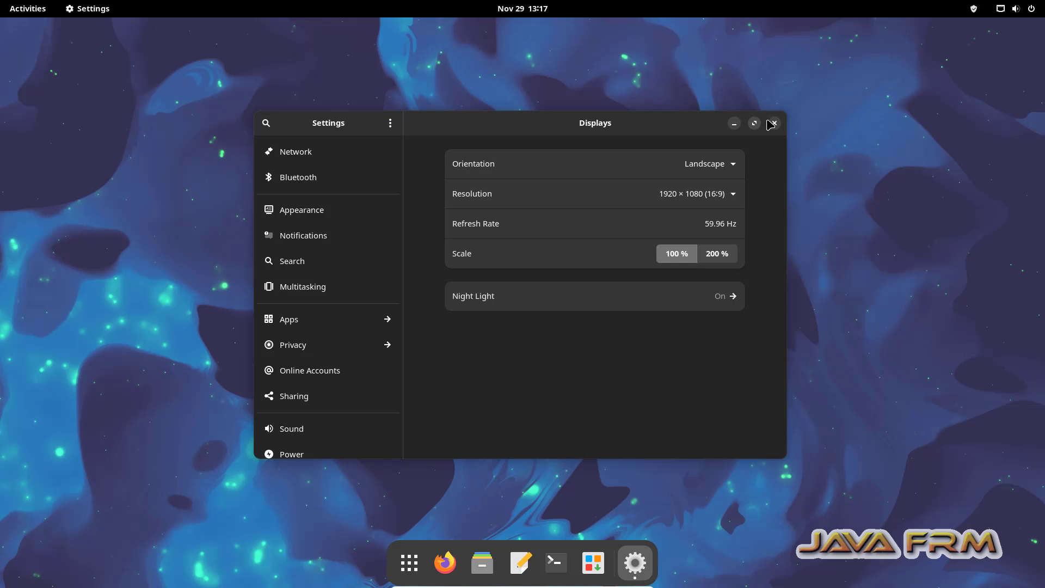
pyautogui.click(772, 123)
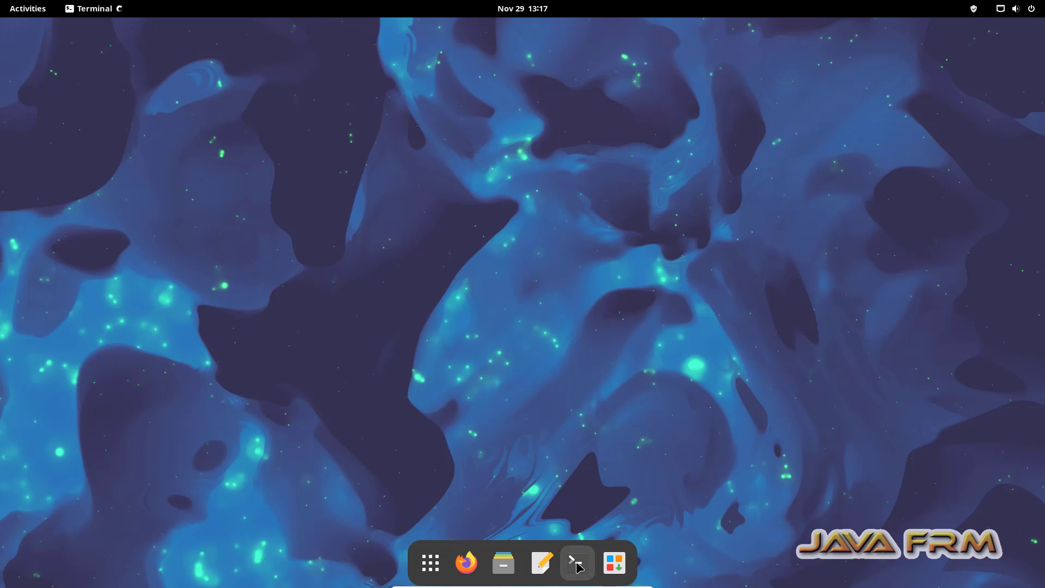
# - Run sudo pacman -S virtualbox-guest-utils in Terminal and confirm the installation with y
pyautogui.click(577, 563)
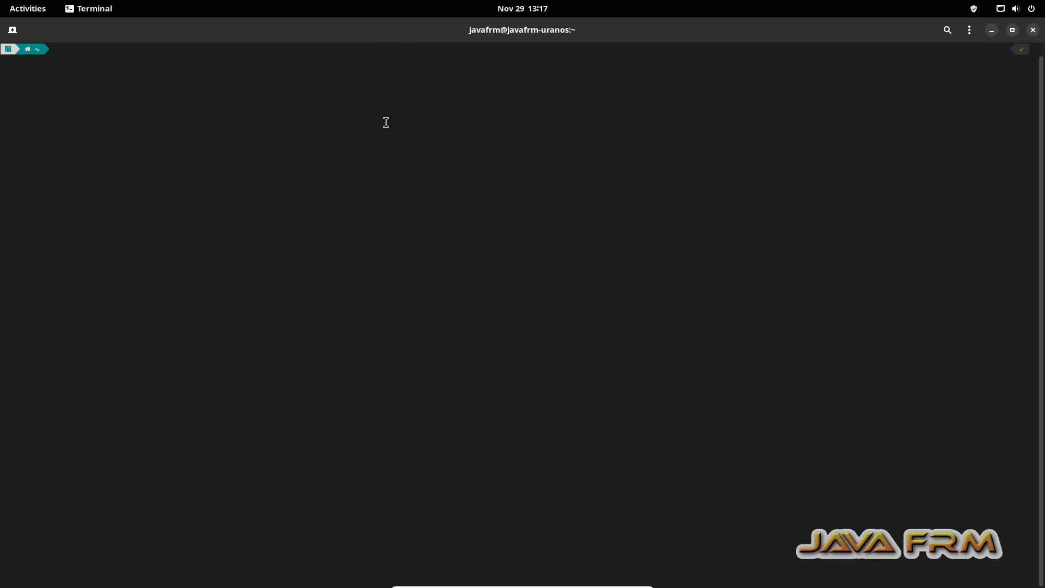
pyautogui.write('df -kh')
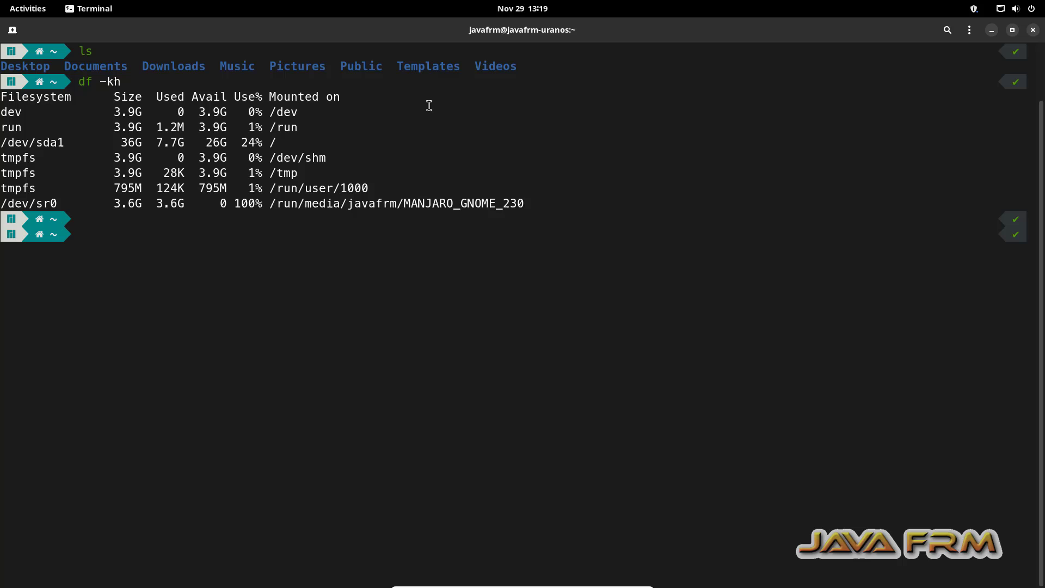
pyautogui.write('sudo pacma')
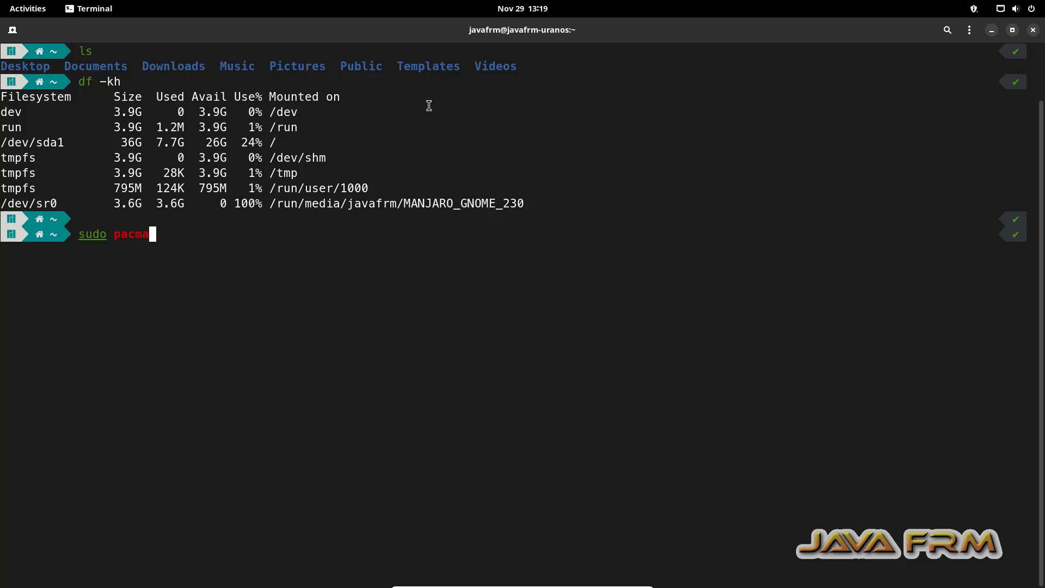
pyautogui.write('n -S')
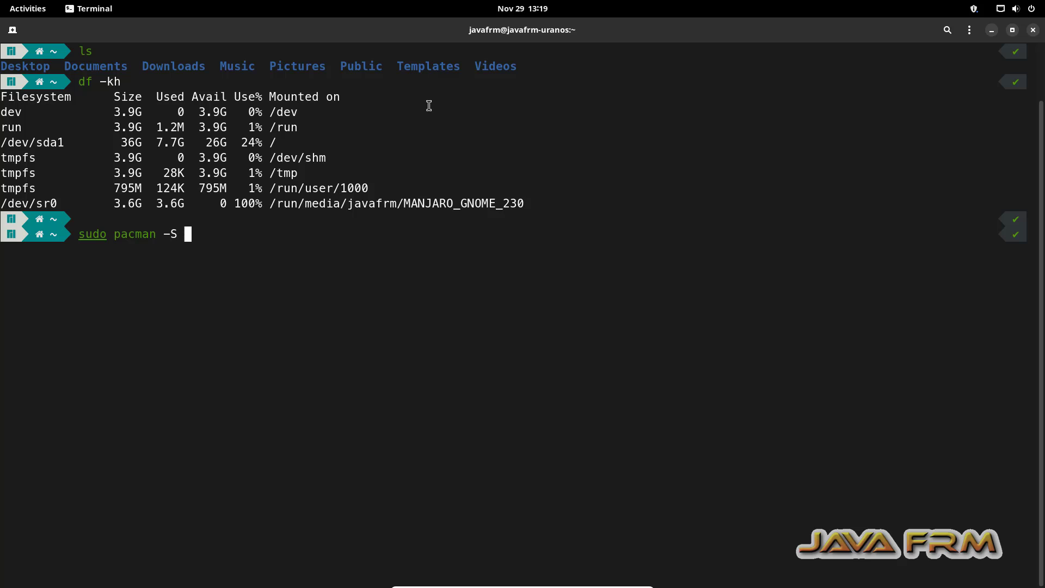
pyautogui.write('virtual')
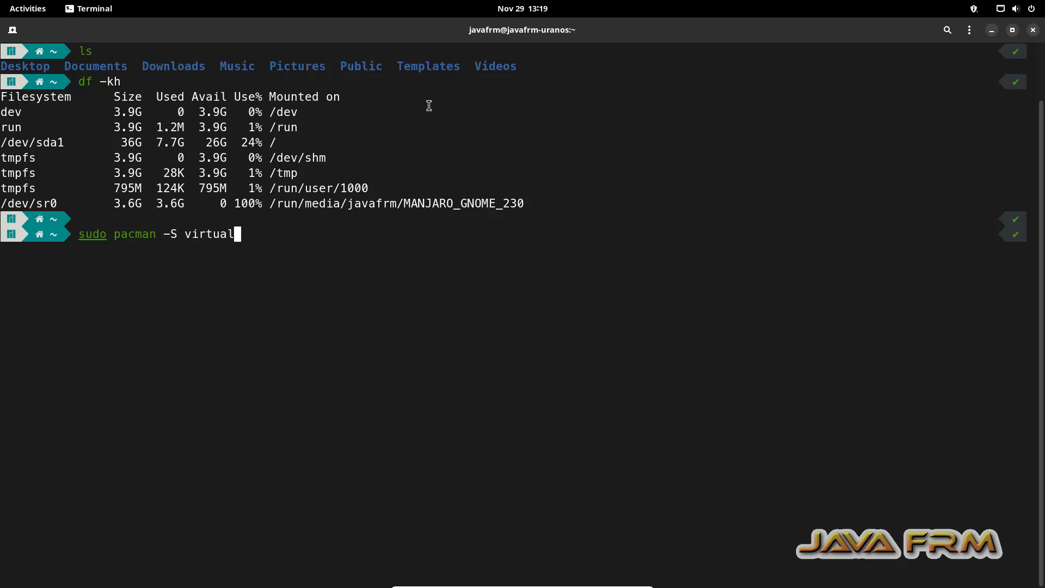
pyautogui.write('box-')
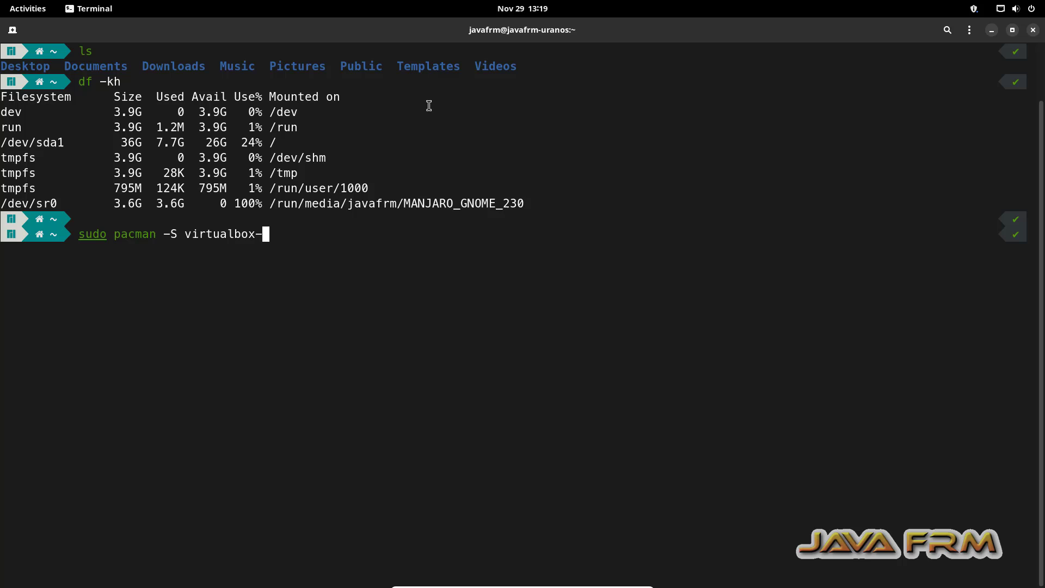
pyautogui.write('gue')
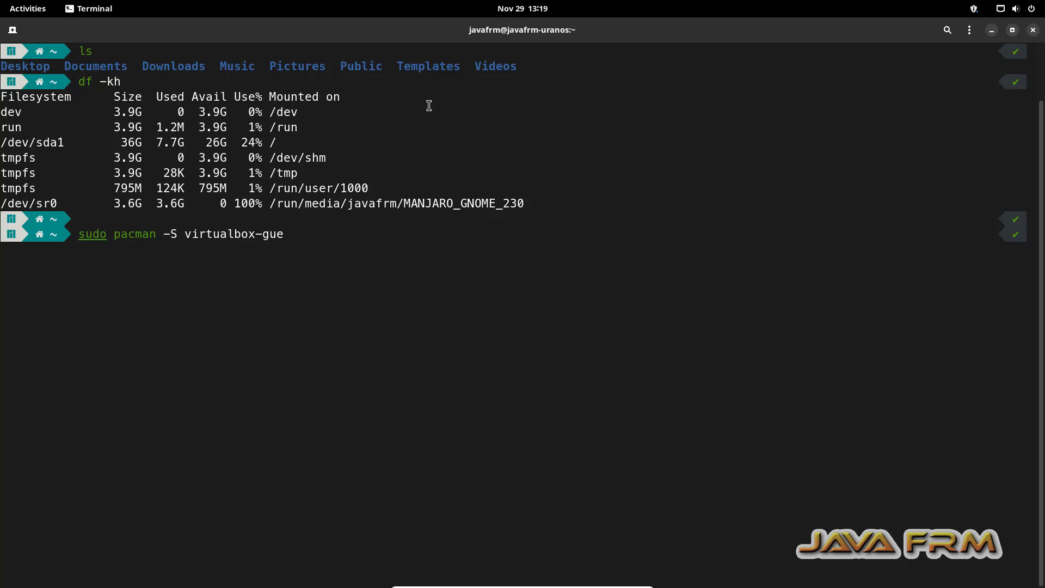
pyautogui.write('st')
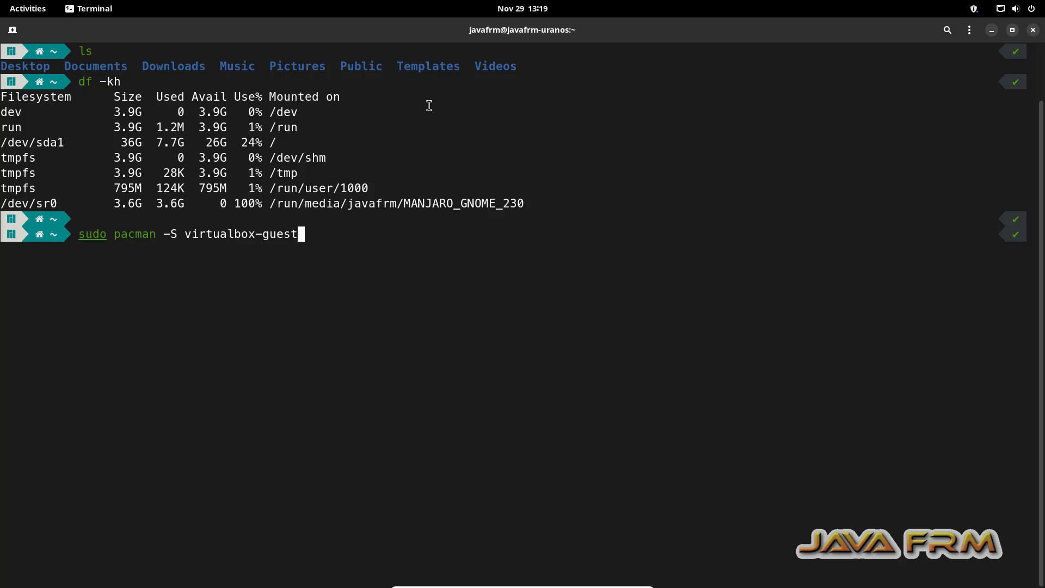
pyautogui.write('-utitls')
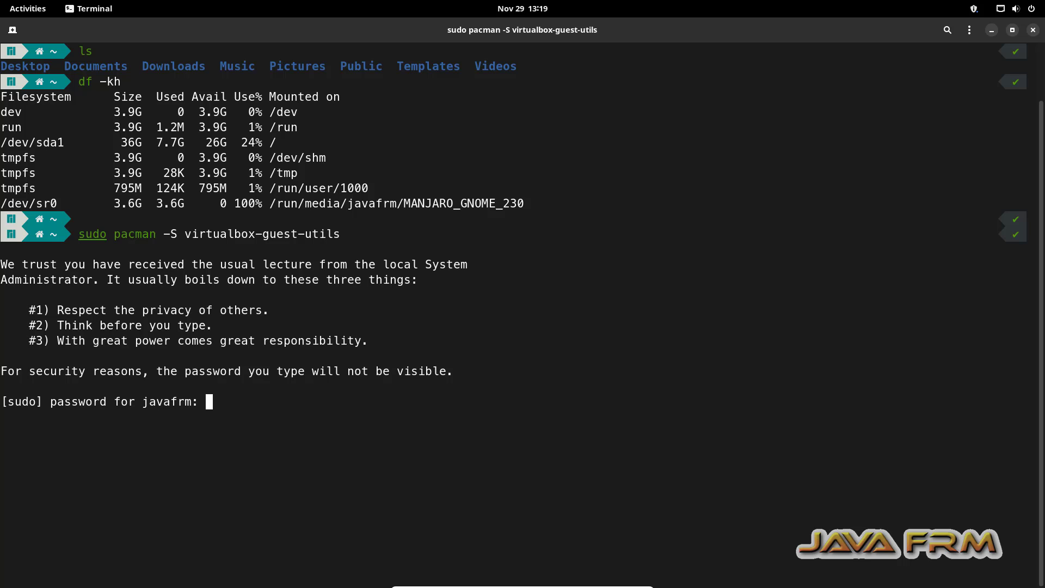
pyautogui.write('ye')
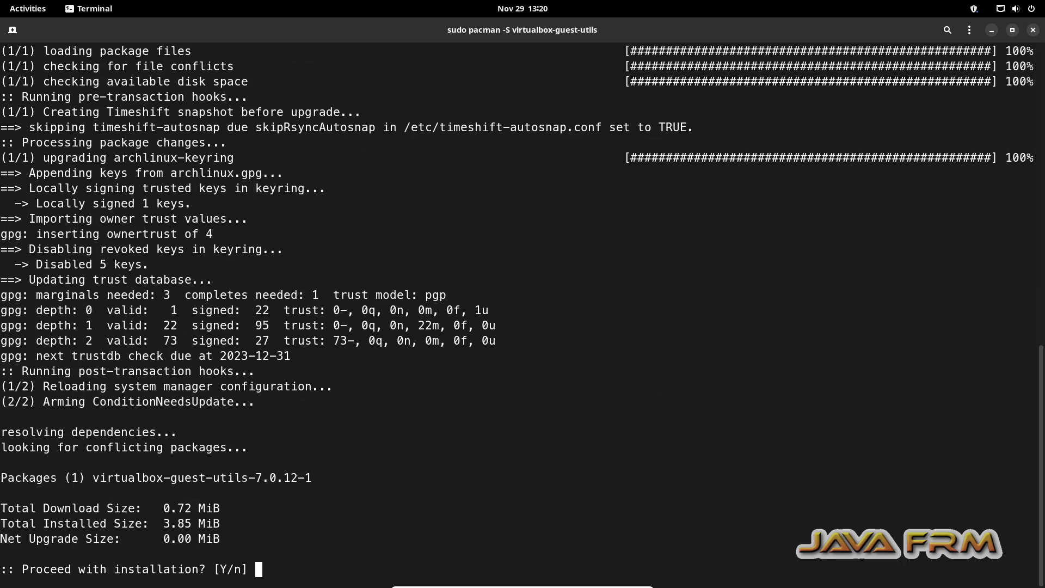
pyautogui.write('y')
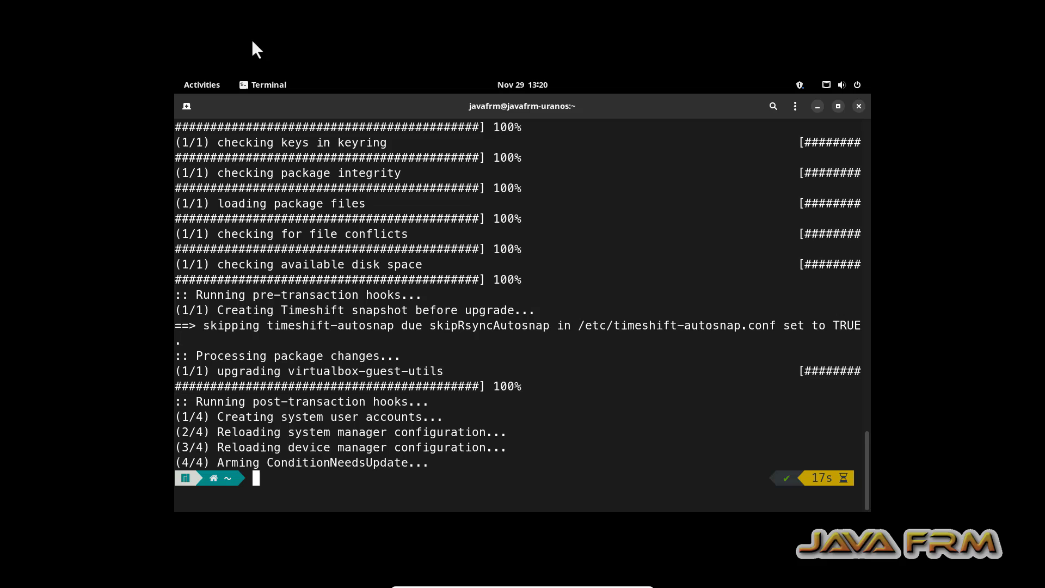
# - Close the terminal and power off the Manjaro guest from the system menu
pyautogui.click(858, 106)
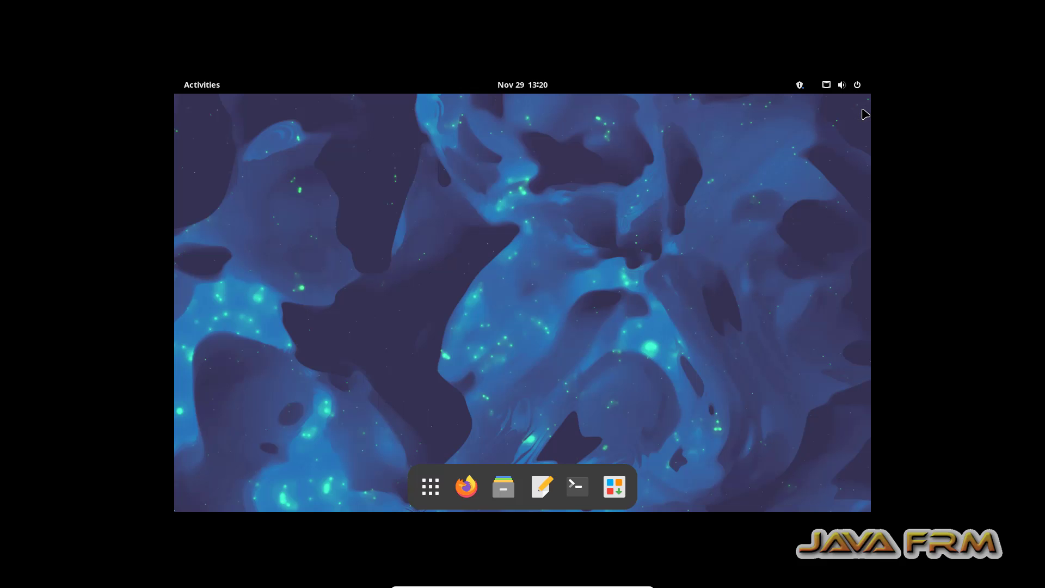
pyautogui.click(841, 84)
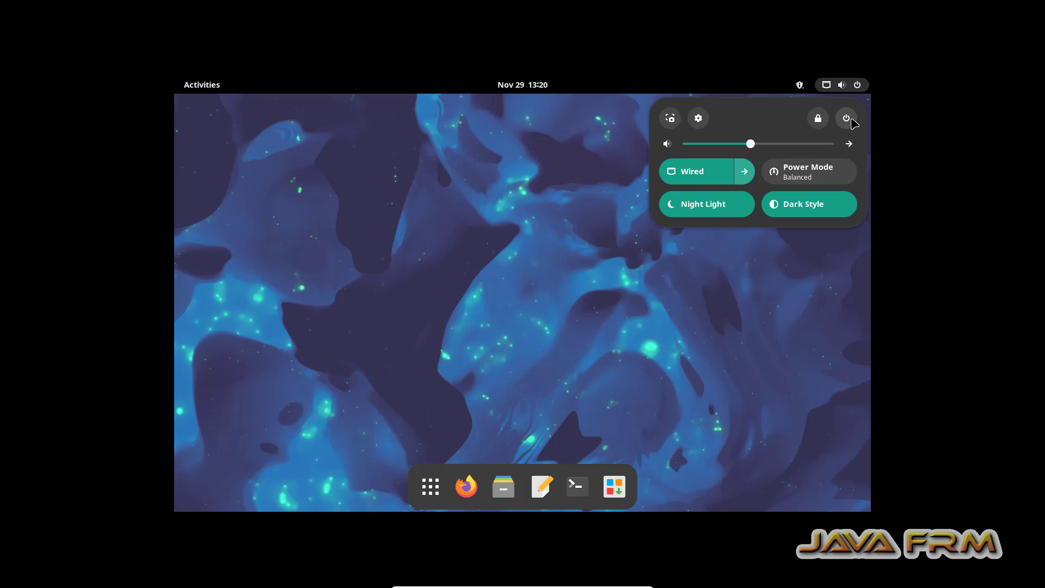
pyautogui.click(847, 117)
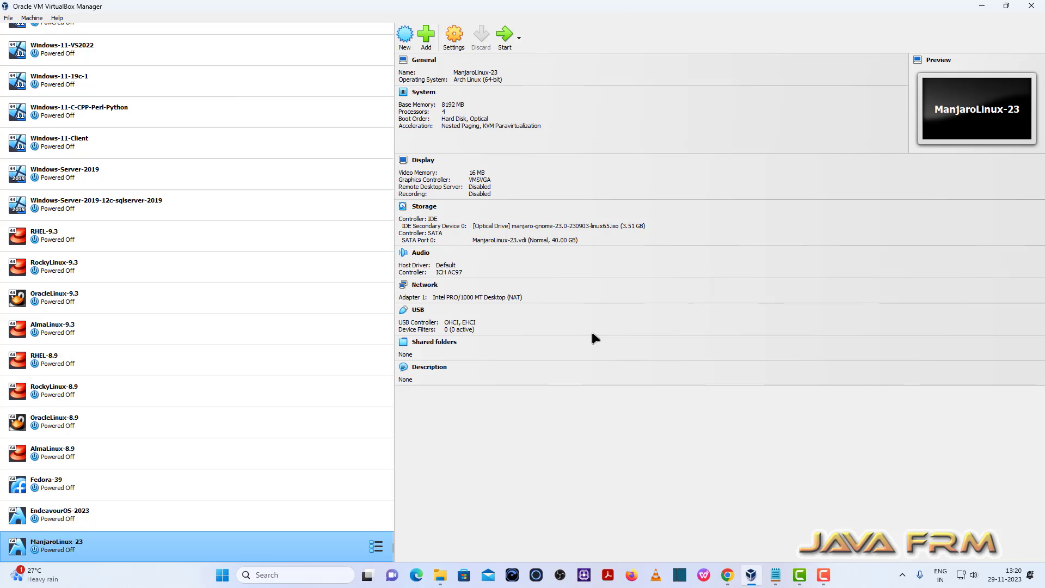
pyautogui.moveTo(453, 35)
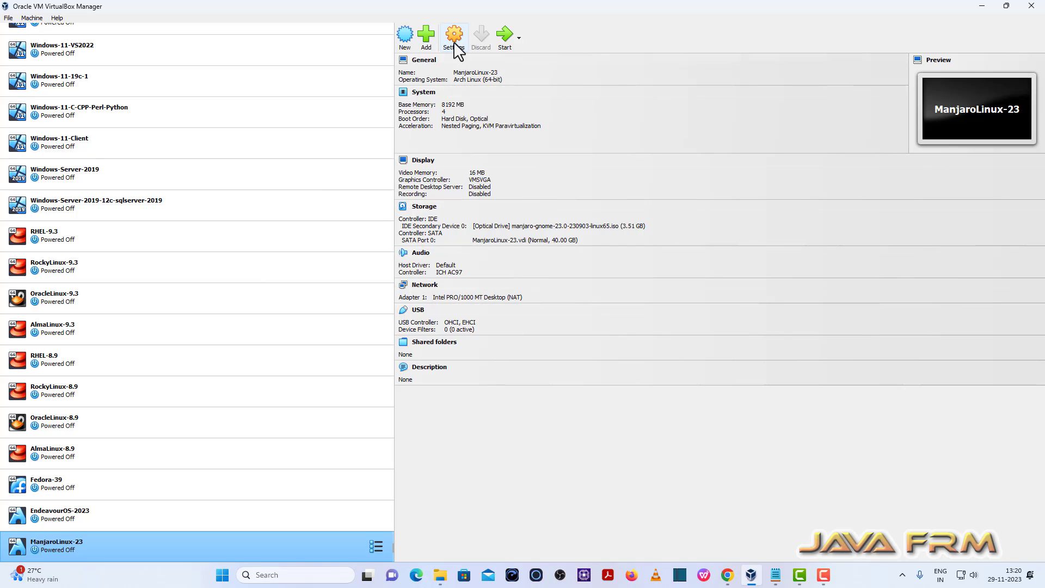
# - Set ManjaroLinux-23's Shared Clipboard and Drag'n'Drop to Bidirectional in General > Advanced
pyautogui.click(453, 35)
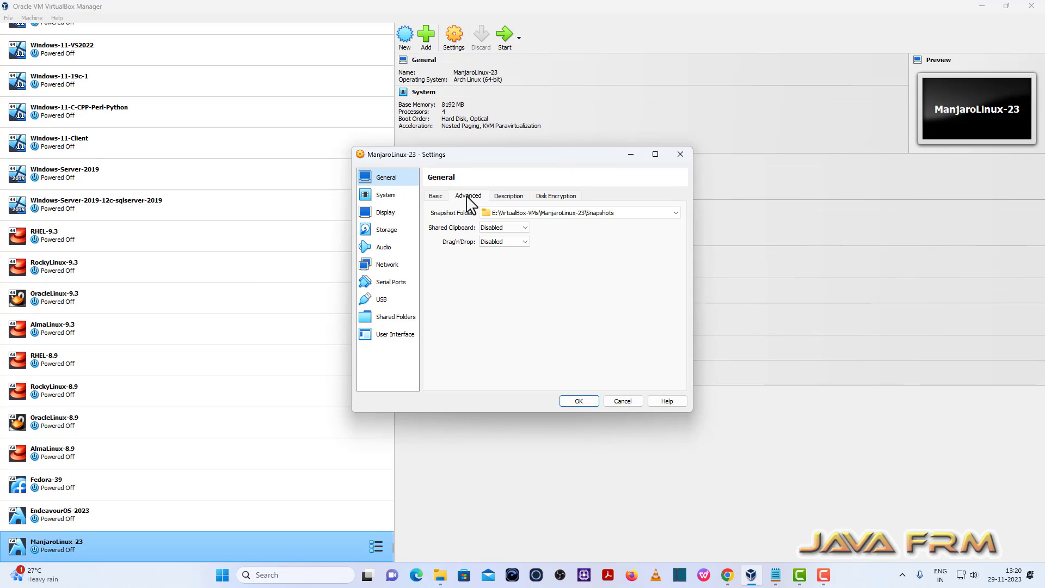
pyautogui.click(503, 227)
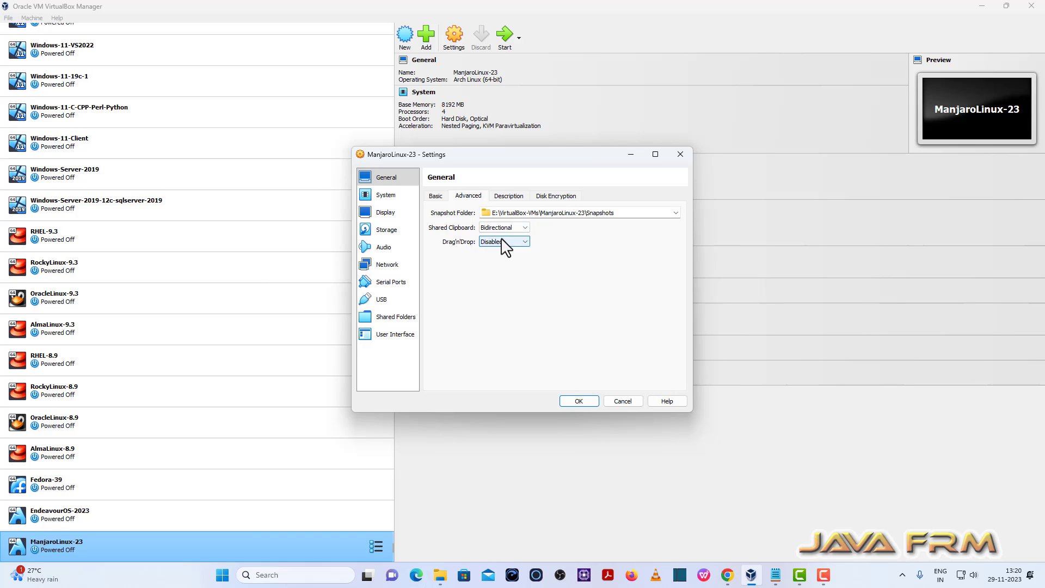
pyautogui.click(504, 242)
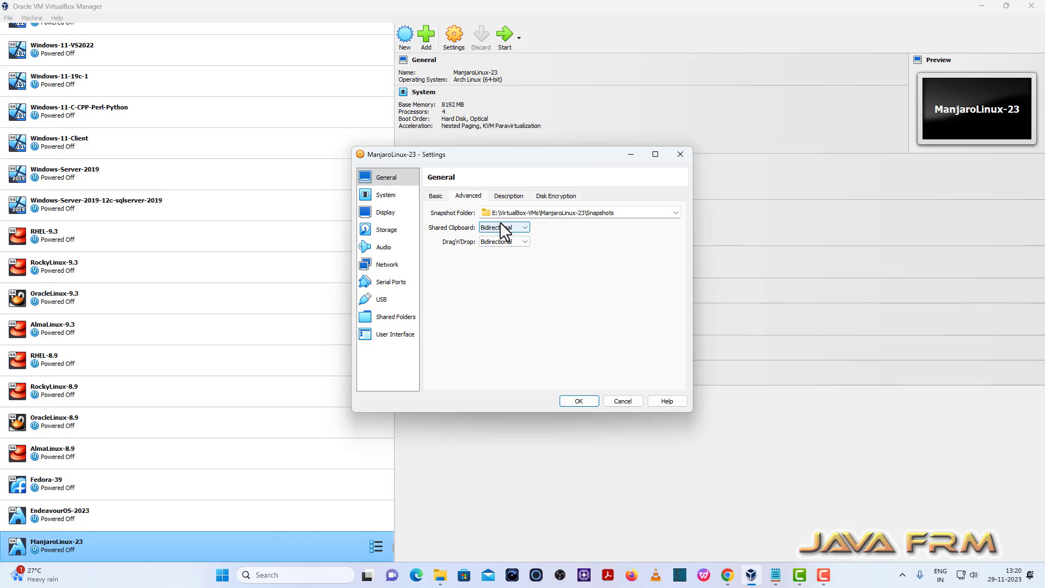
# - Add a shared folder and browse to D:\Linux-ISO-2022 as its path
pyautogui.click(395, 317)
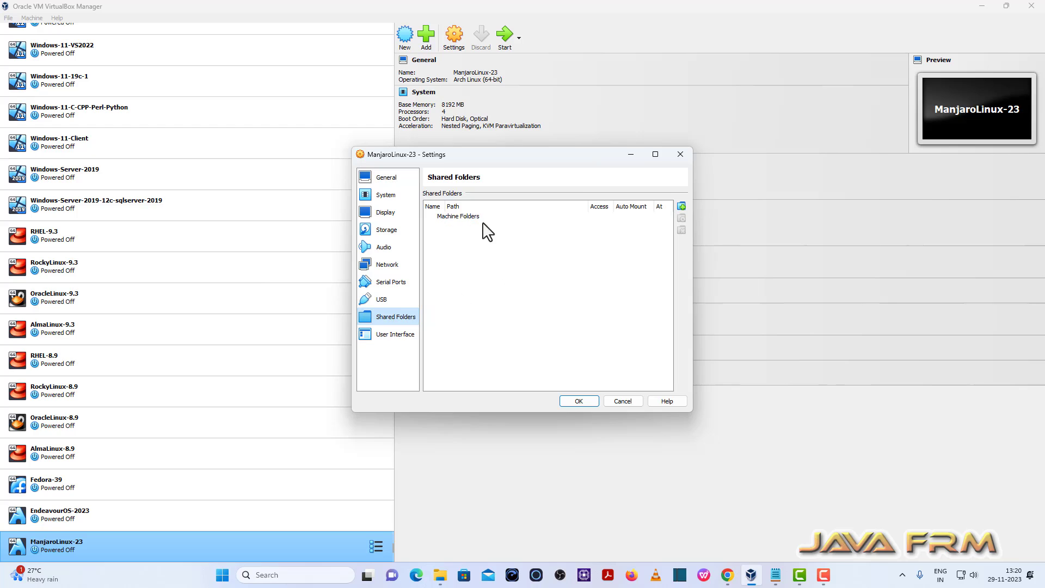
pyautogui.click(681, 206)
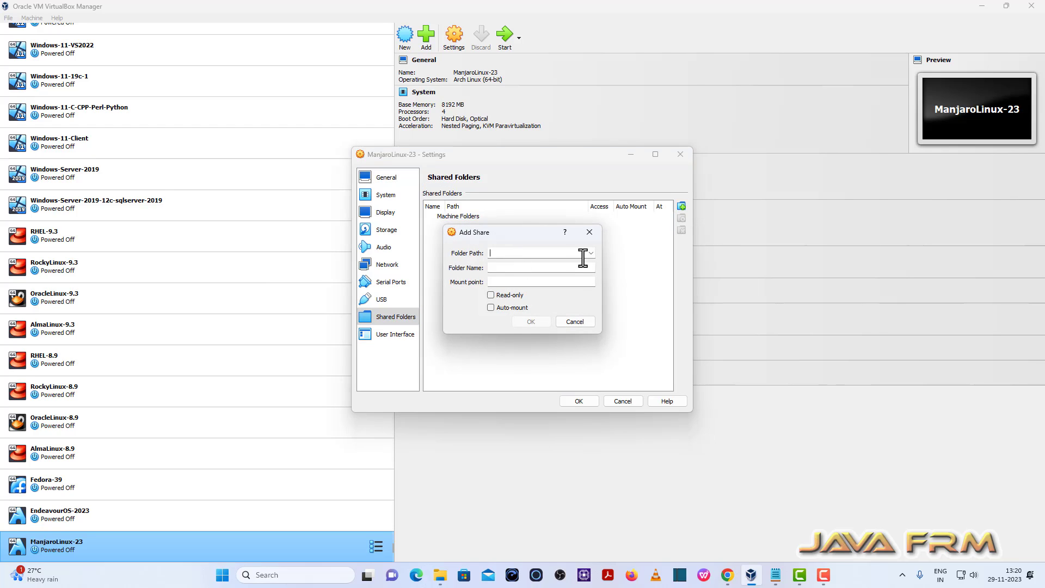
pyautogui.click(590, 252)
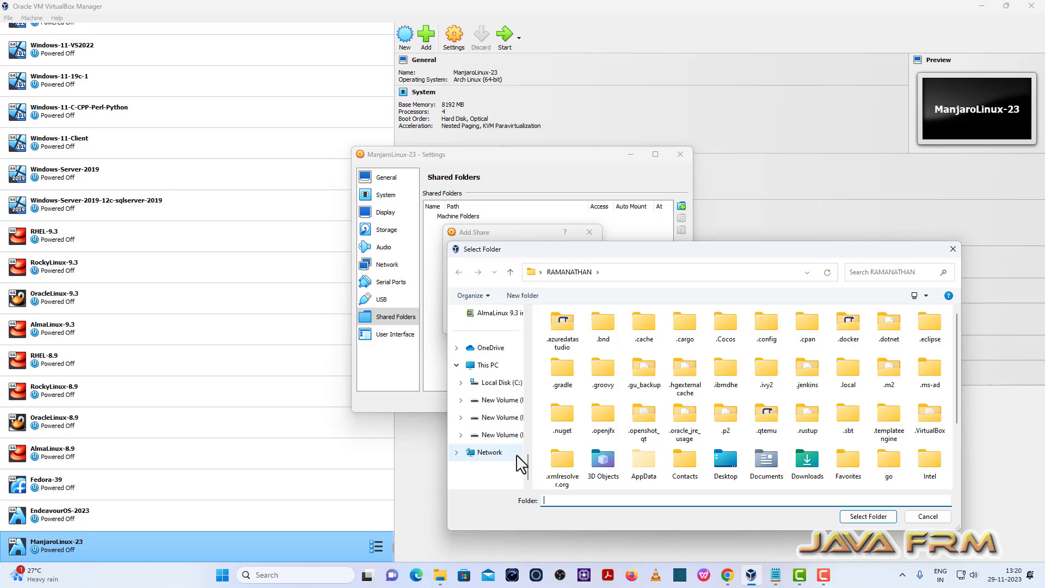
pyautogui.click(503, 399)
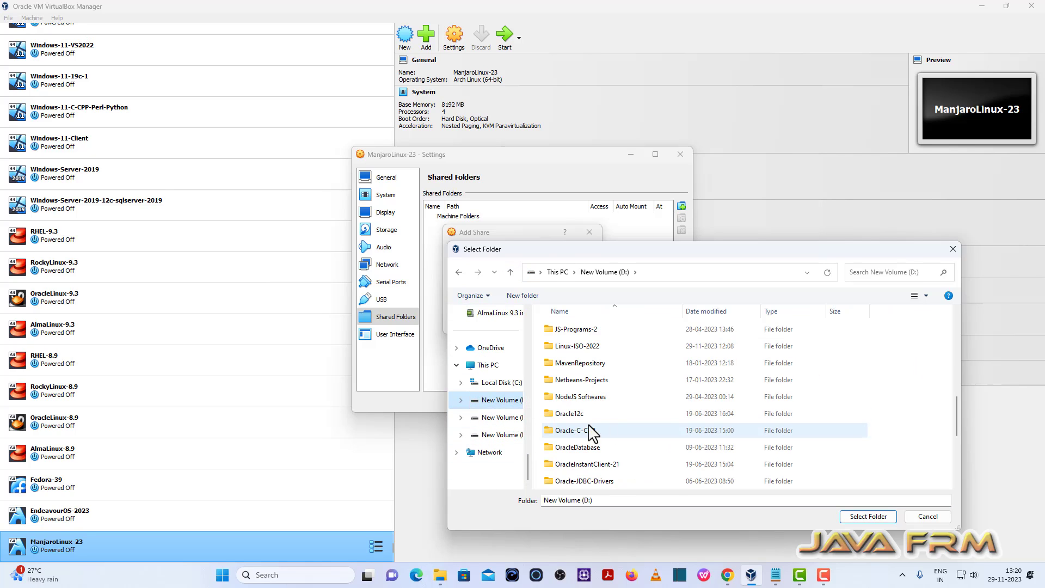
pyautogui.click(575, 345)
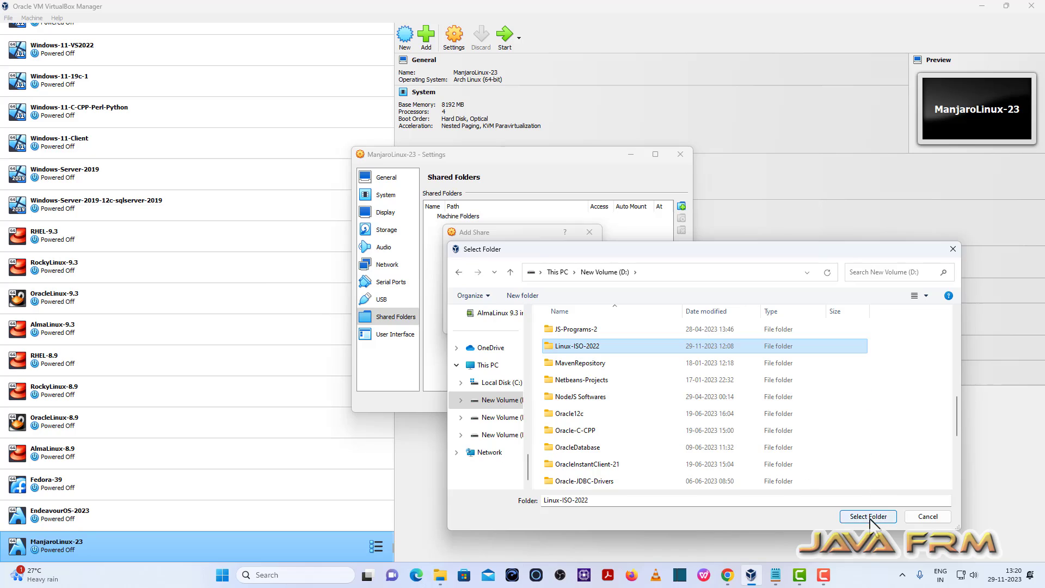
pyautogui.click(868, 516)
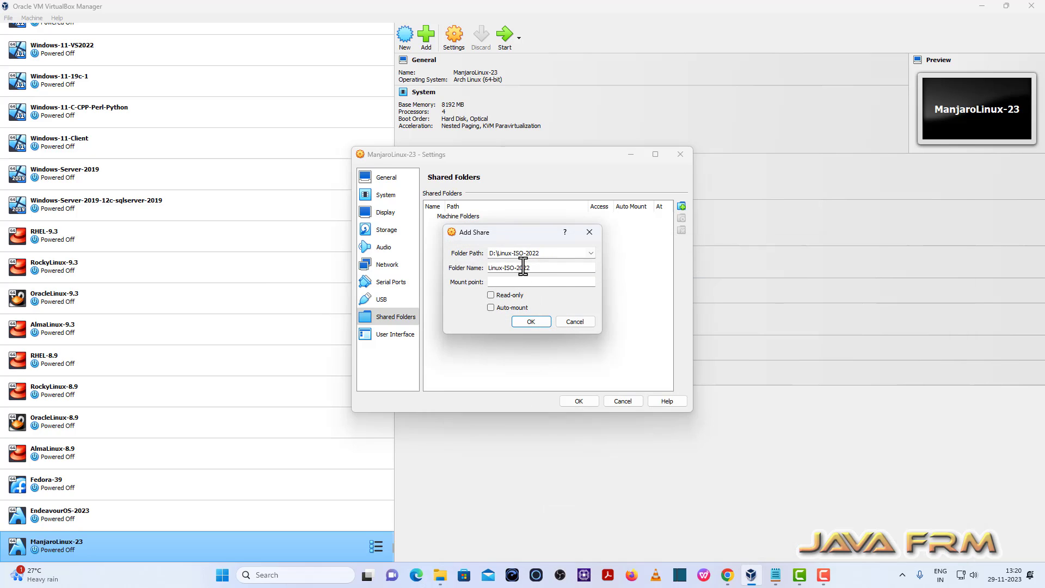
# - Enable Auto-mount for the Linux-ISO-2022 share, confirm it and save the VM settings
pyautogui.click(491, 307)
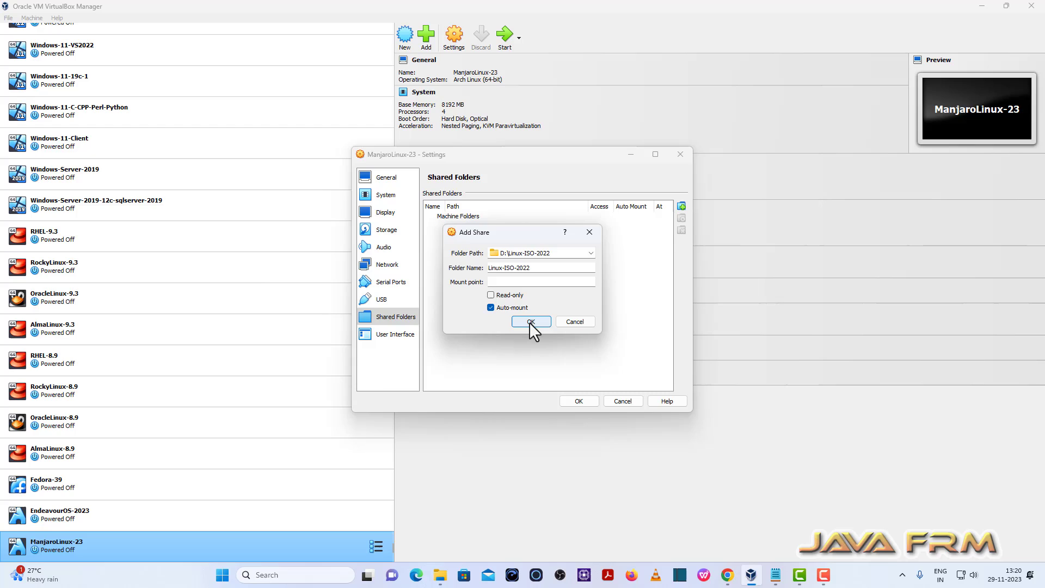
pyautogui.click(531, 322)
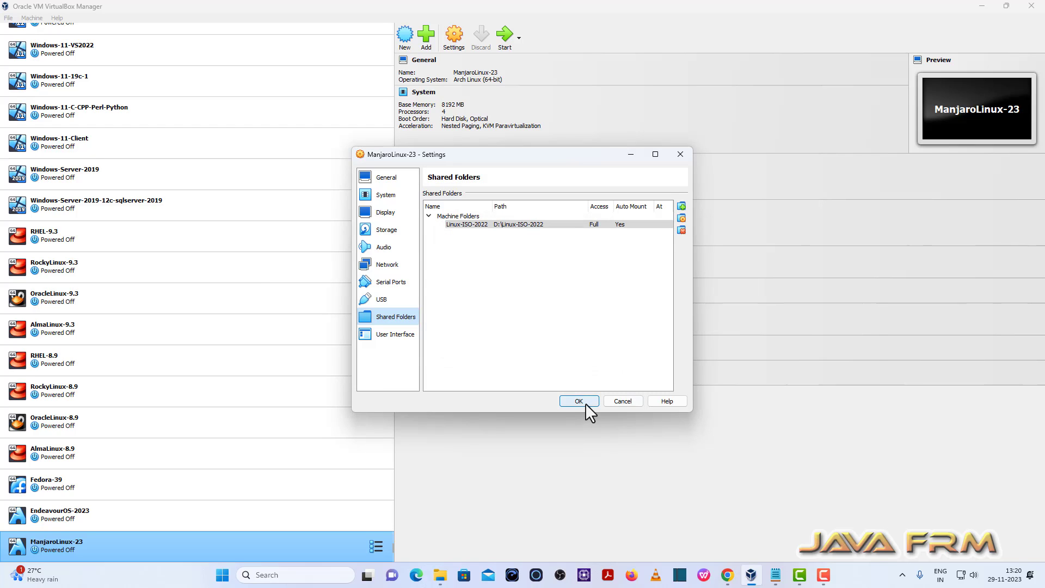
pyautogui.click(577, 401)
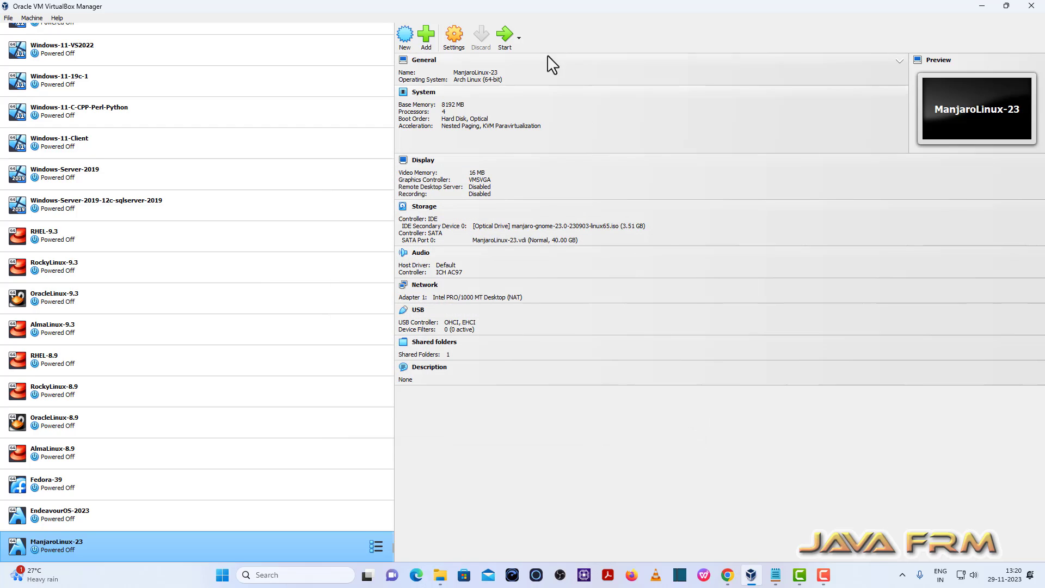
# - Boot the VM, open Terminal and show /etc/manjaro-release with cat using tab completion
pyautogui.click(505, 34)
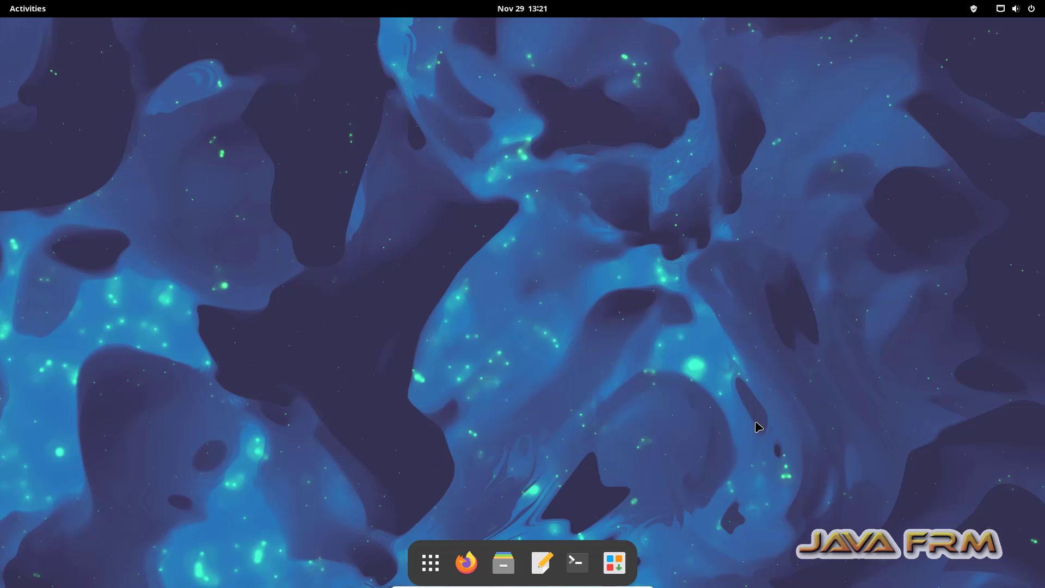
pyautogui.click(576, 562)
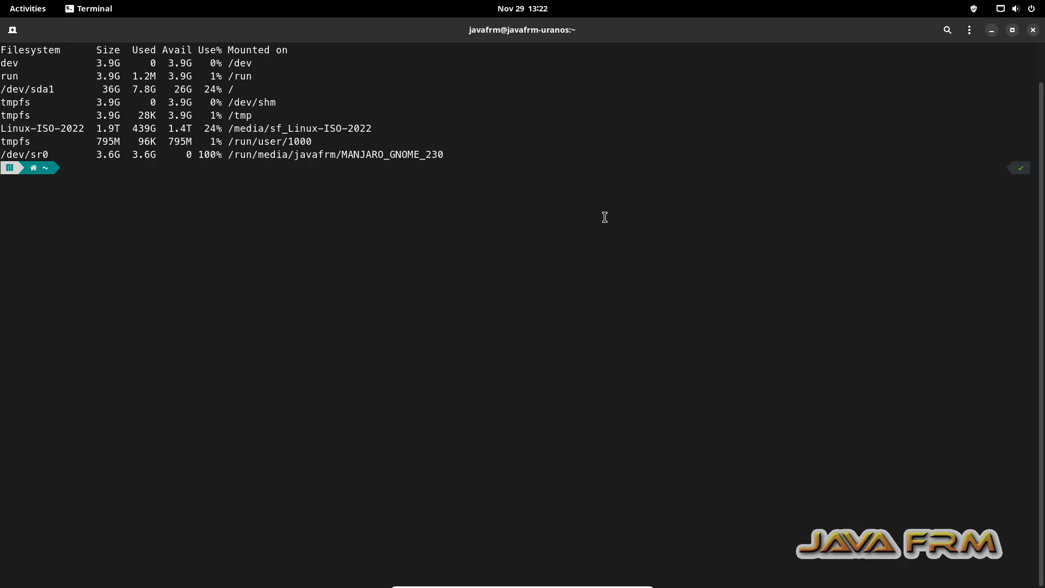
pyautogui.write('cat')
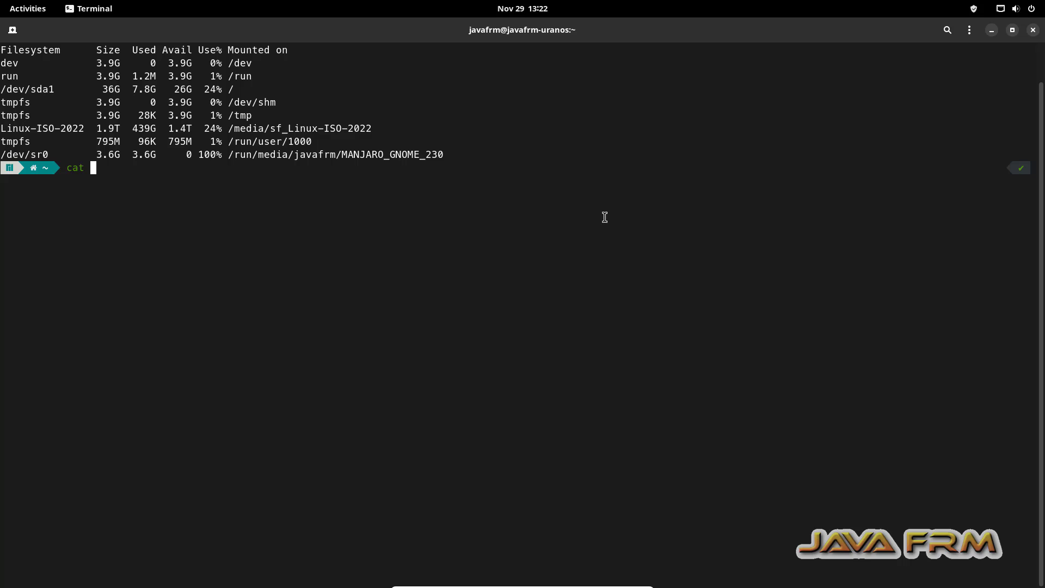
pyautogui.write('/etc/ma')
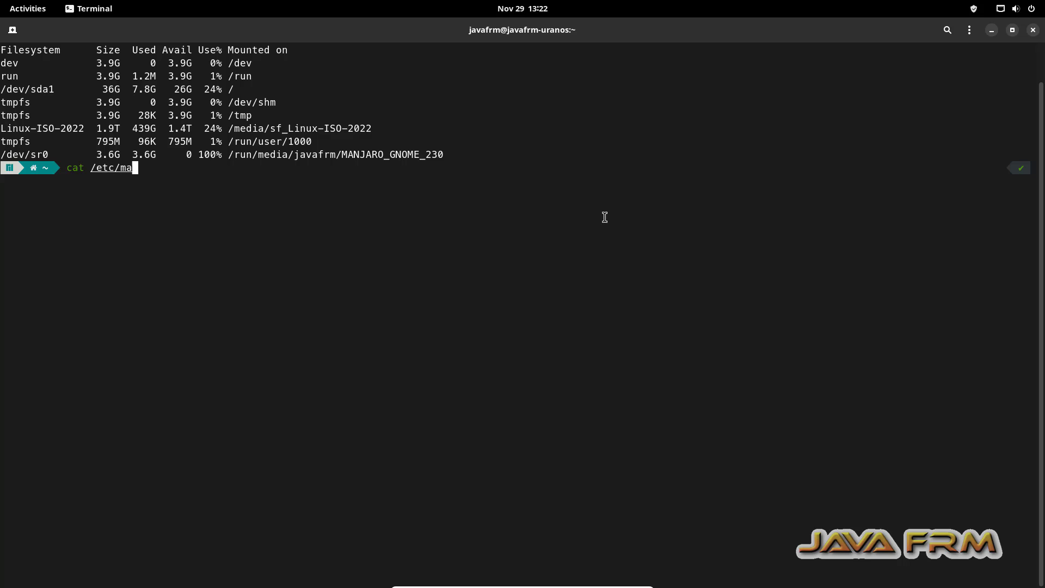
pyautogui.press('Tab')
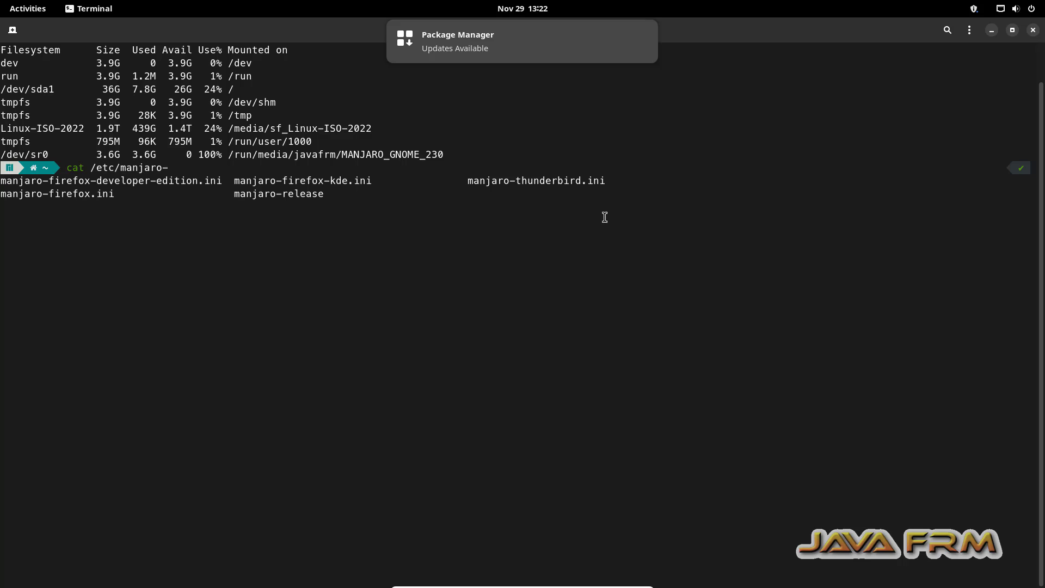
pyautogui.press('Tab')
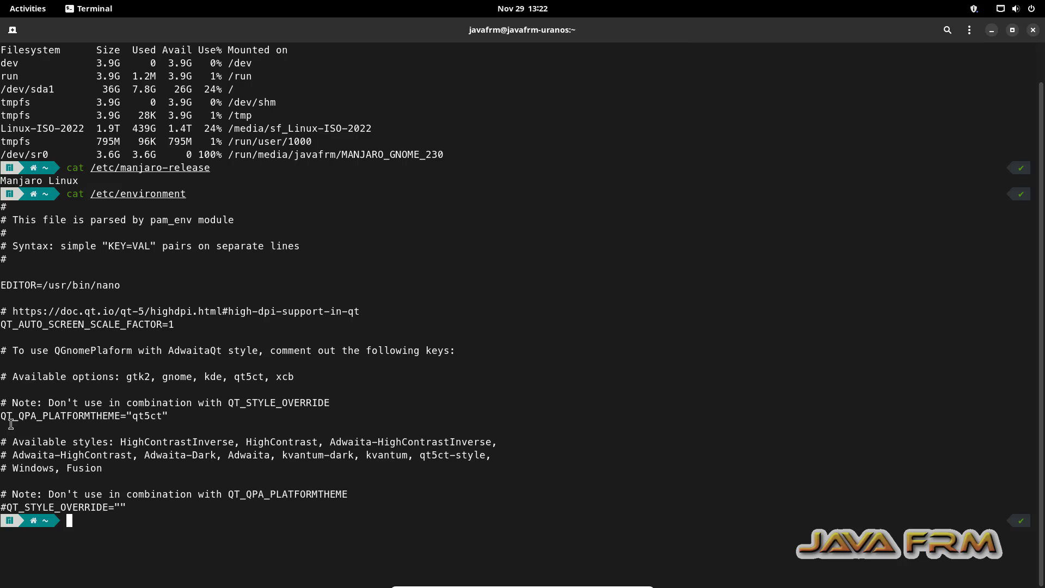
pyautogui.moveTo(106, 541)
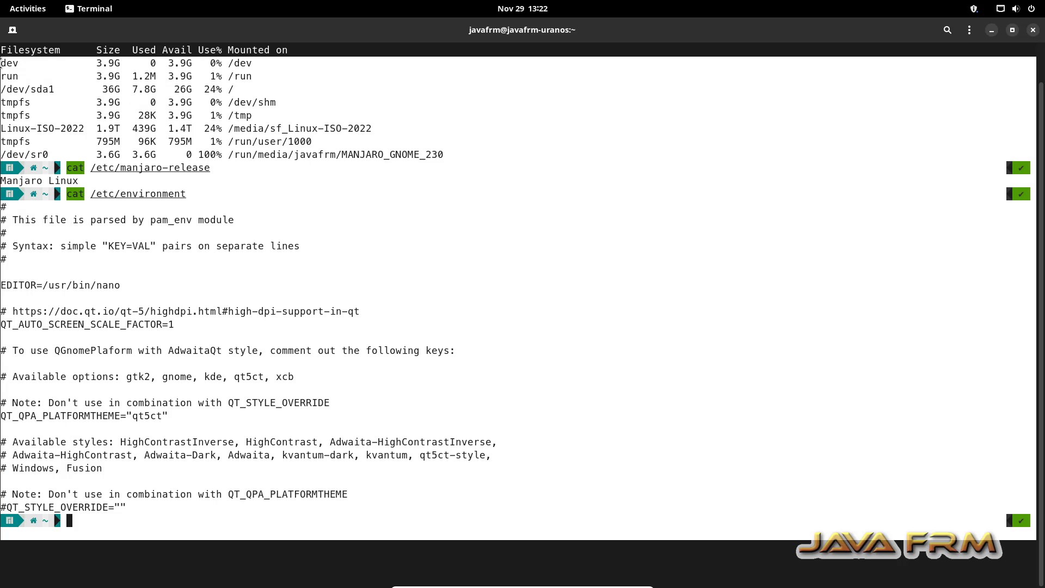
pyautogui.moveTo(79, 76)
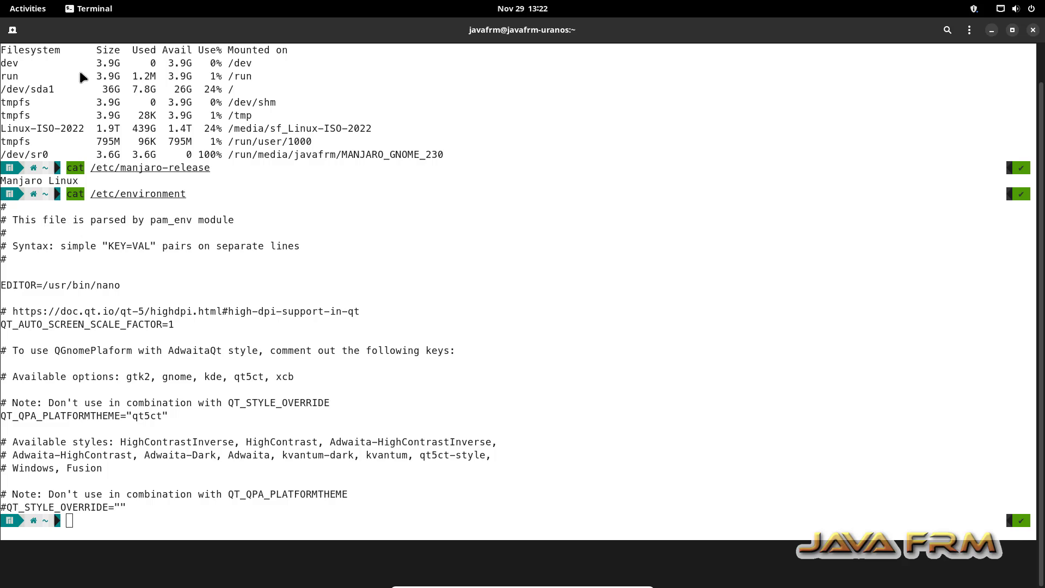
# - Copy the terminal output showing the mounted share to the clipboard
pyautogui.rightClick(79, 76)
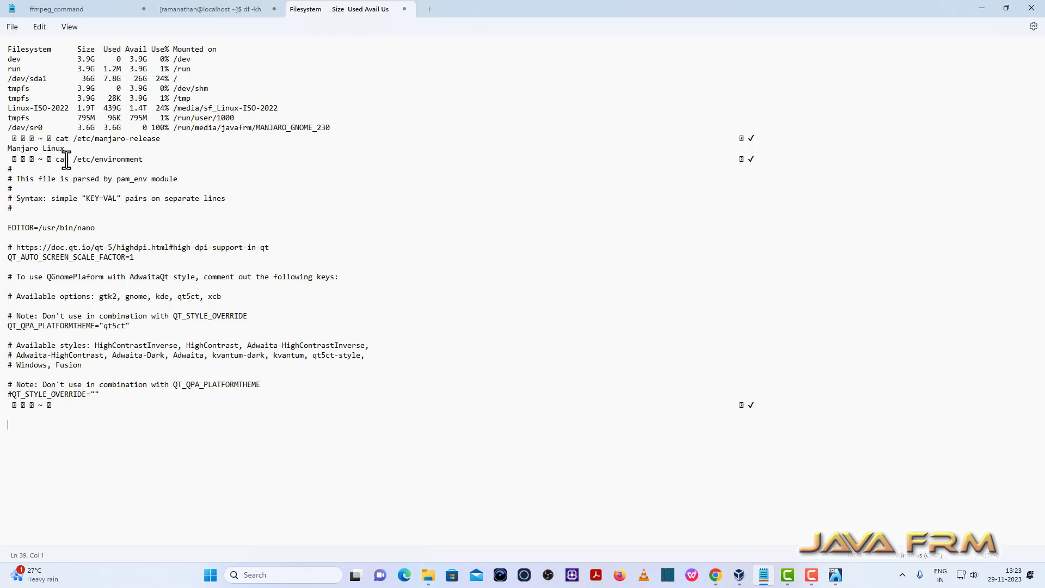
# - Write 'Welcome to Manjaro Linux' in Notepad and copy it to the clipboard for the guest
pyautogui.tripleClick(80, 159)
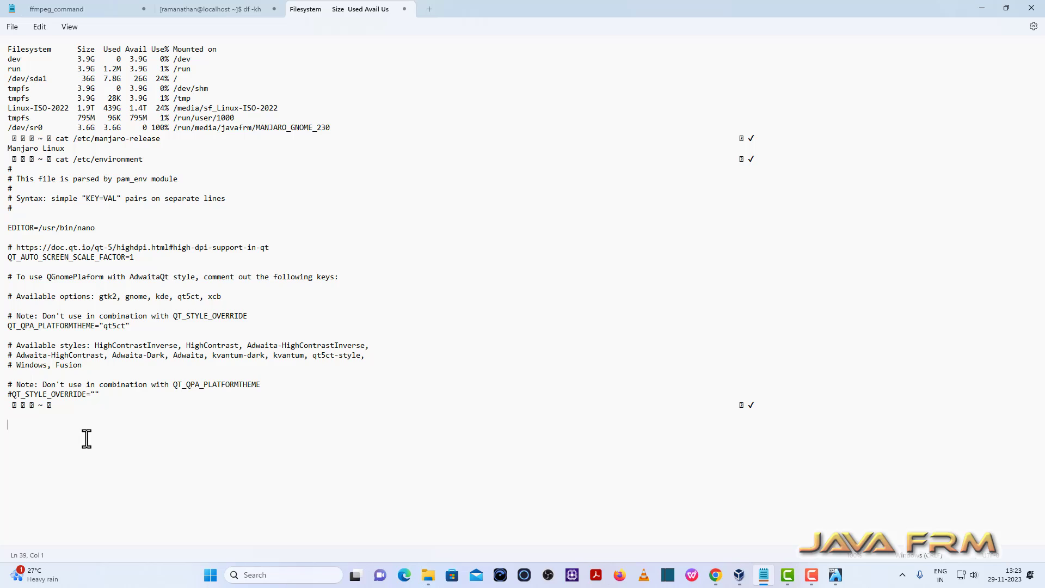
pyautogui.write('w')
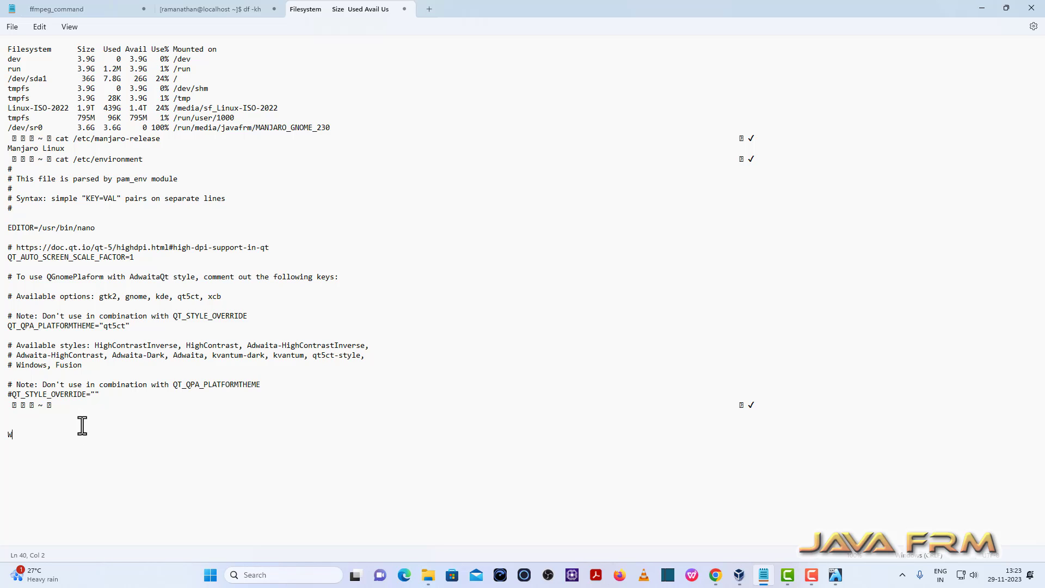
pyautogui.write('elcome to Man')
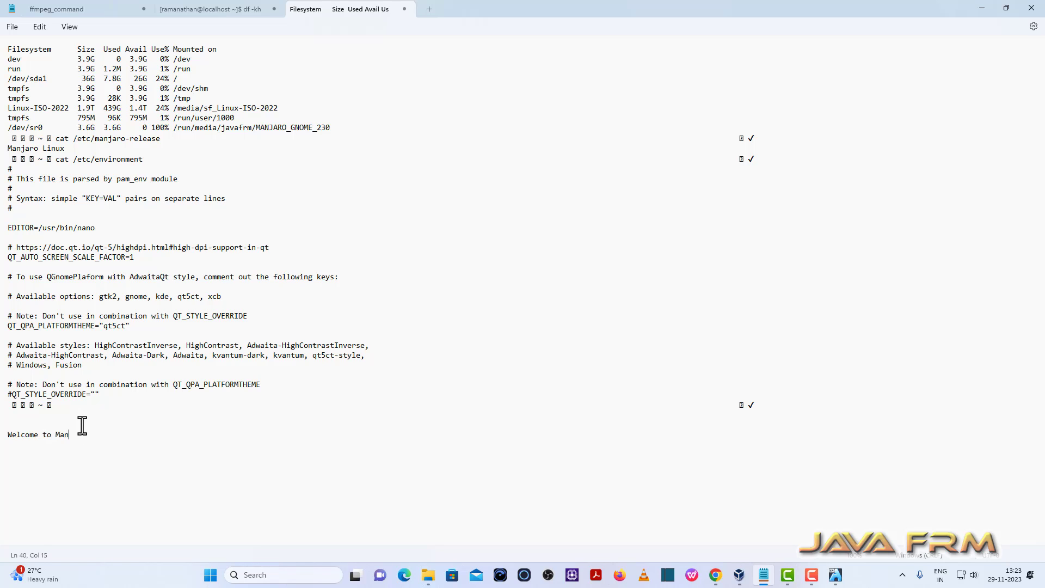
pyautogui.write('jaro Linux')
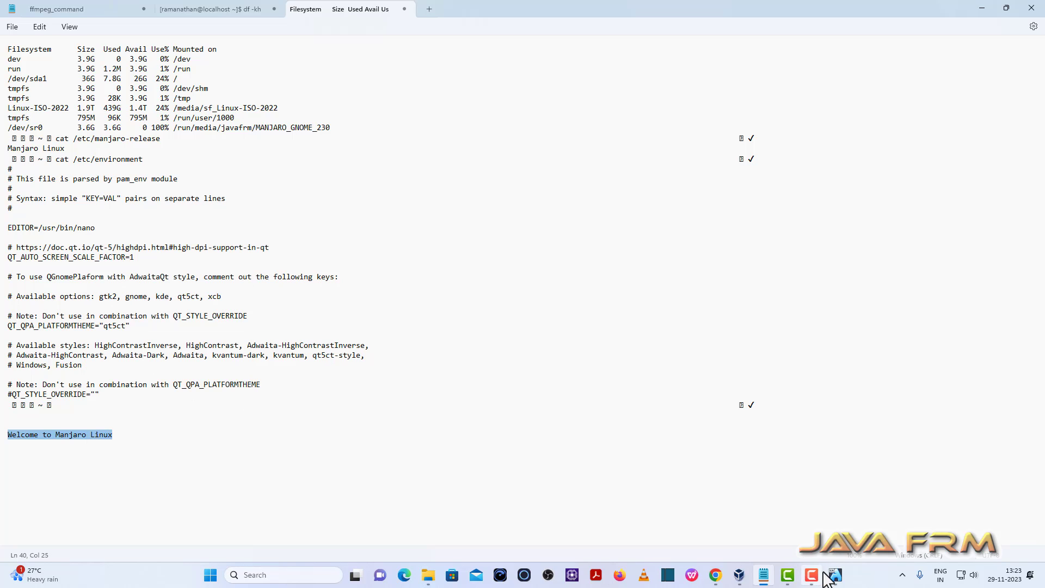
pyautogui.rightClick(245, 530)
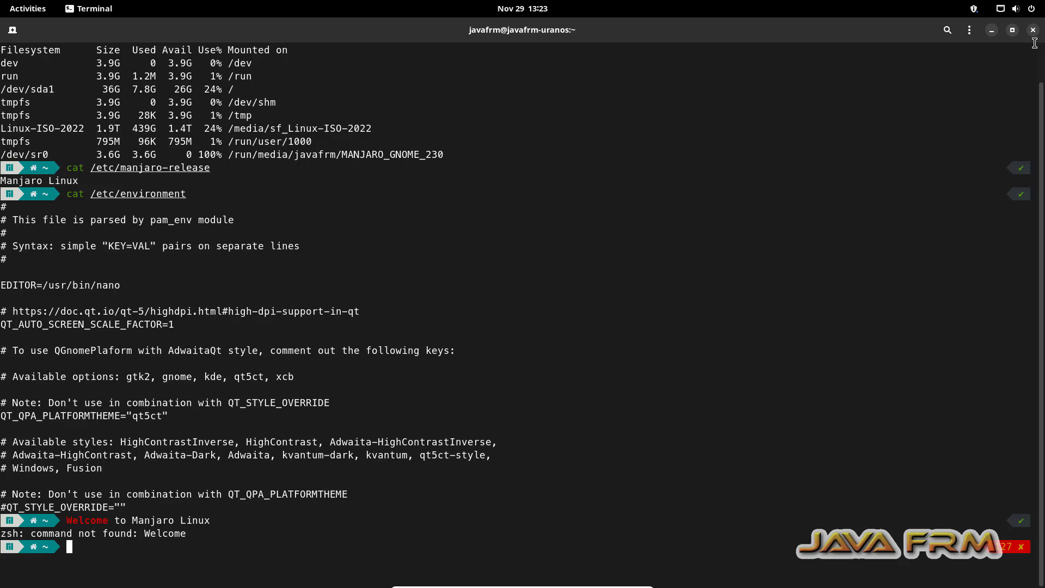
# - Close the terminal, launch Files from the dock and maximize it
pyautogui.click(1033, 30)
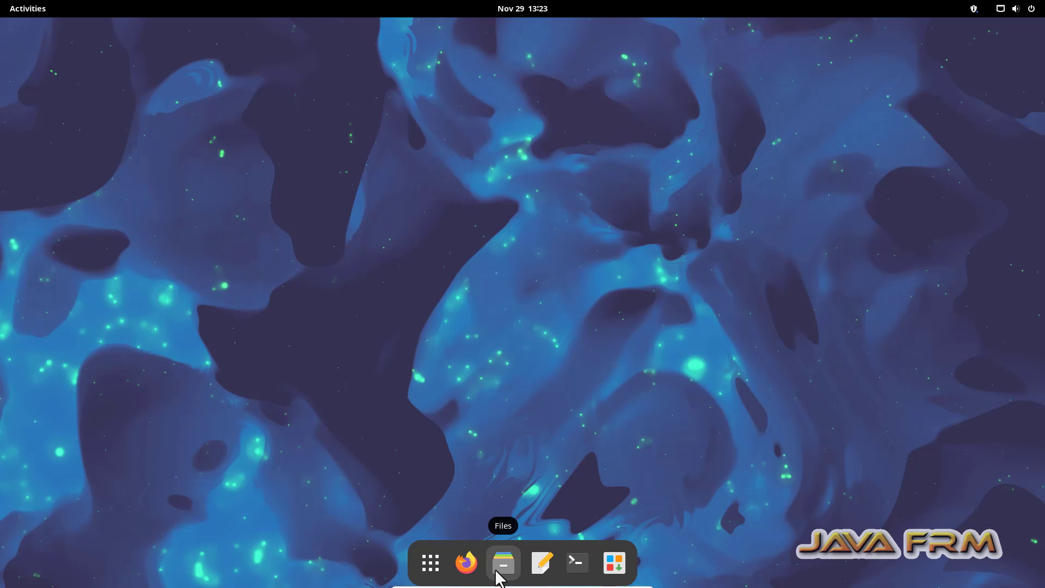
pyautogui.click(503, 562)
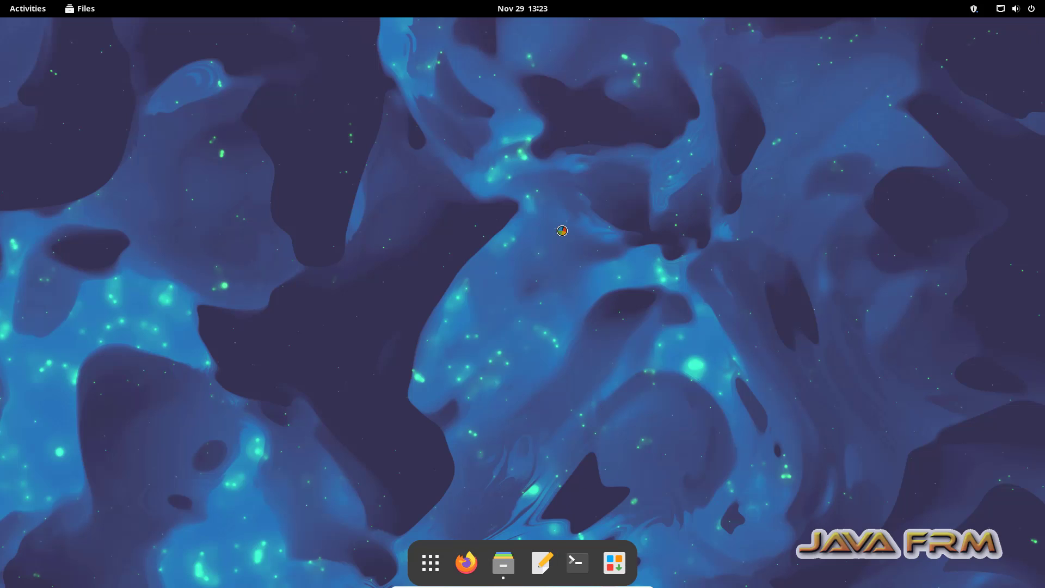
pyautogui.click(503, 562)
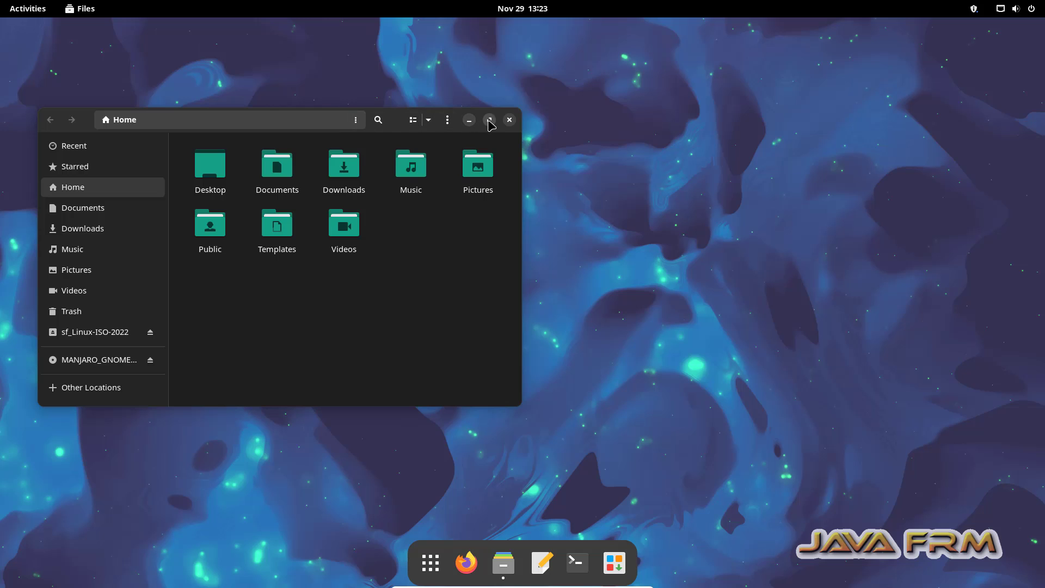
pyautogui.click(489, 119)
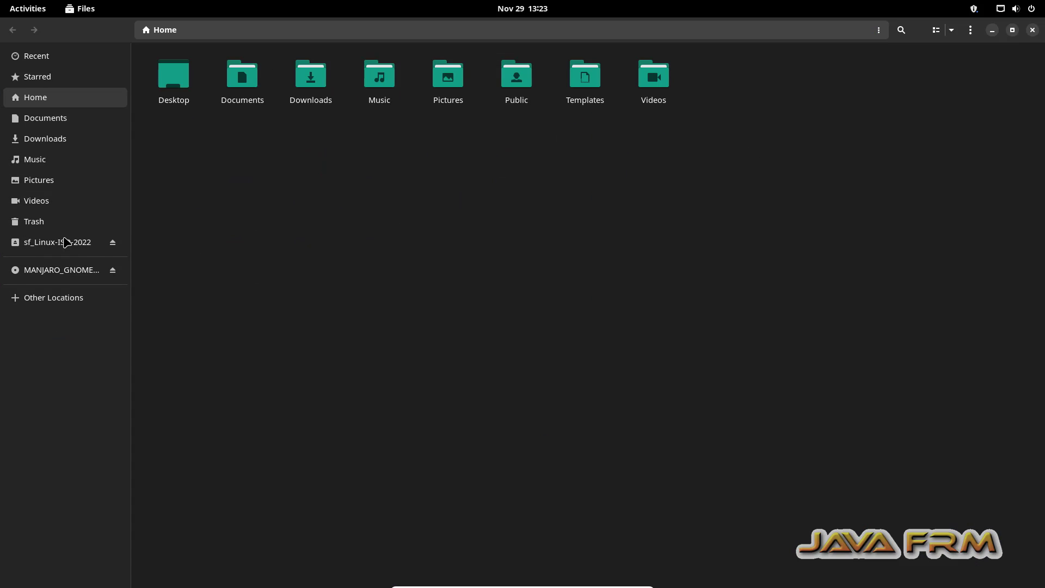
# - Open the sf_Linux-ISO-2022 share, dismiss the permission error and bring up its options
pyautogui.click(58, 242)
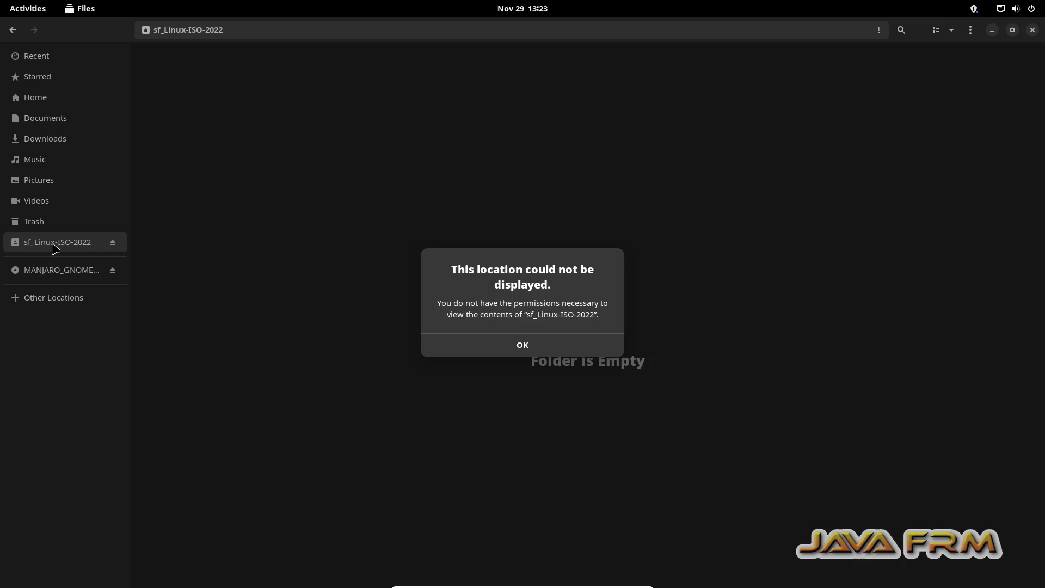
pyautogui.click(522, 345)
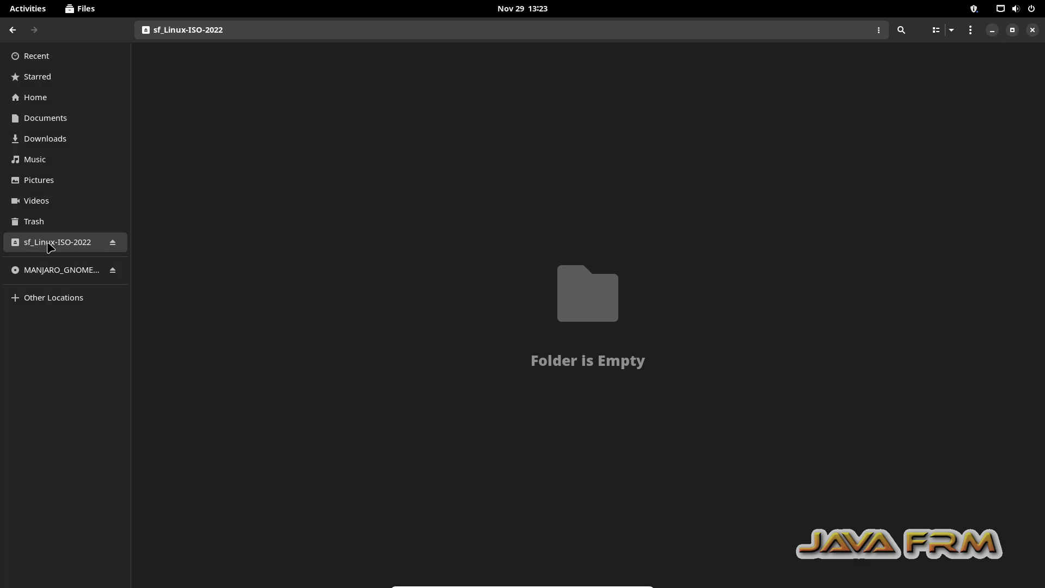
pyautogui.rightClick(307, 303)
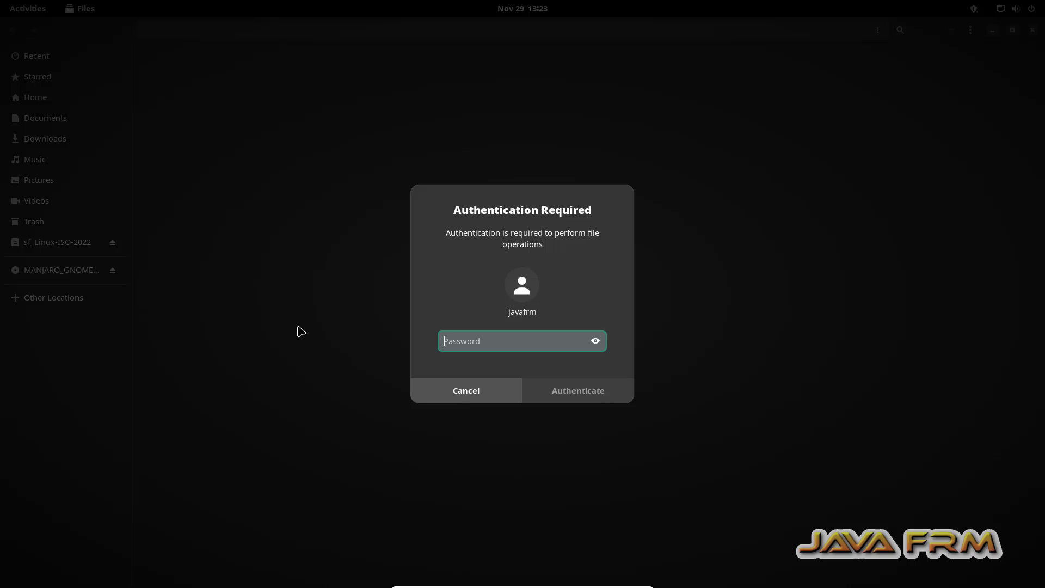
# - Authenticate with the administrator password to open sf_Linux-ISO-2022 as root
pyautogui.write('•')
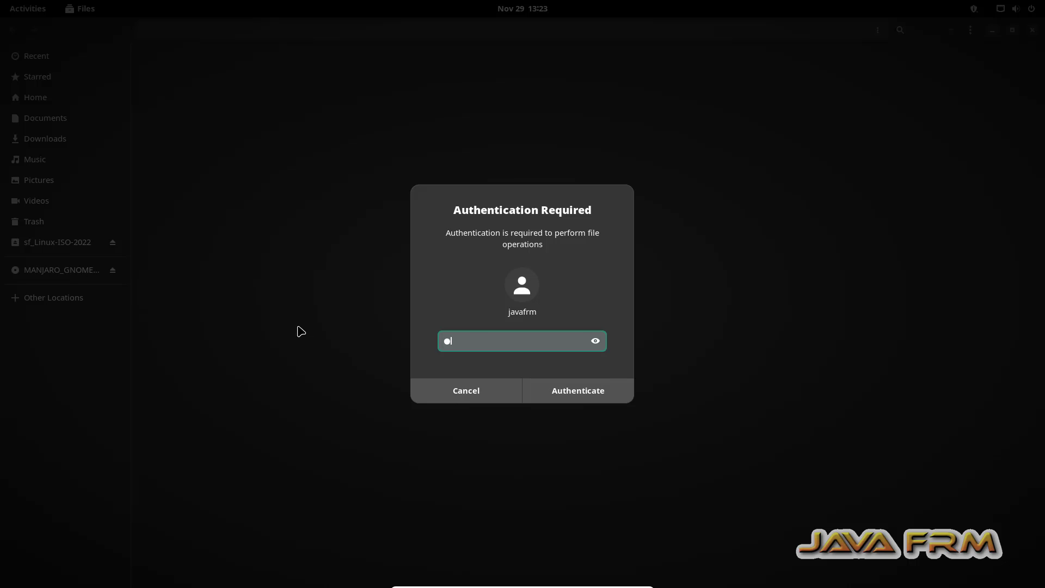
pyautogui.write('password')
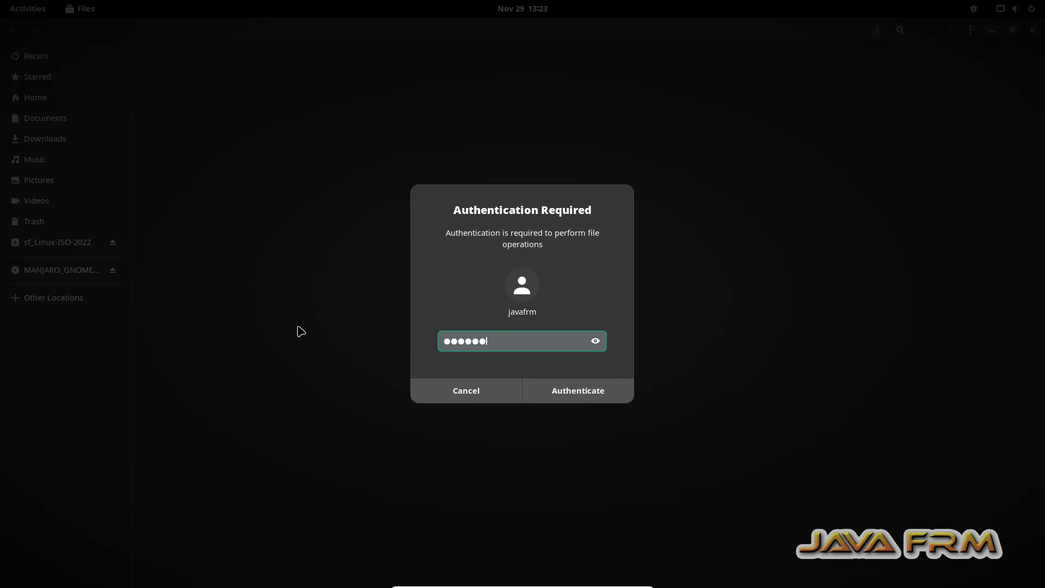
pyautogui.click(577, 390)
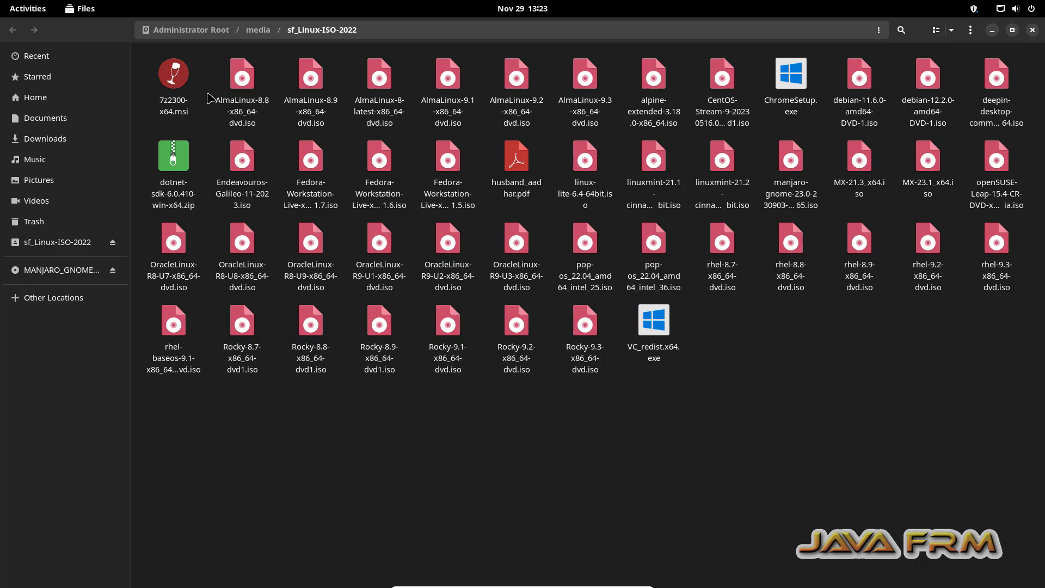
pyautogui.moveTo(1040, 509)
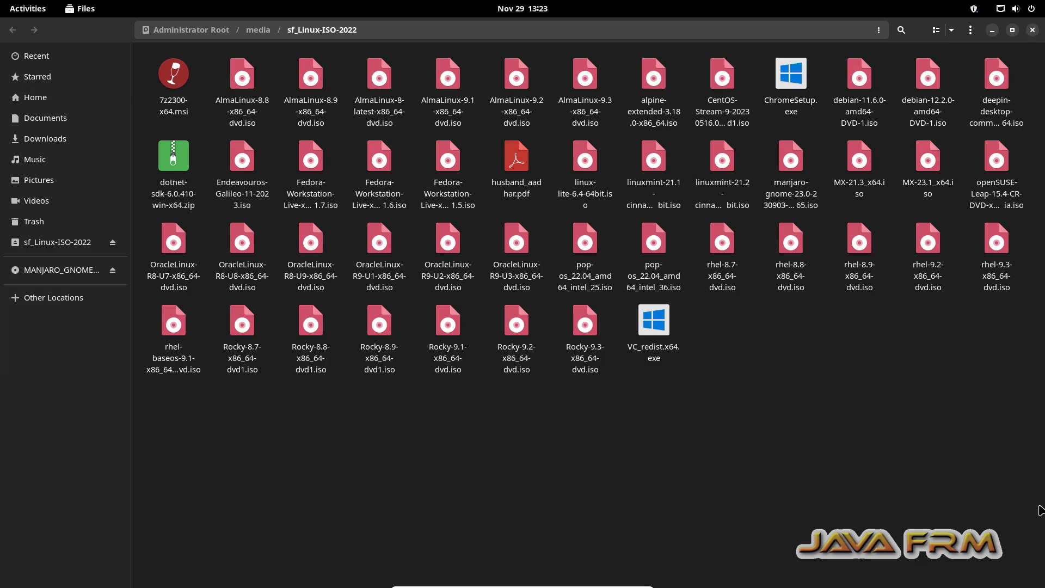
# - Copy VC_redist.x64.exe from the shared folder into the Home folder
pyautogui.rightClick(653, 319)
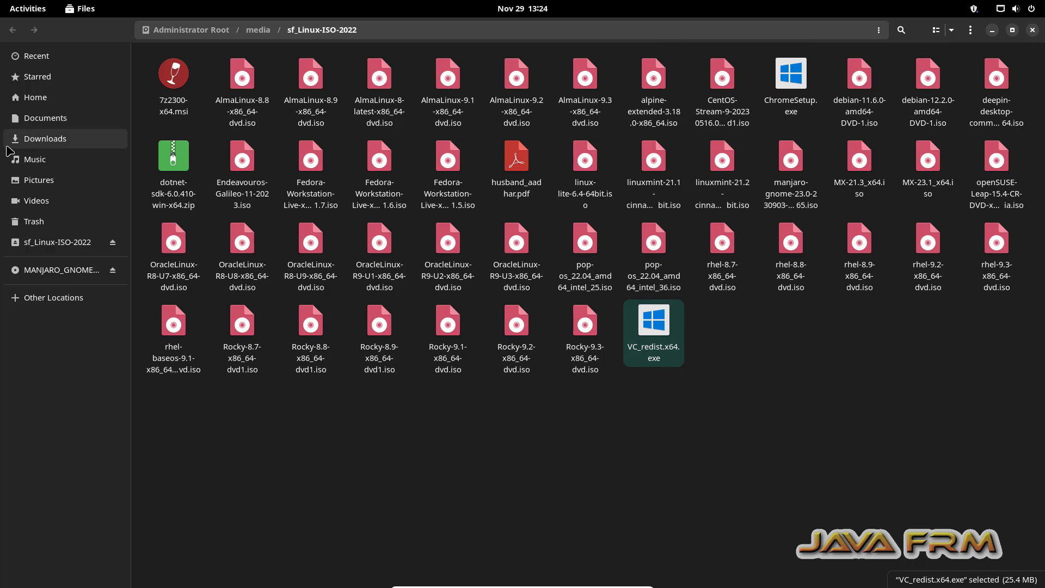
pyautogui.click(35, 97)
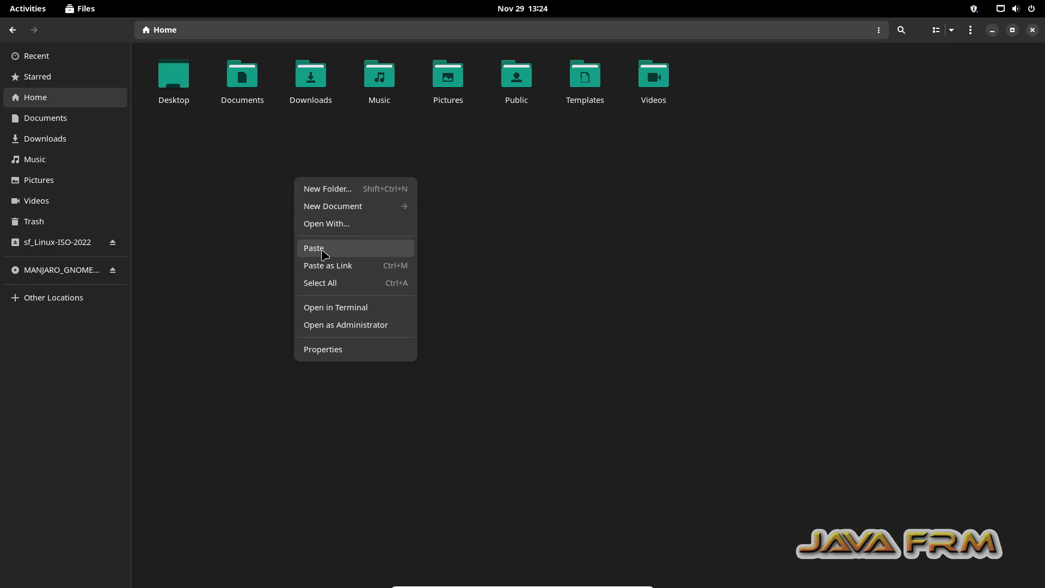
pyautogui.click(314, 247)
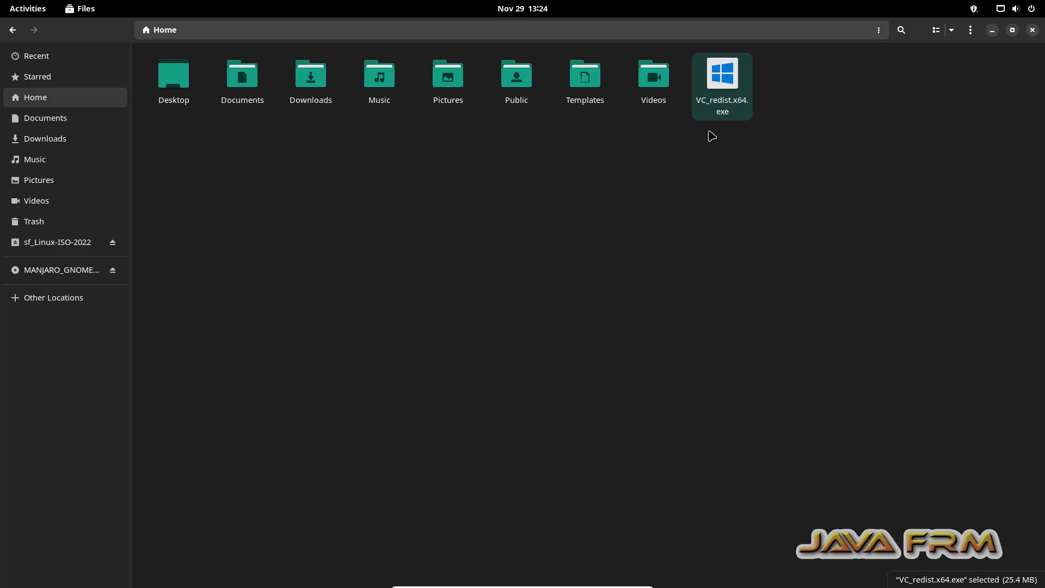
# - Browse back to media/sf_Linux-ISO-2022 in list view, then close Files
pyautogui.click(57, 241)
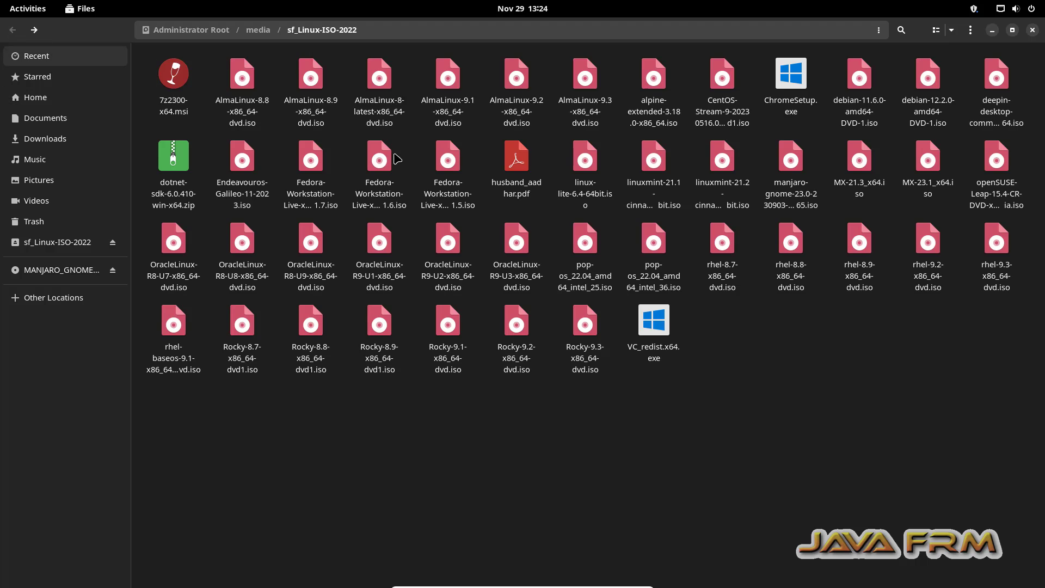
pyautogui.moveTo(1036, 107)
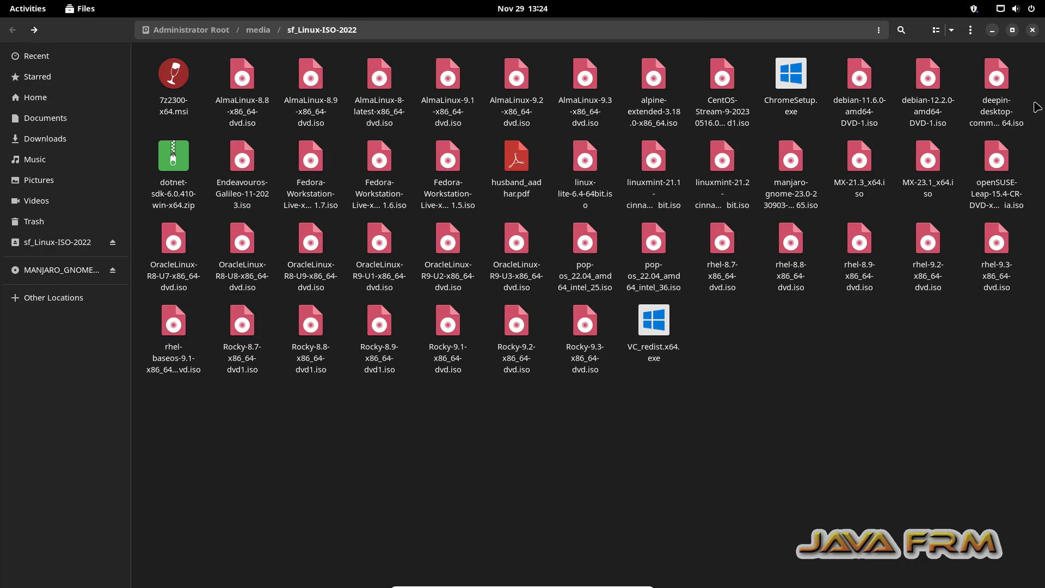
pyautogui.click(937, 30)
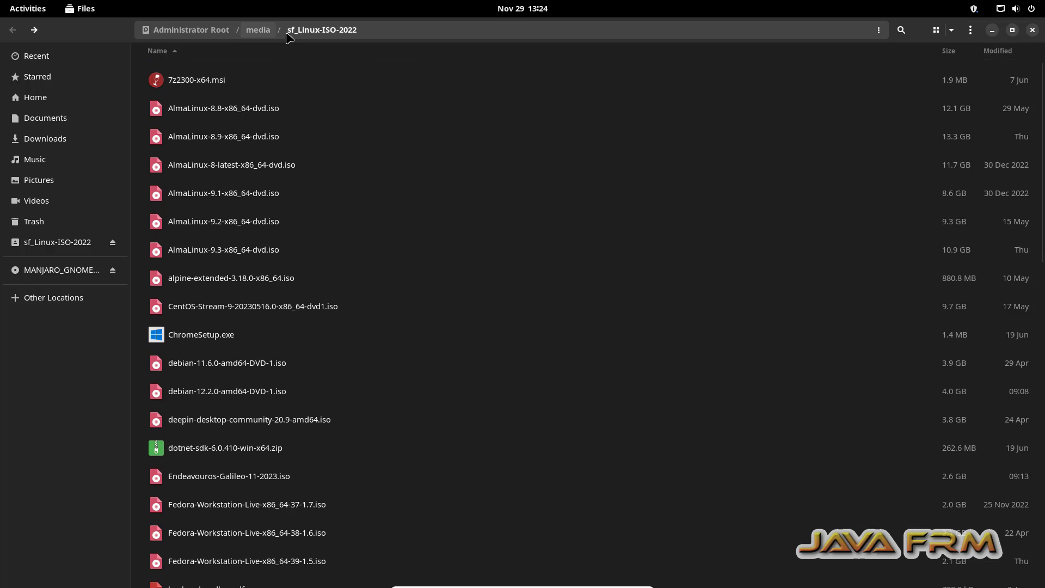
pyautogui.moveTo(258, 30)
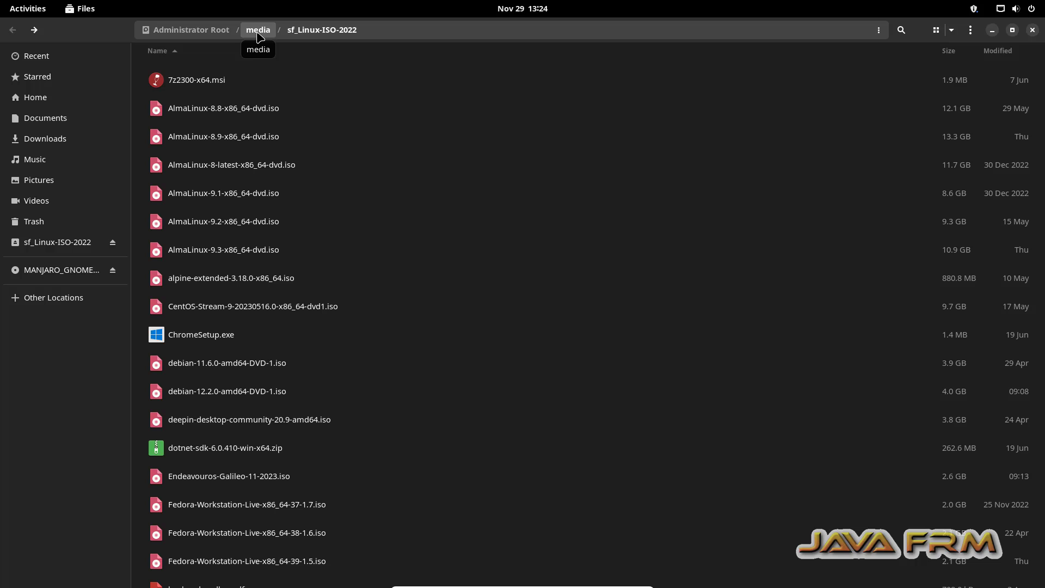
pyautogui.click(258, 29)
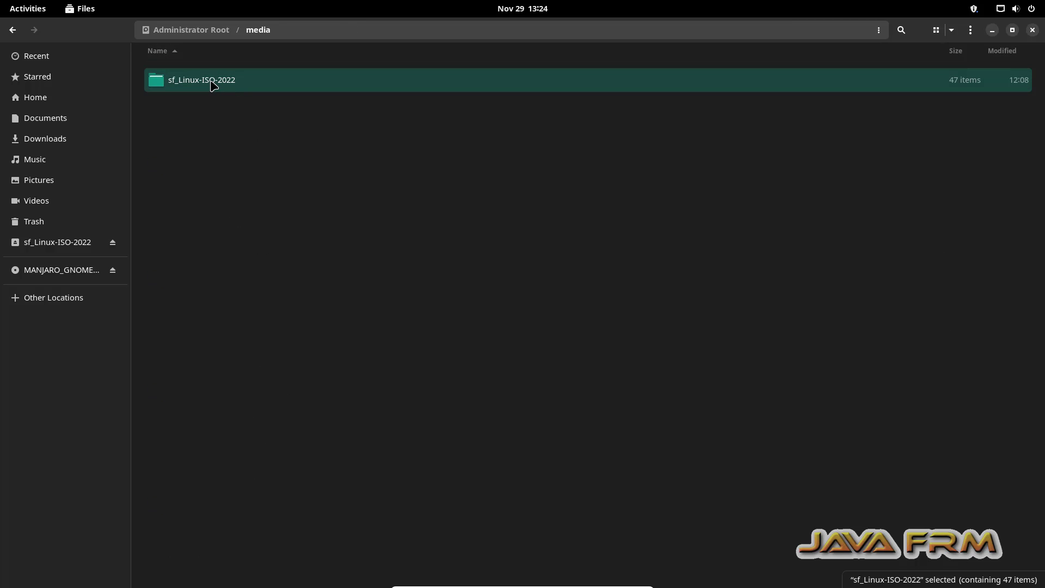
pyautogui.doubleClick(200, 80)
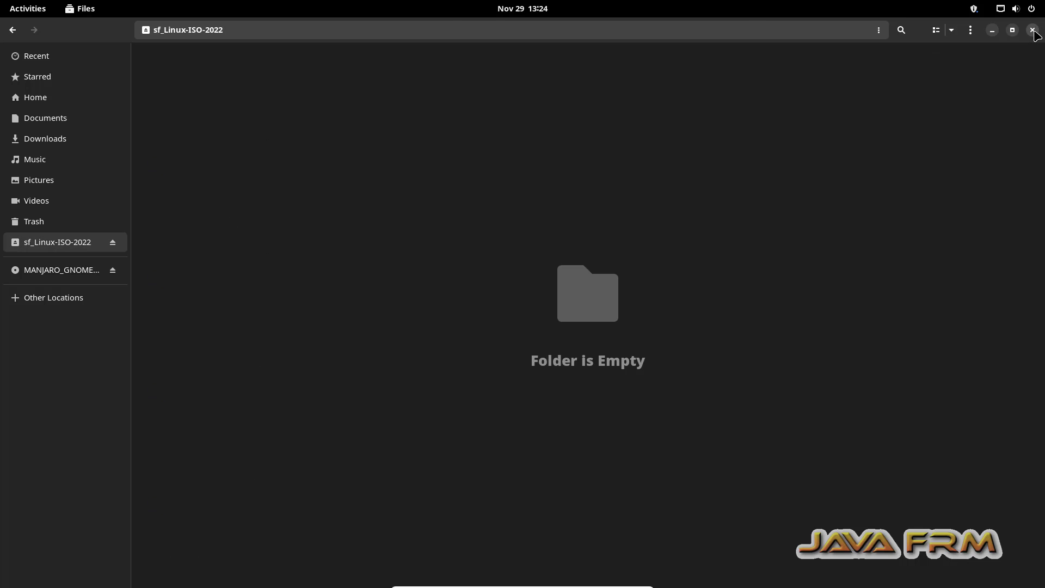
pyautogui.click(1034, 31)
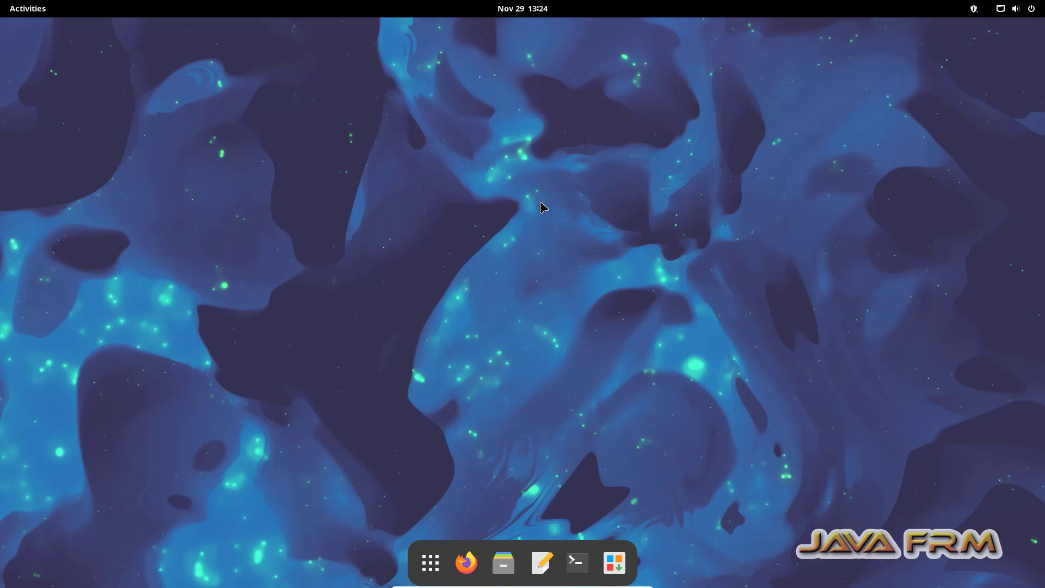